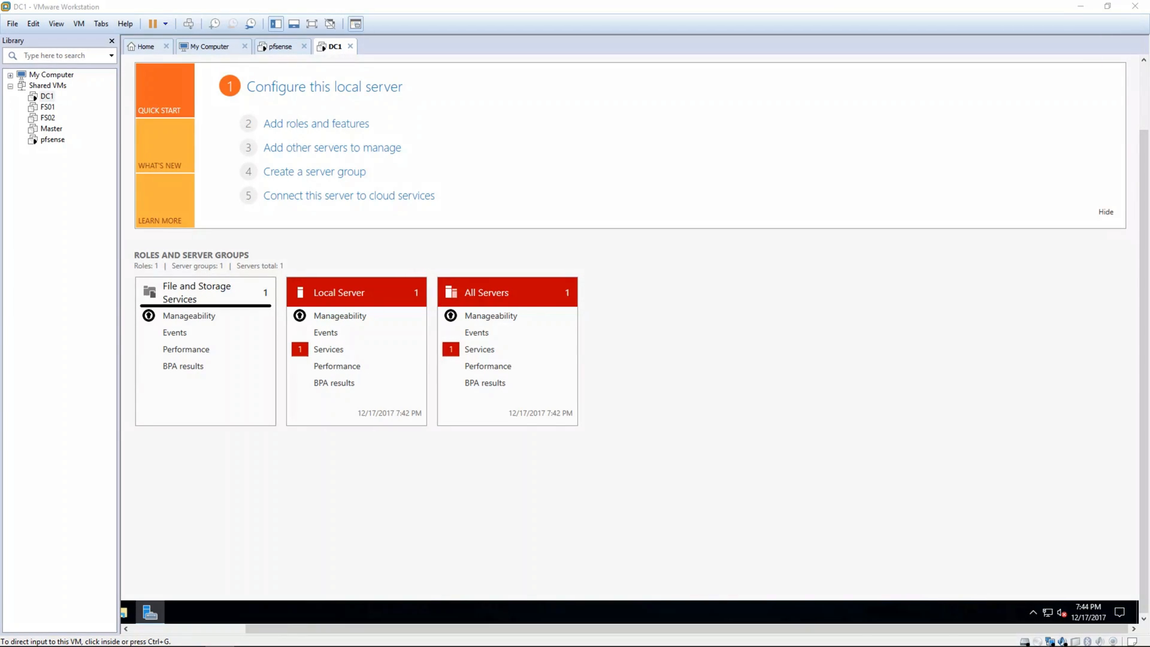
Open Ethernet0's adapter properties from the Network and Sharing Center
right_click(1061, 614)
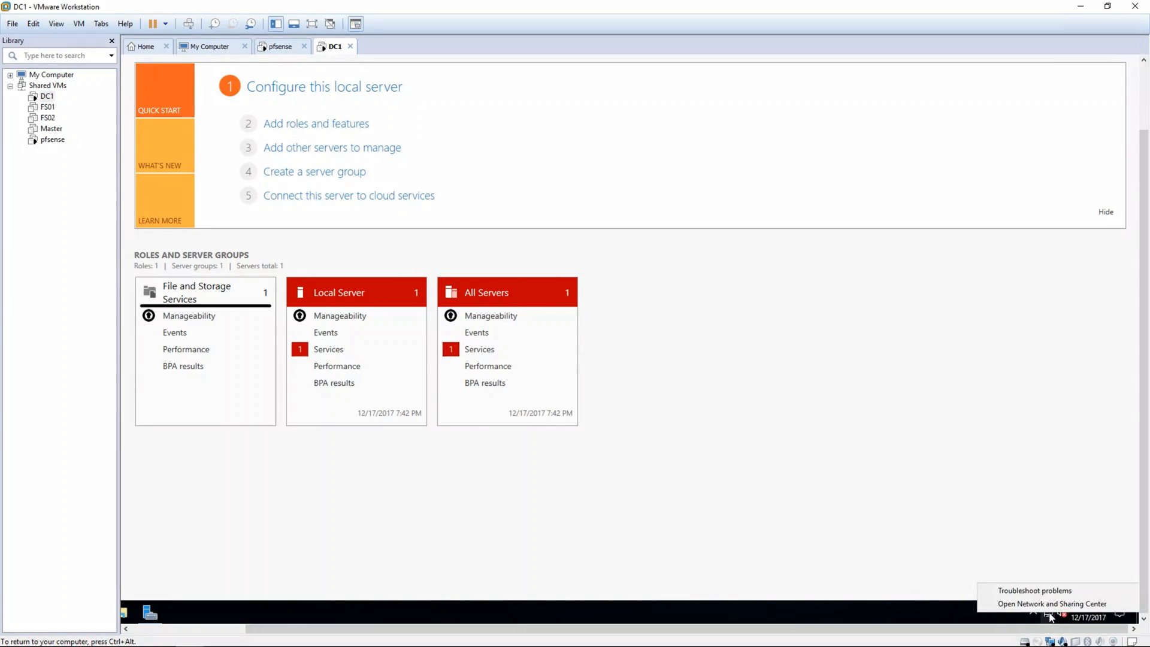
mouse_move(1052, 603)
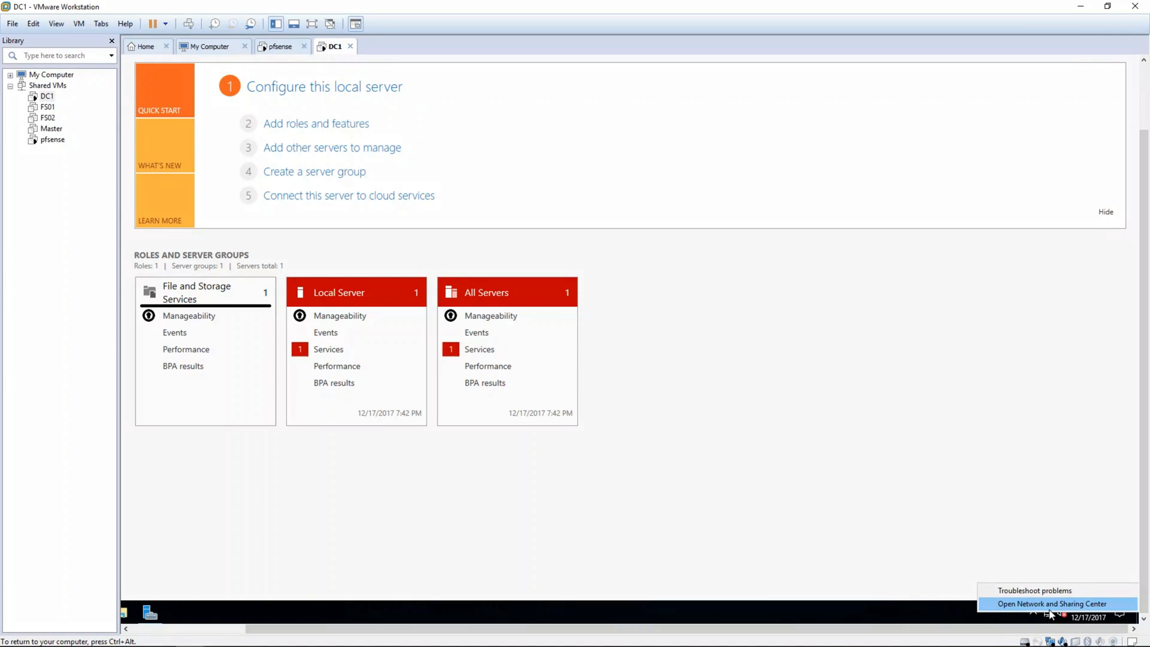
click(1051, 603)
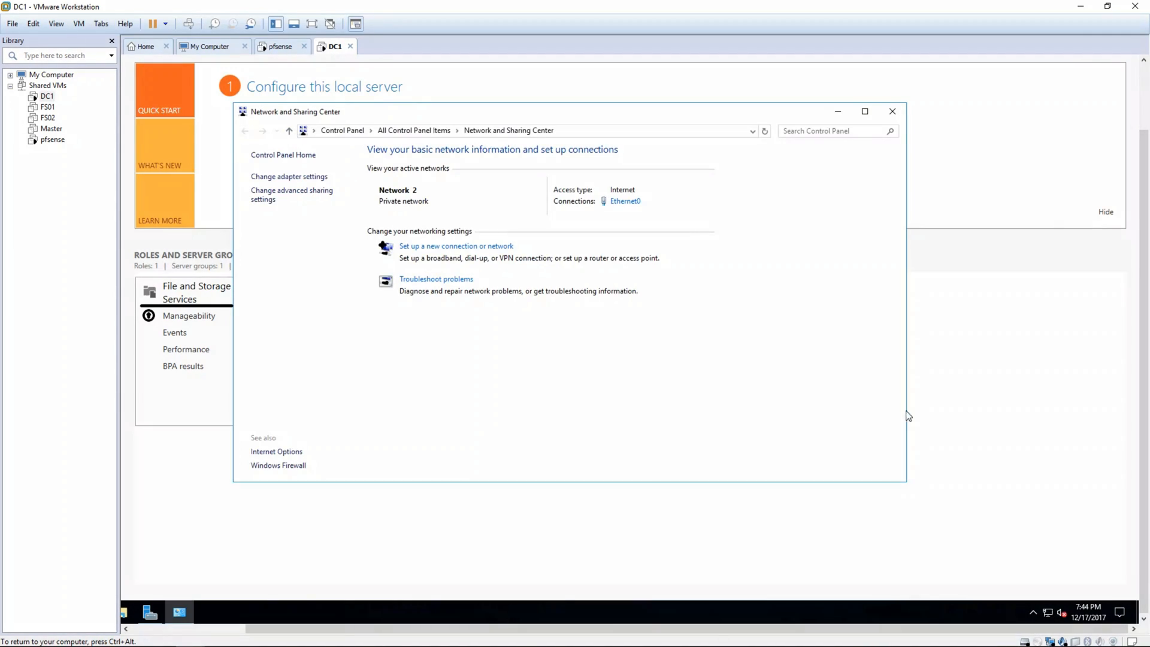
click(624, 201)
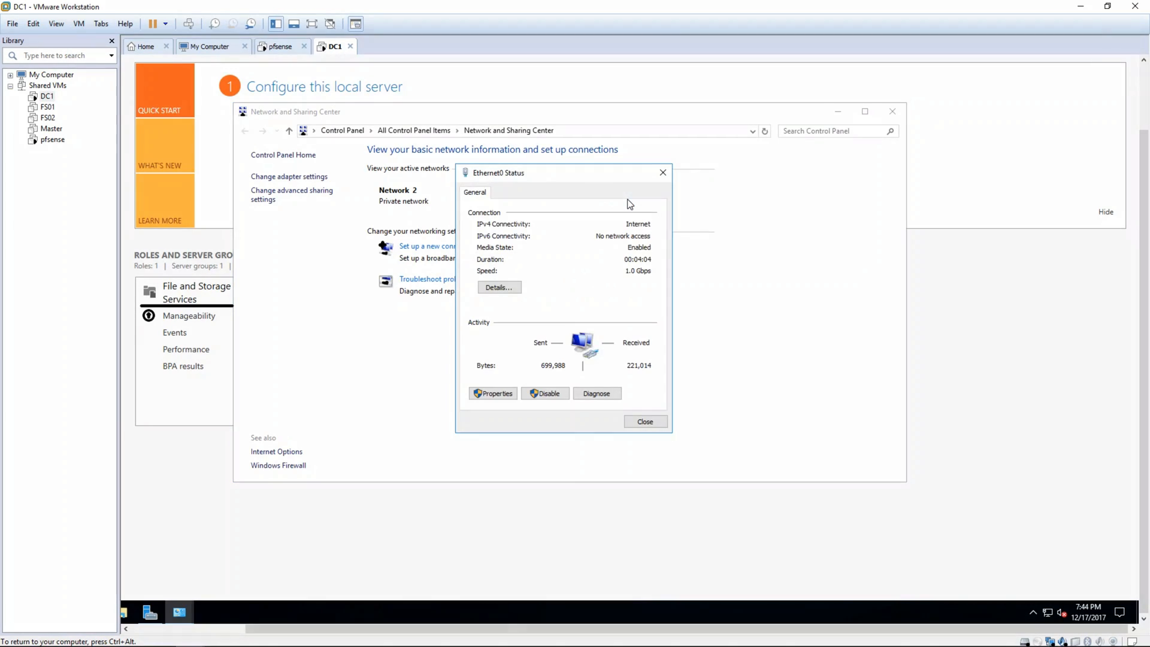
mouse_move(676, 210)
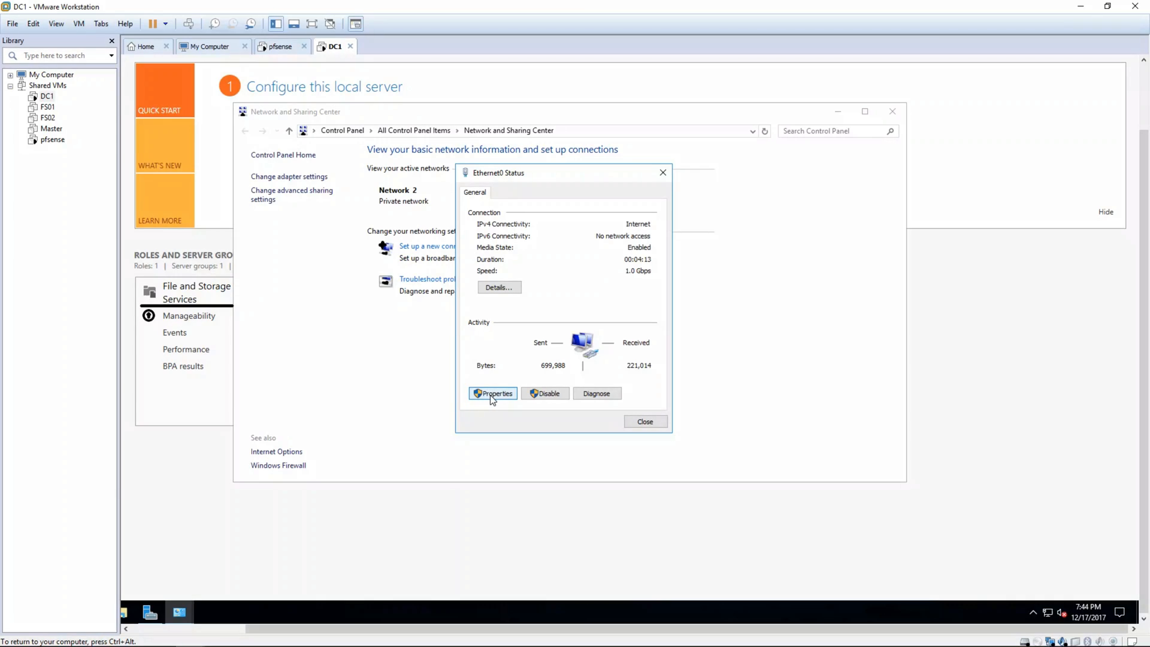
click(492, 393)
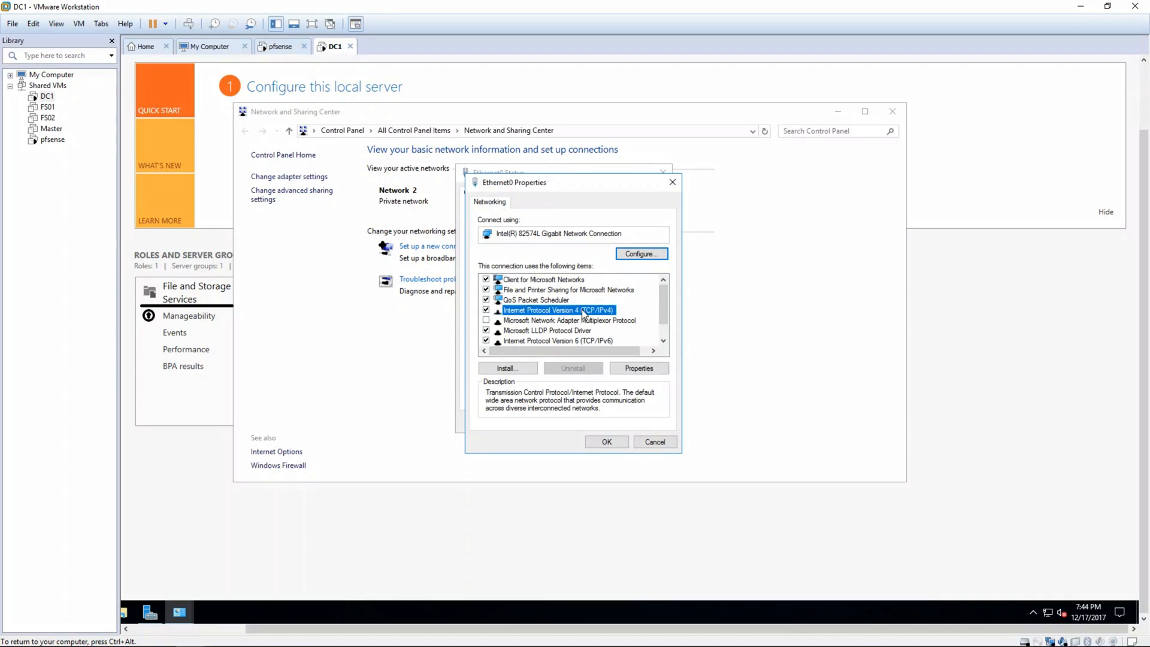
Disable IPv6 on Ethernet0 and select the IPv4 protocol entry
click(557, 340)
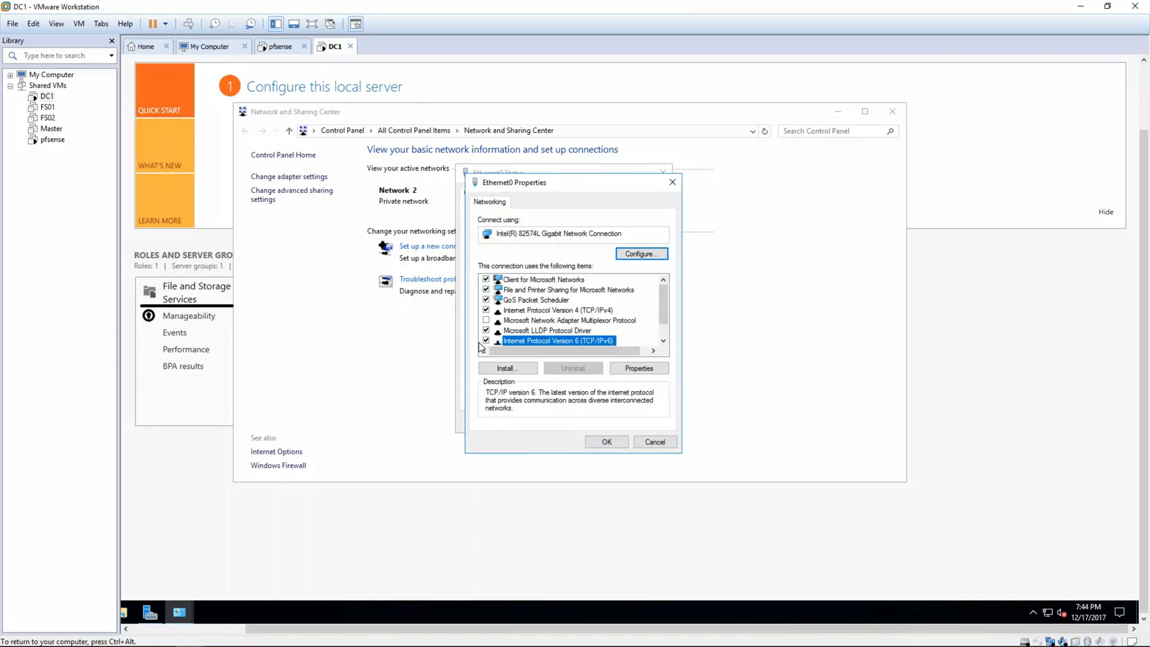
click(486, 340)
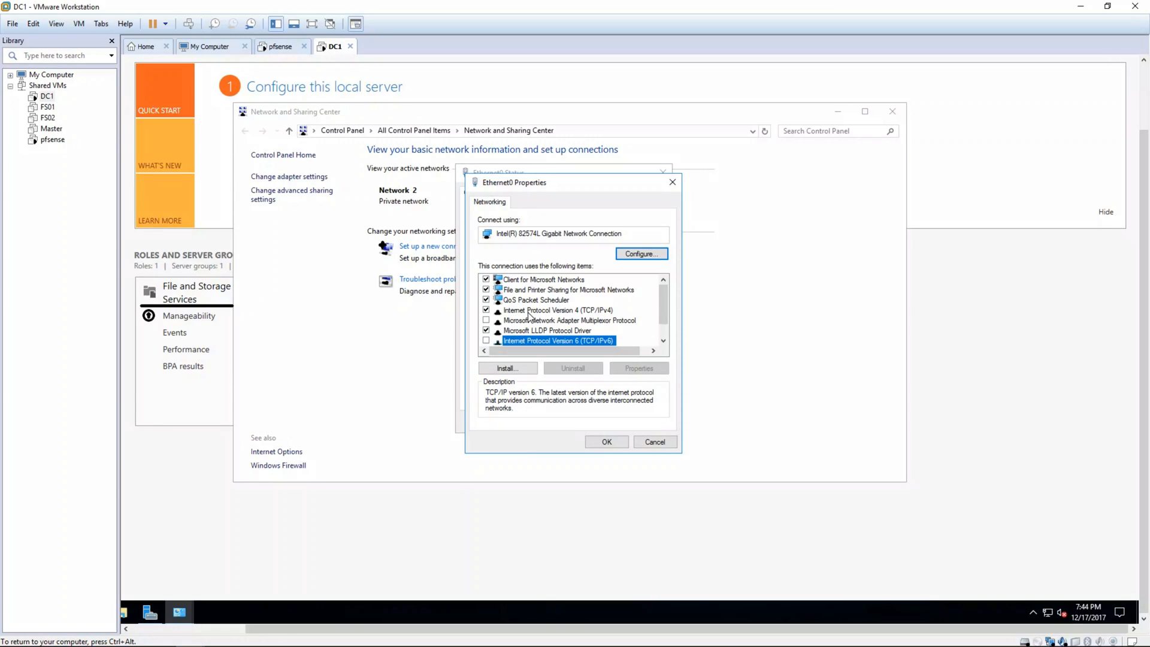
click(558, 310)
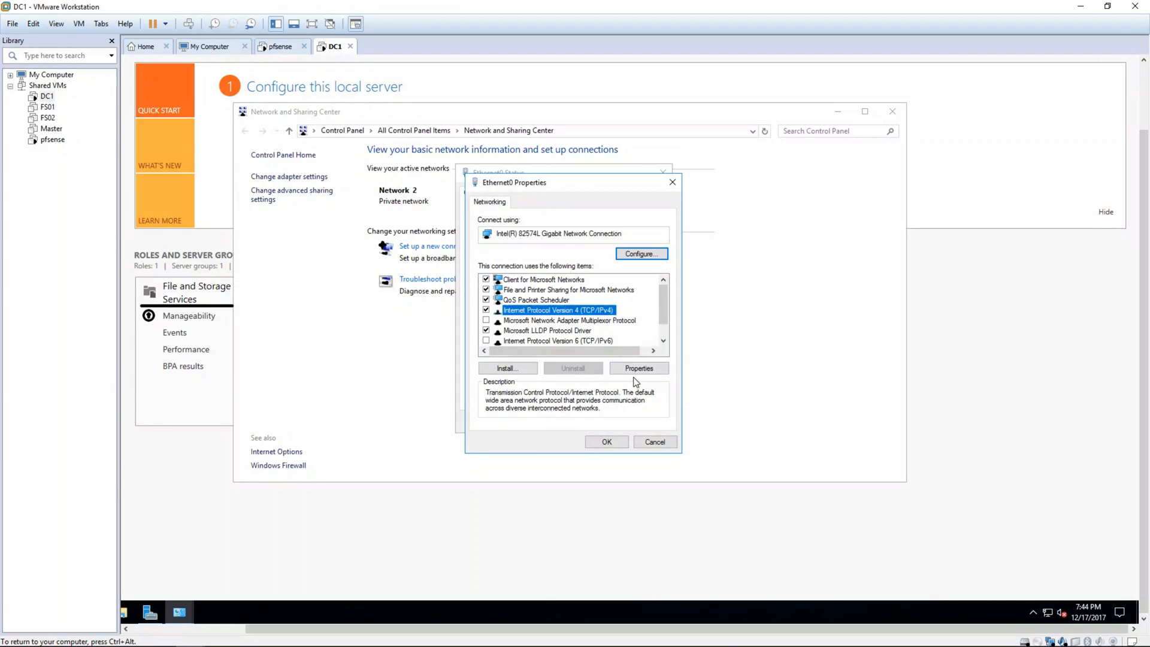
mouse_move(637, 367)
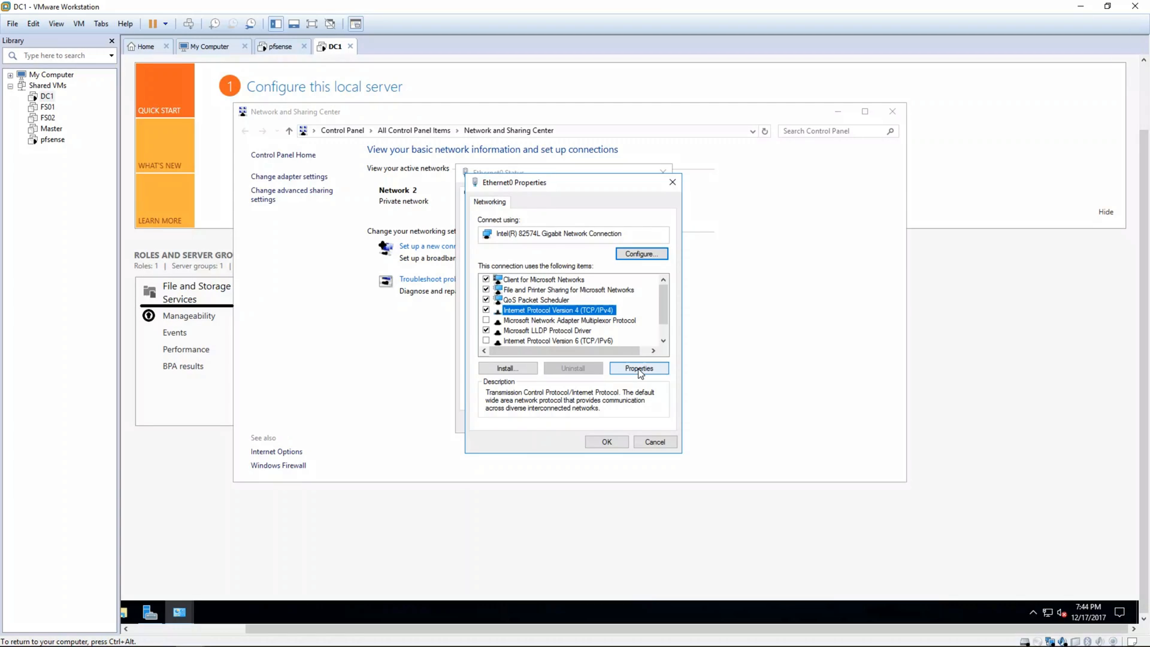
Assign static IPv4 172.16.0.2, mask 255.255.255.0, gateway 172.16.0.1
click(639, 367)
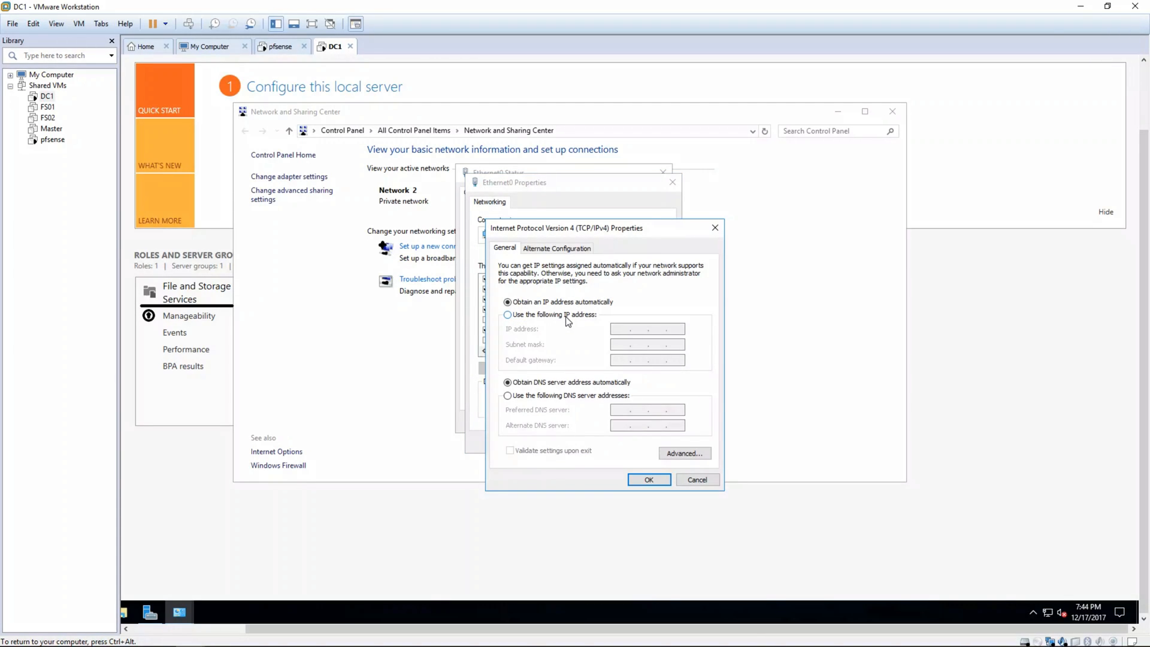
click(507, 314)
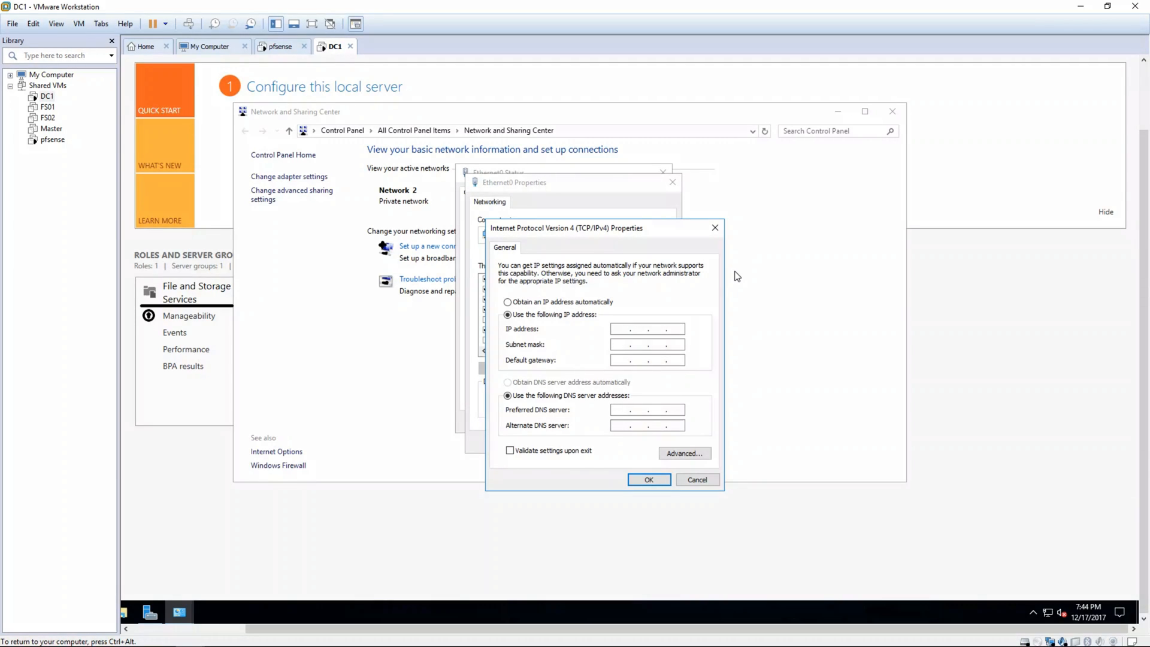
click(646, 328)
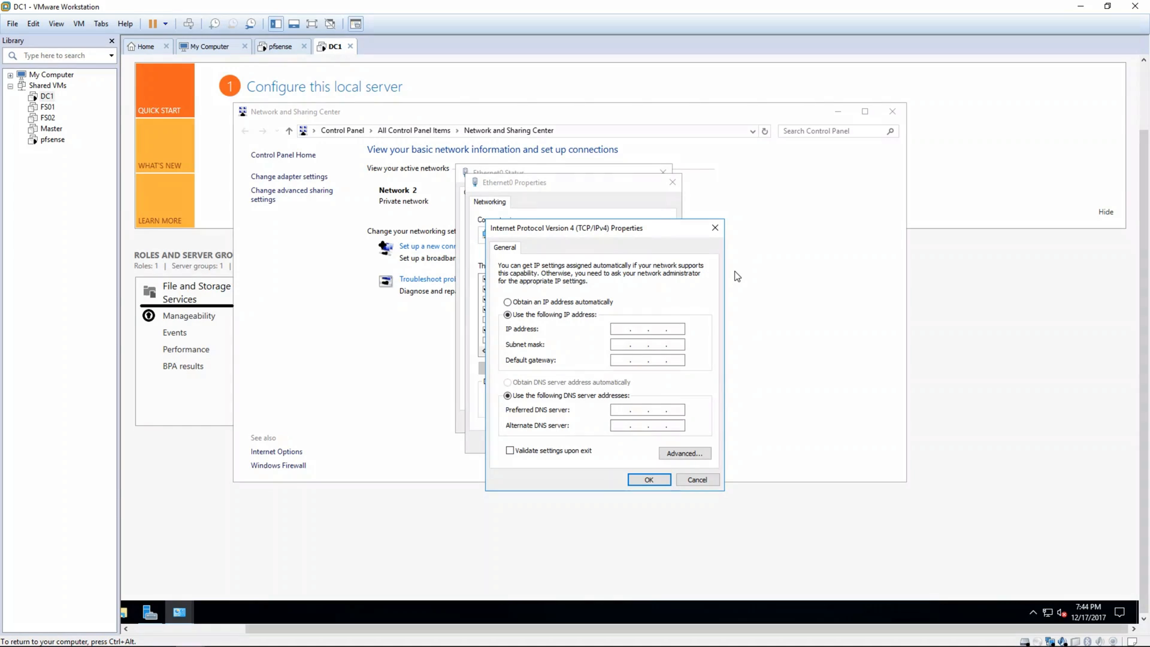
click(645, 329)
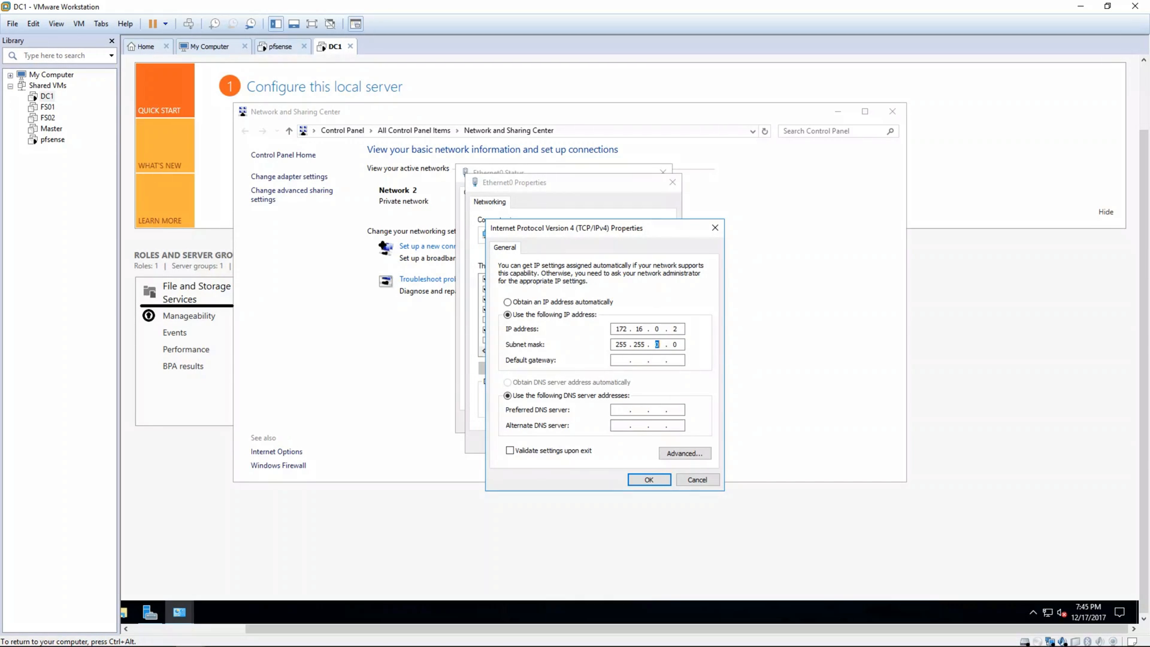
text(255 .)
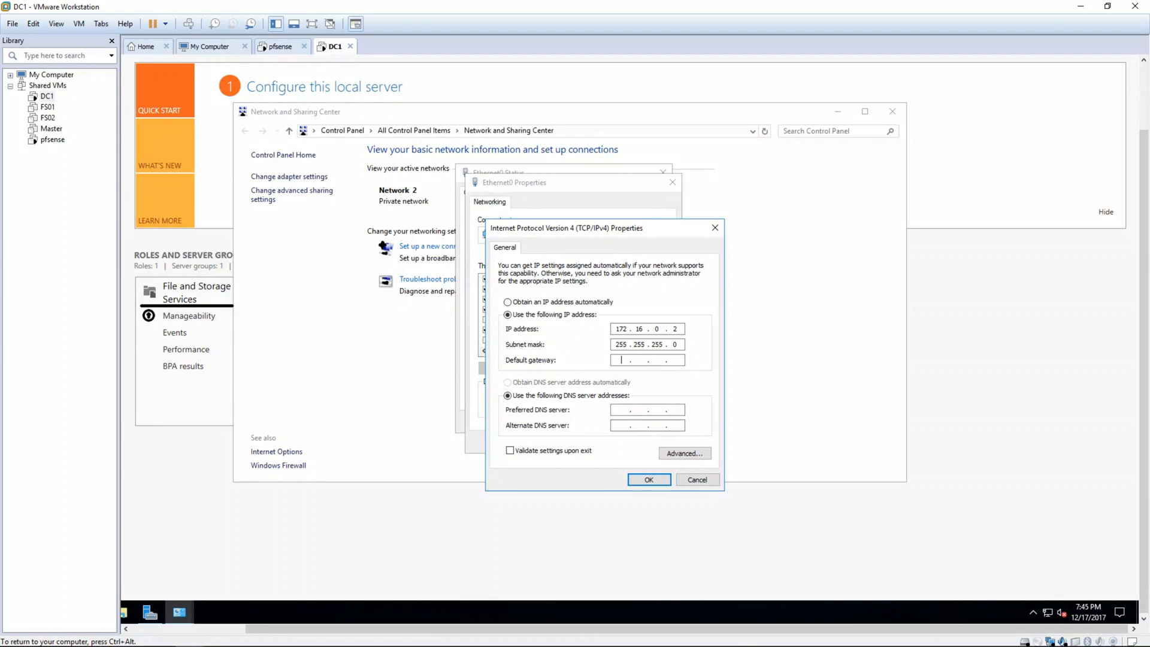
text(172 . . .)
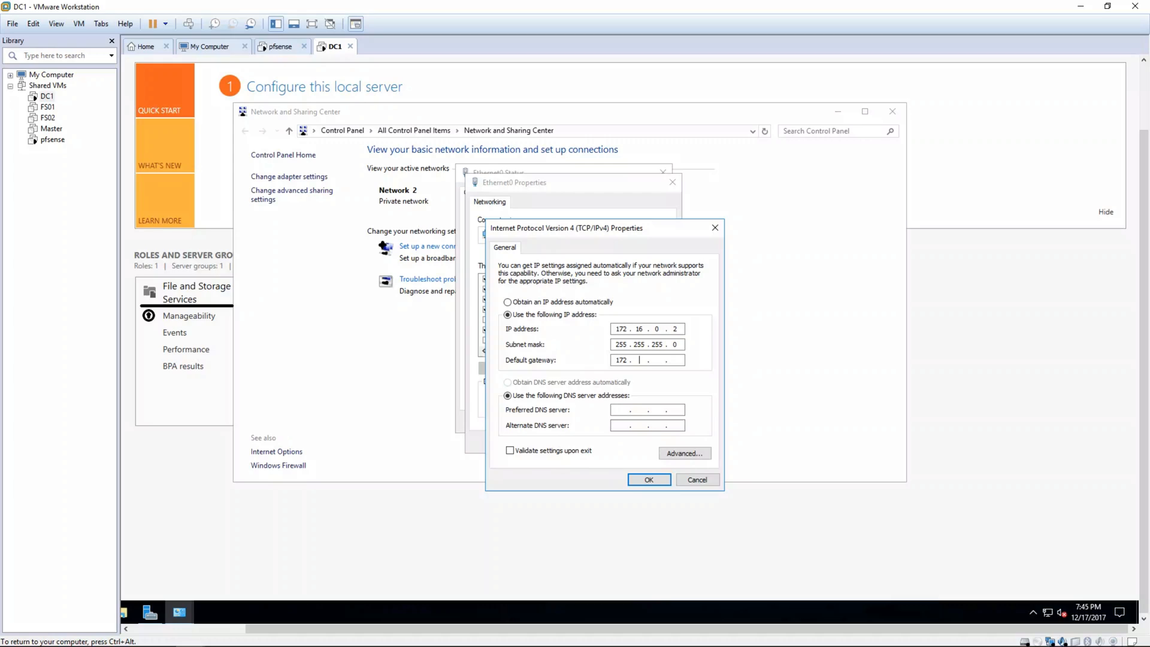
text(16.0.1)
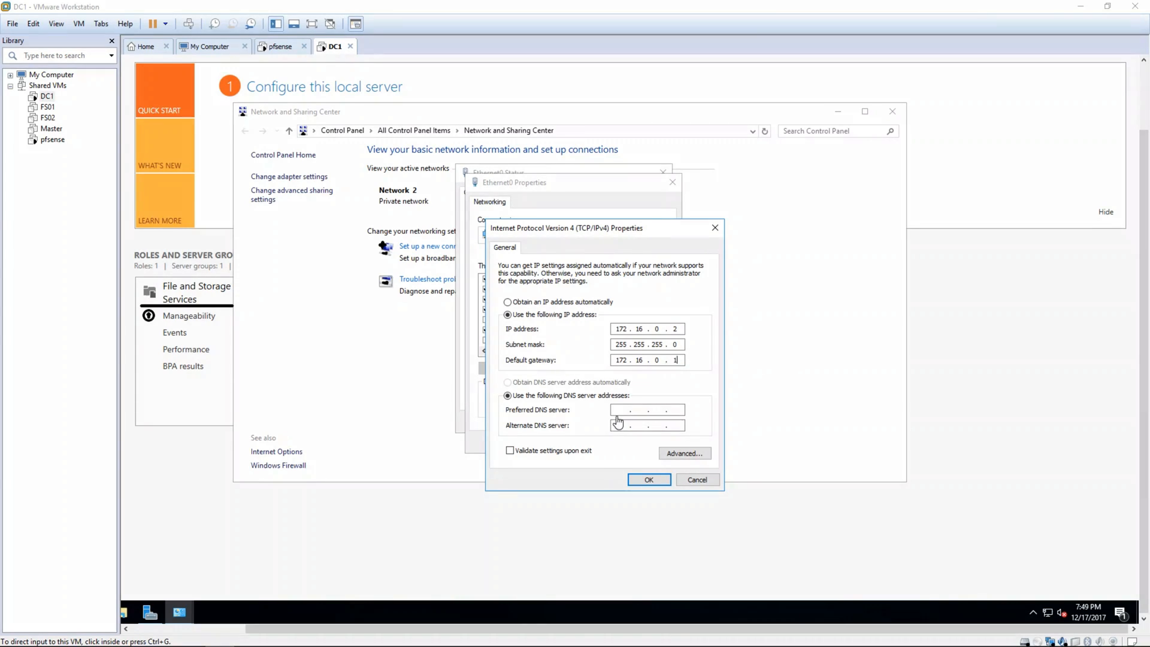
Enter DNS servers 172.16.0.1 (preferred) and 208.67.222.222 (alternate)
click(648, 409)
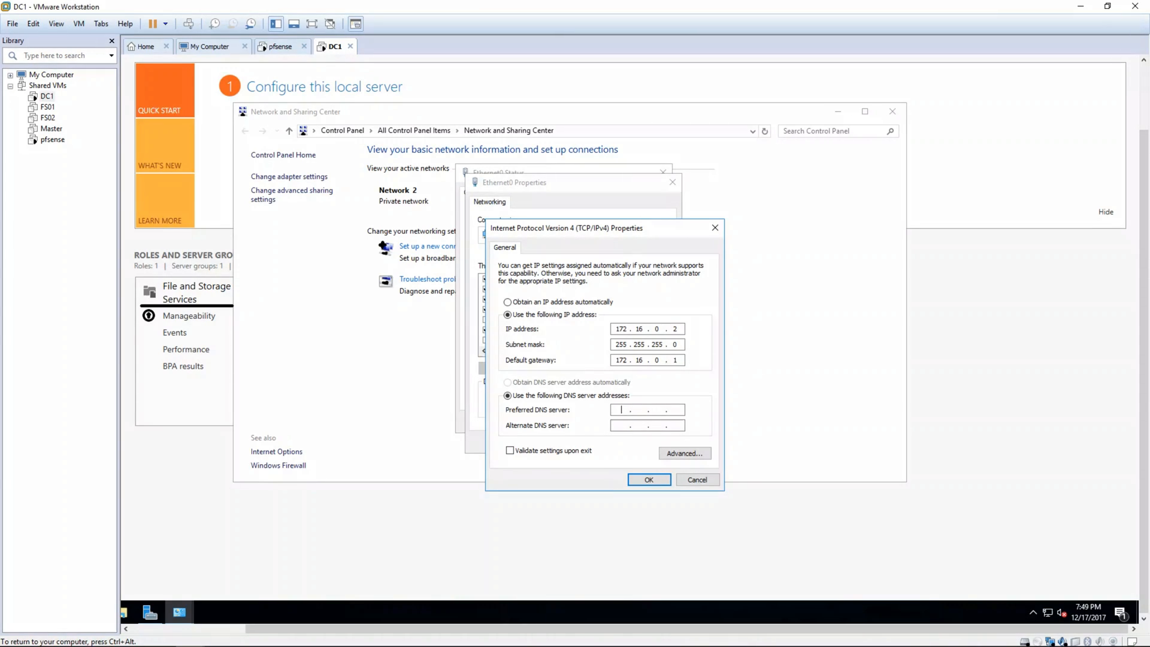
text(172.16)
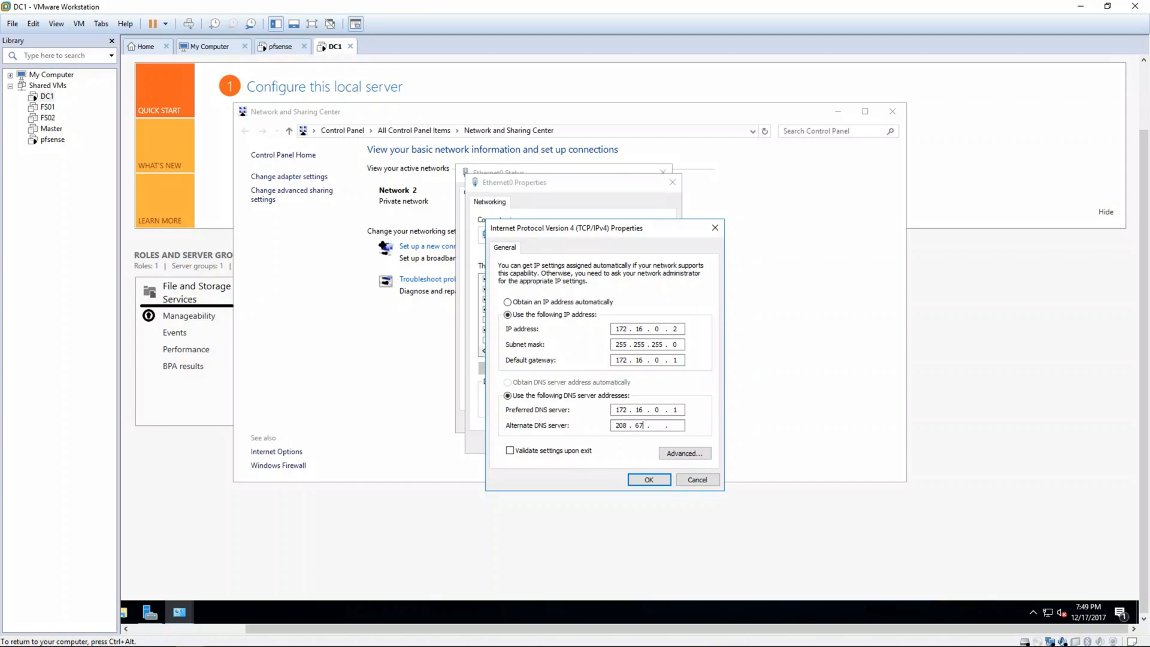
text(222.2)
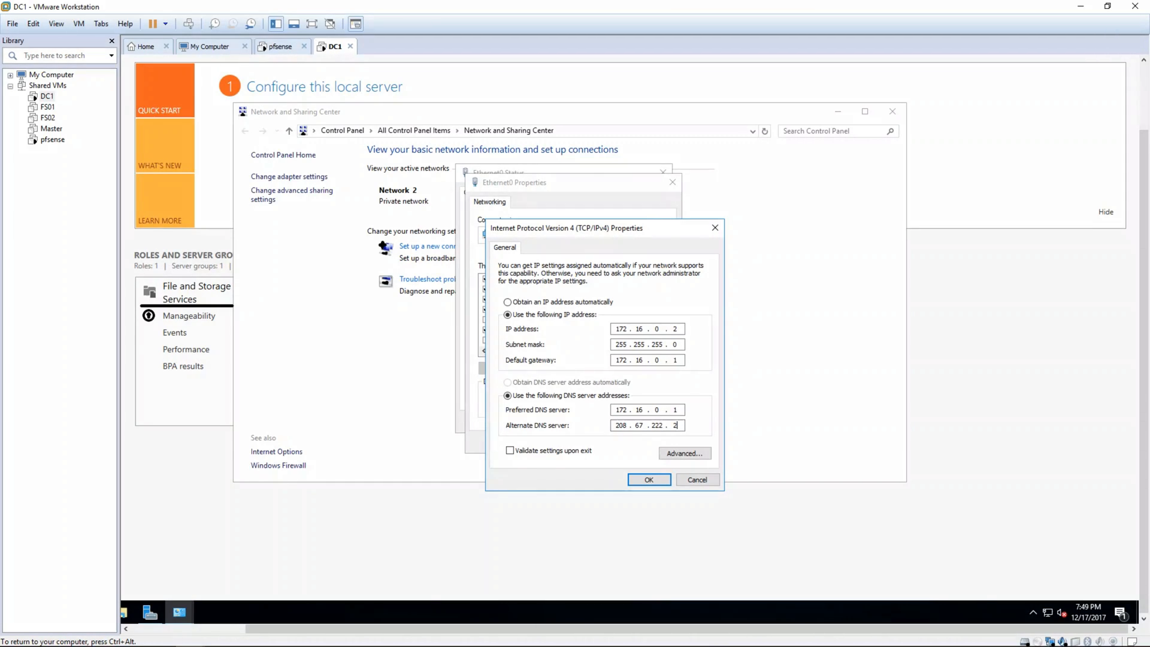
text(22)
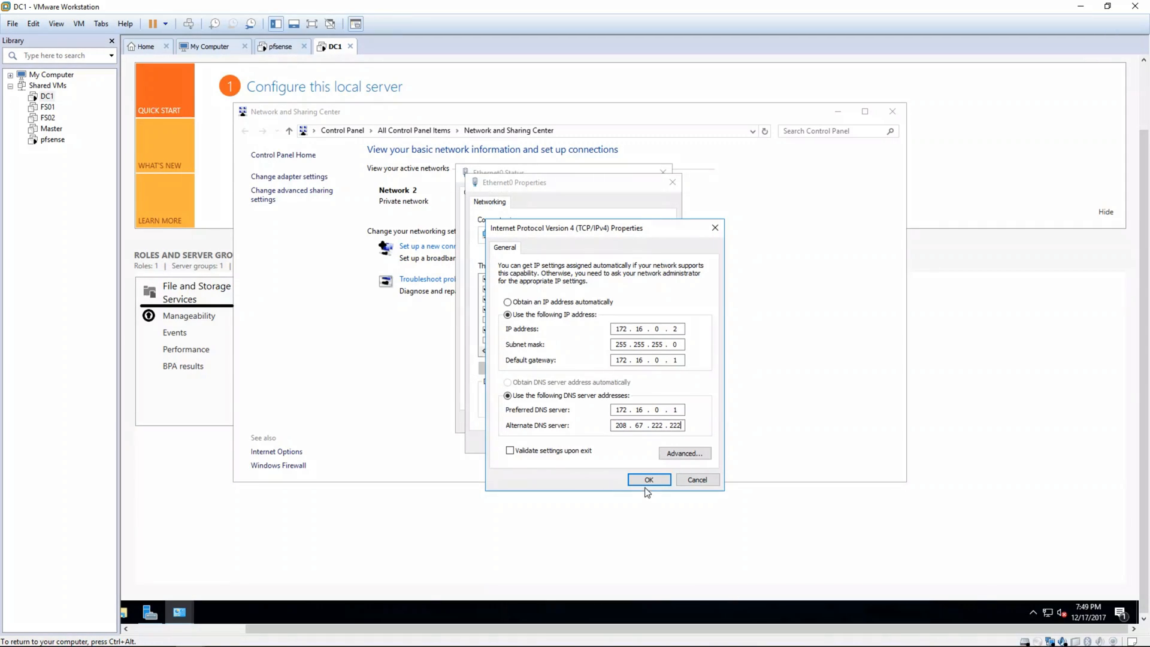
Save the IPv4 settings, close Ethernet0 status, and go to Server Manager's Local Server page
click(648, 479)
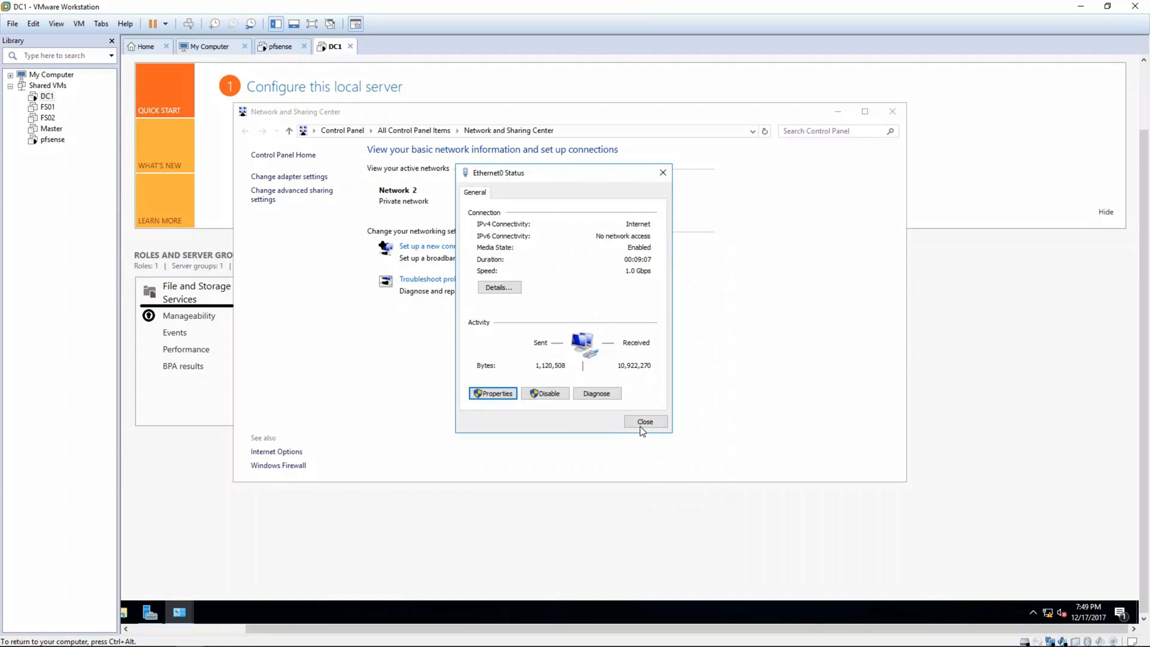
click(644, 421)
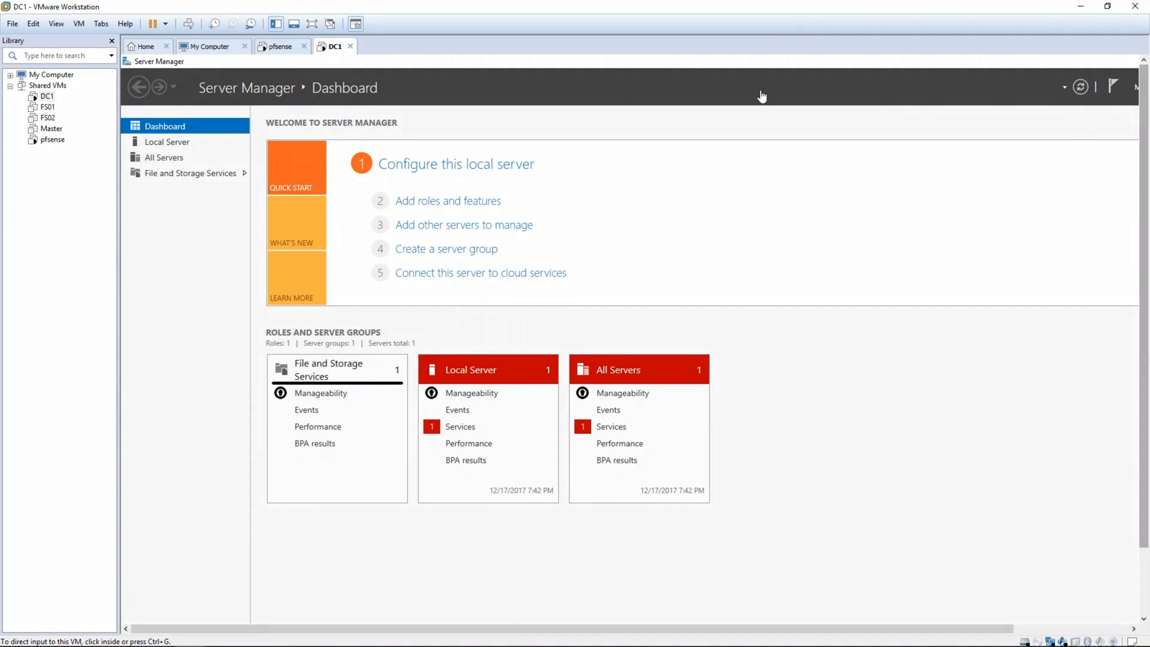
mouse_move(166, 143)
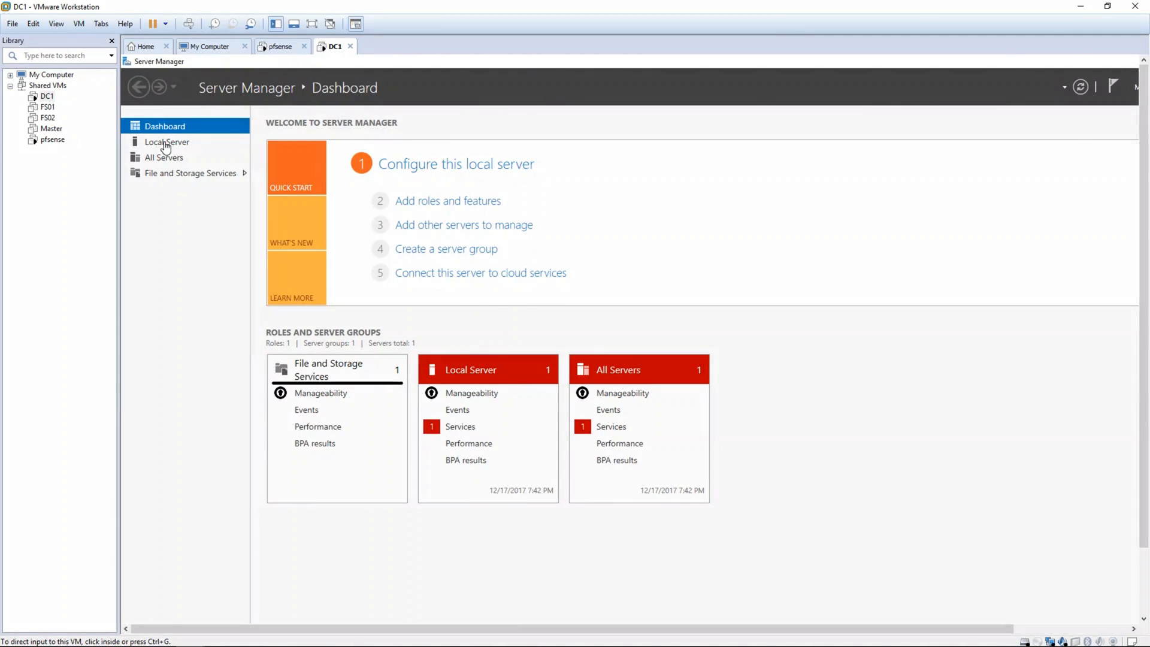
click(166, 141)
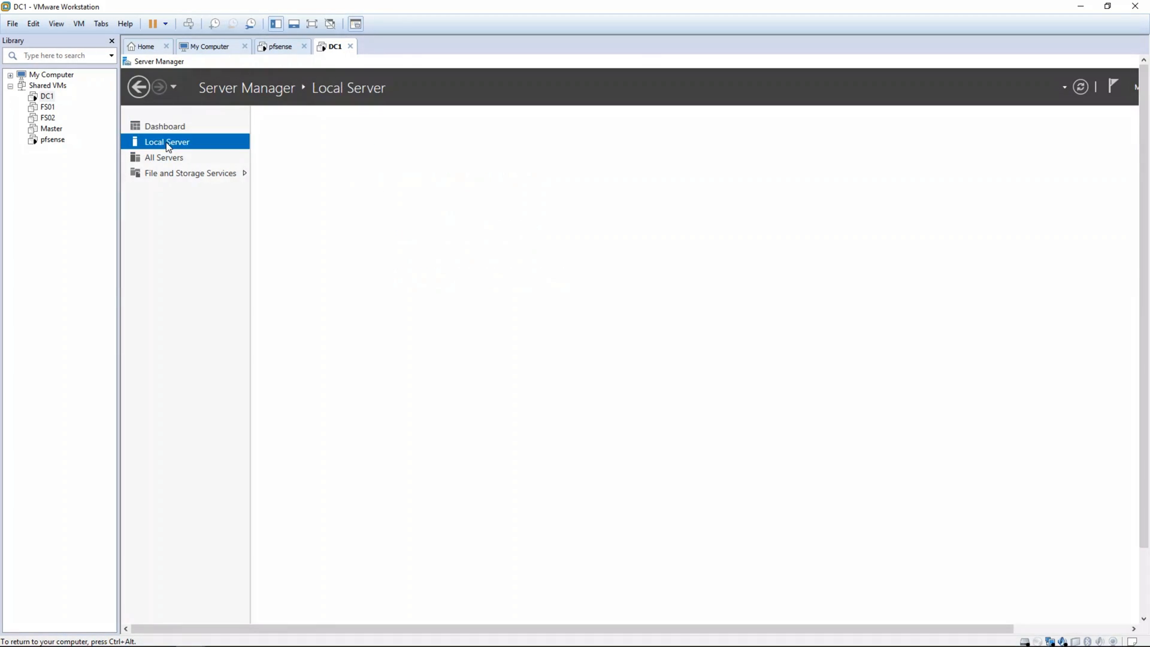
click(166, 141)
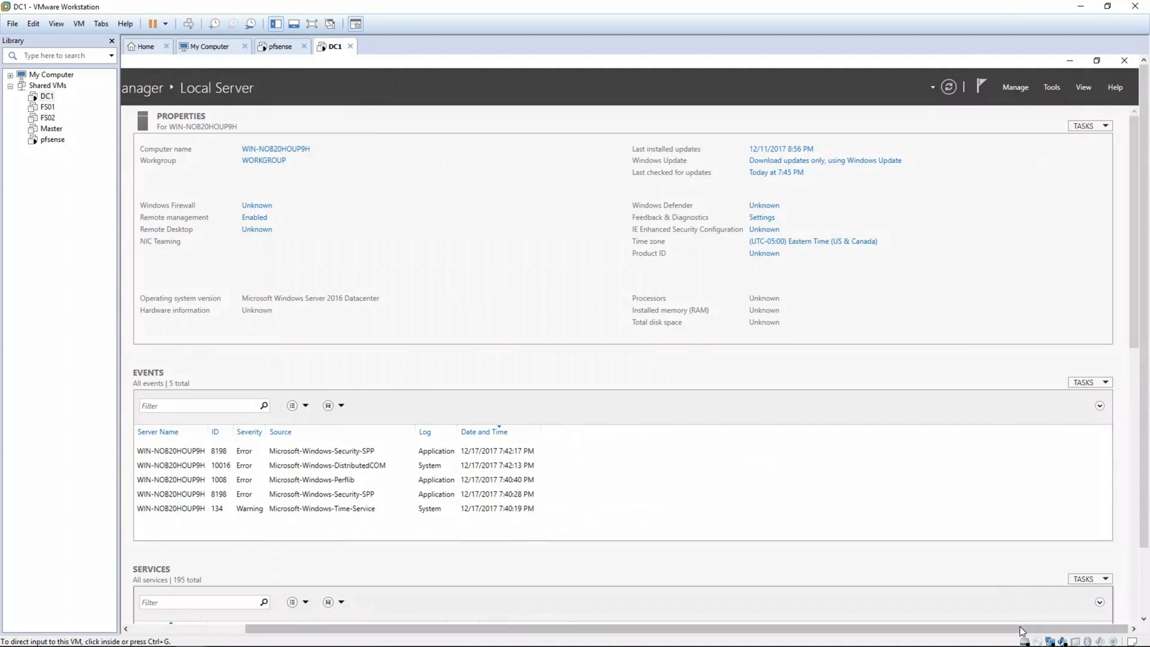
Launch the Add Roles and Features Wizard and open VMware's View menu
click(1015, 87)
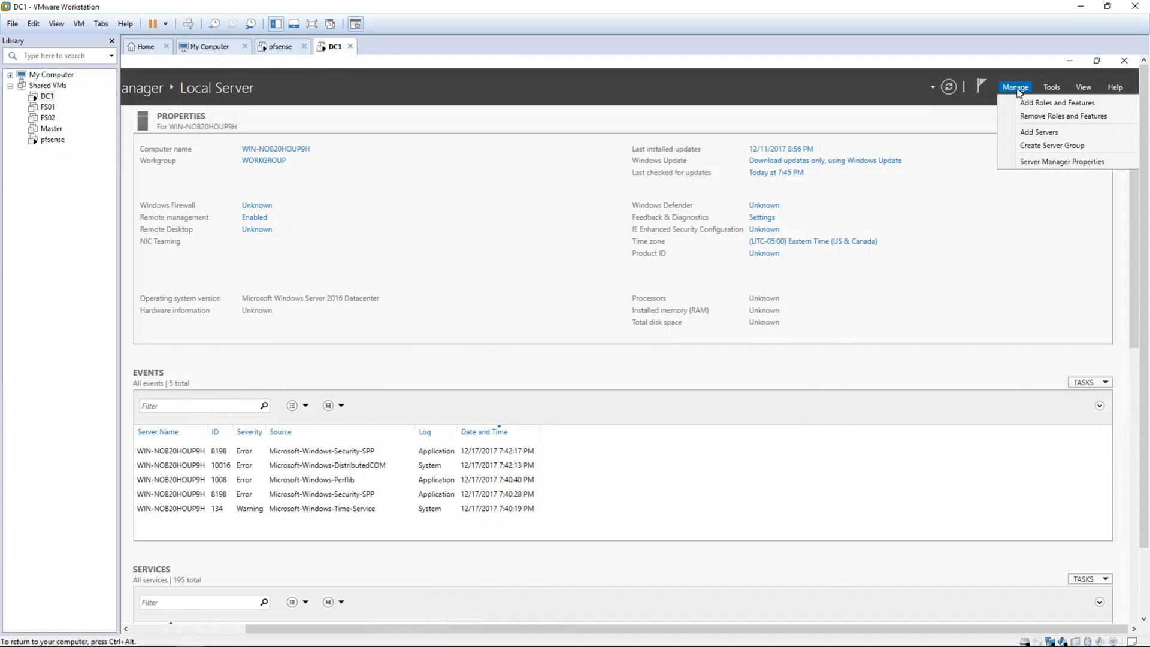
click(1056, 102)
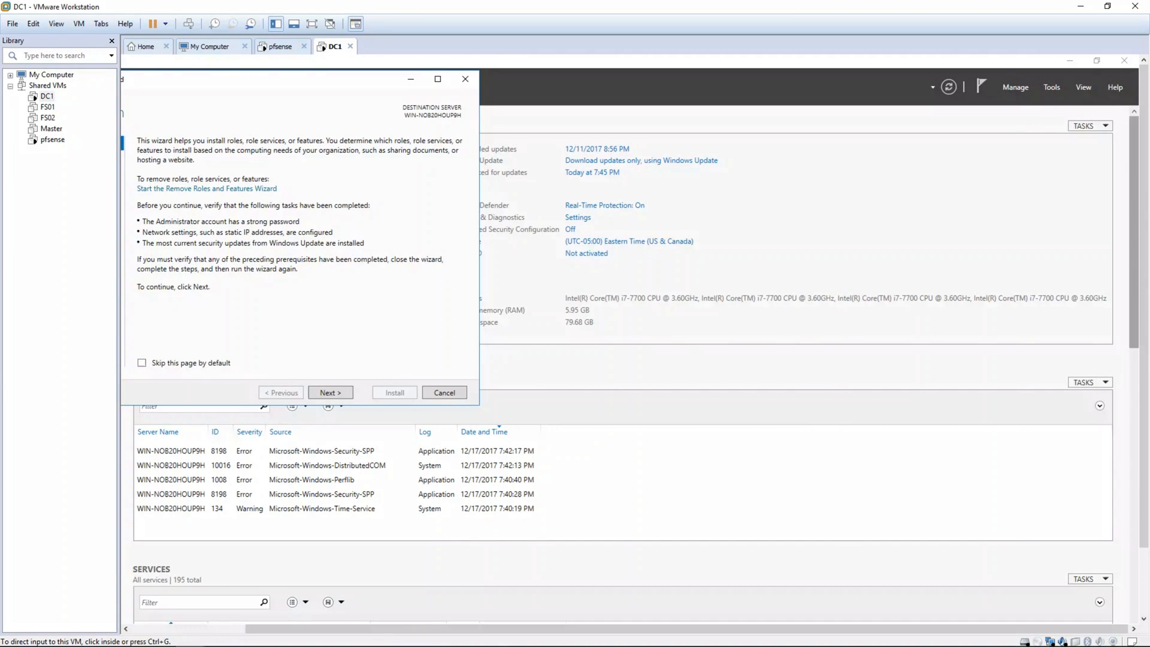
mouse_move(48, 12)
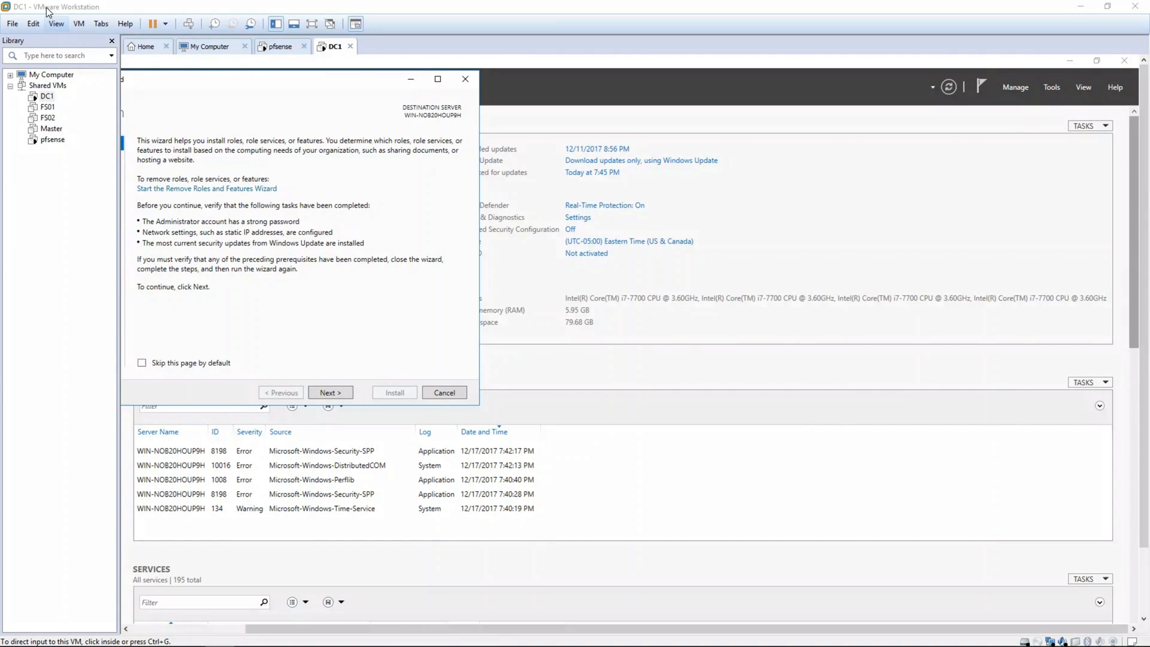
click(56, 23)
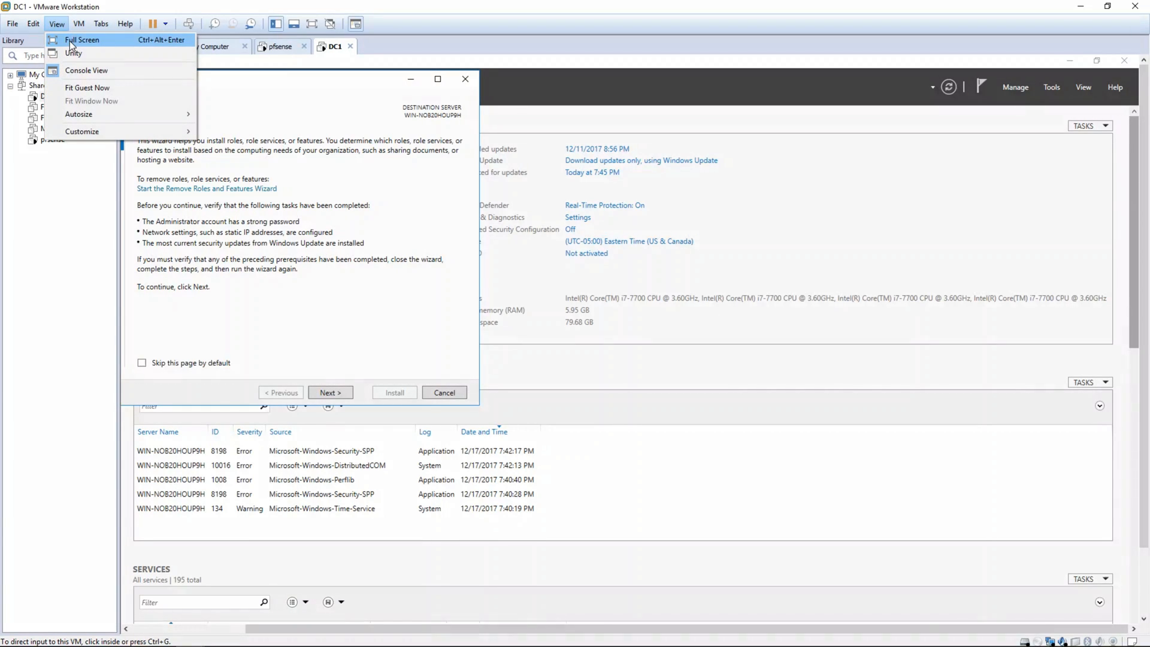
Go full screen and advance through role-based installation and server selection to Server Roles
click(82, 40)
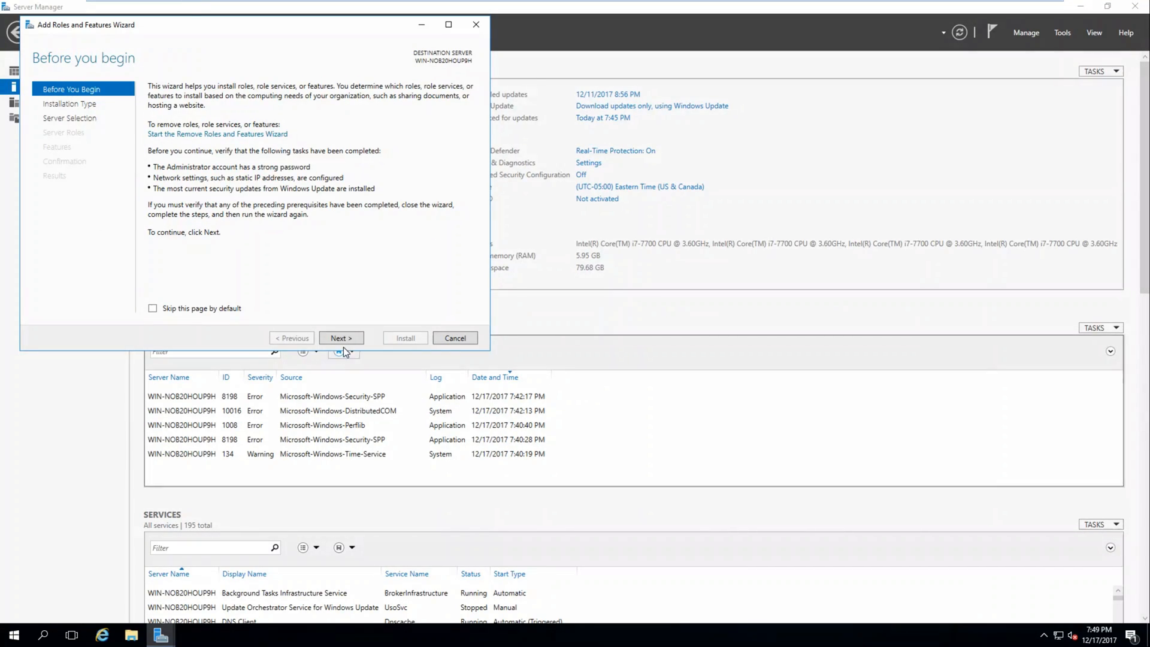
click(340, 337)
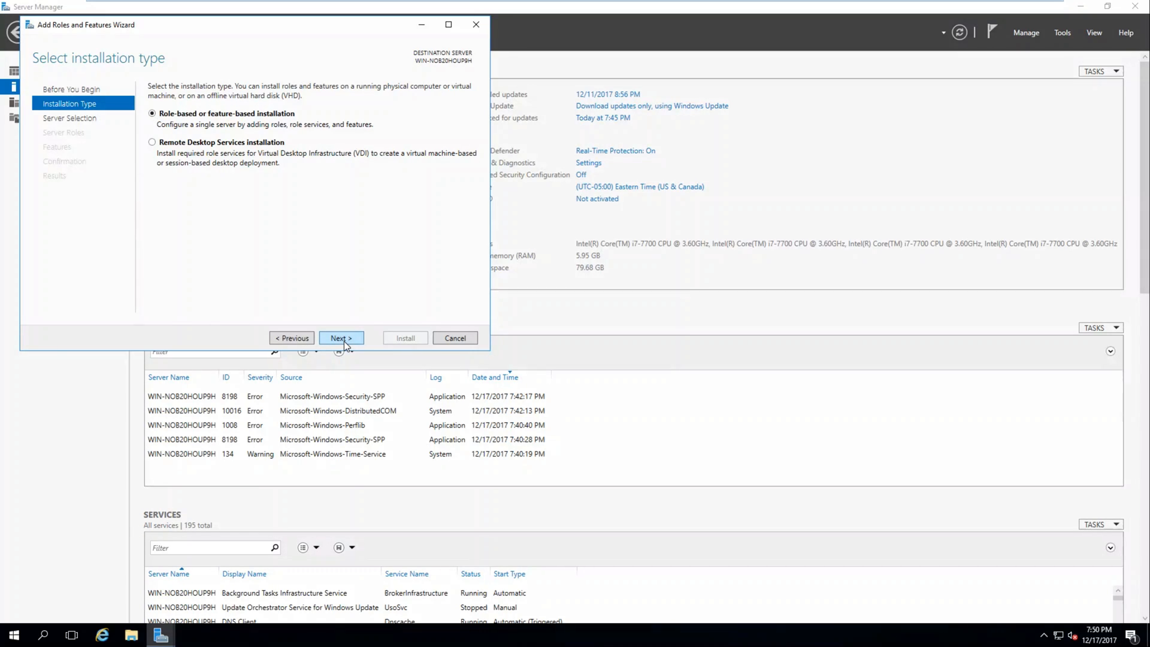
click(340, 337)
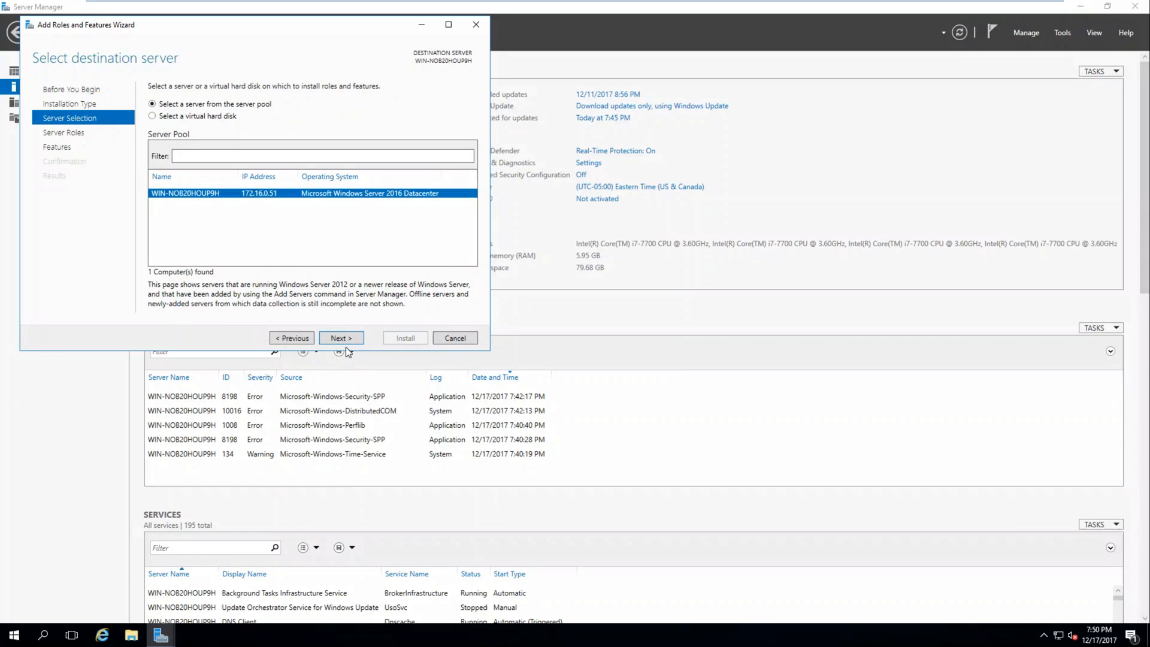
click(340, 338)
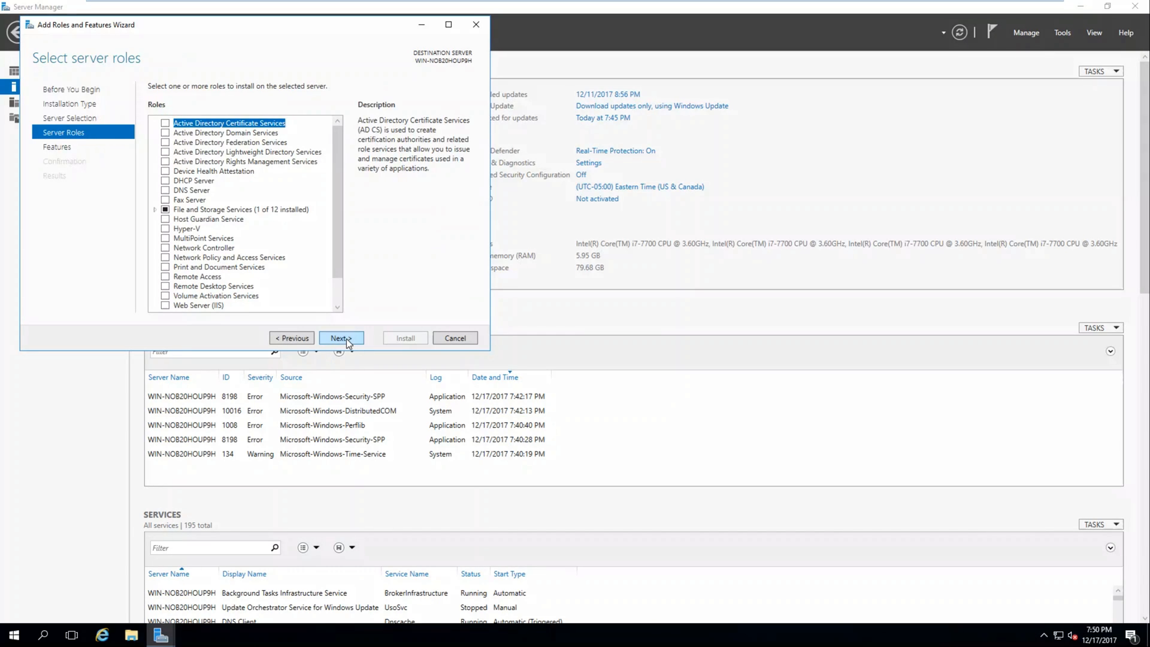
mouse_move(223, 189)
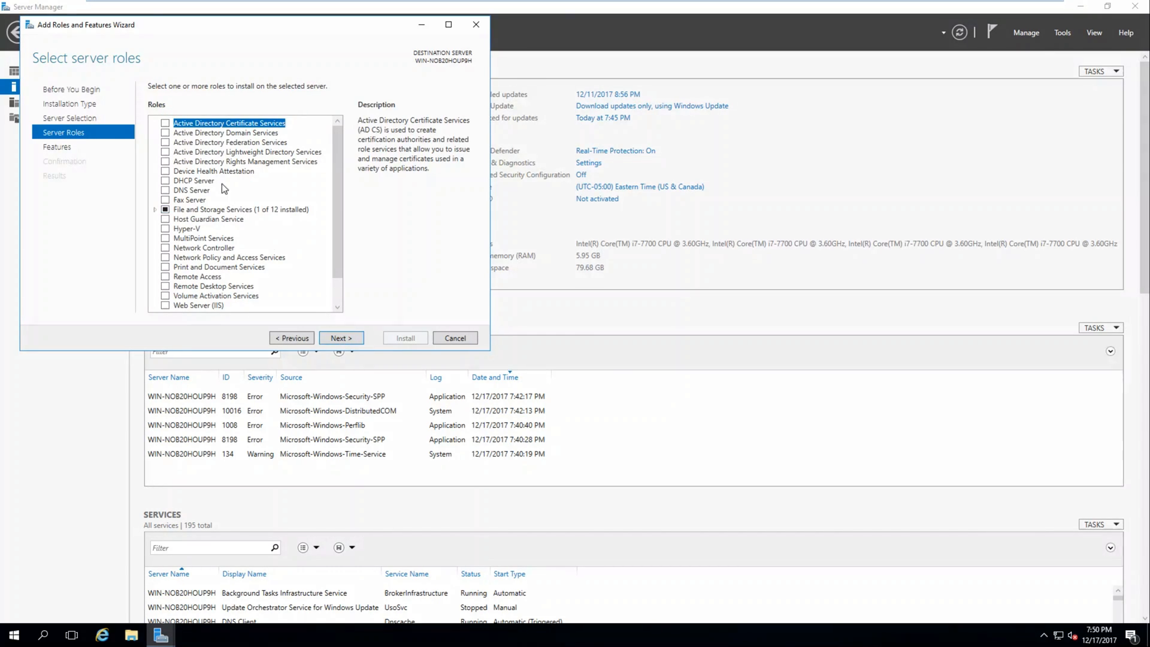
click(226, 133)
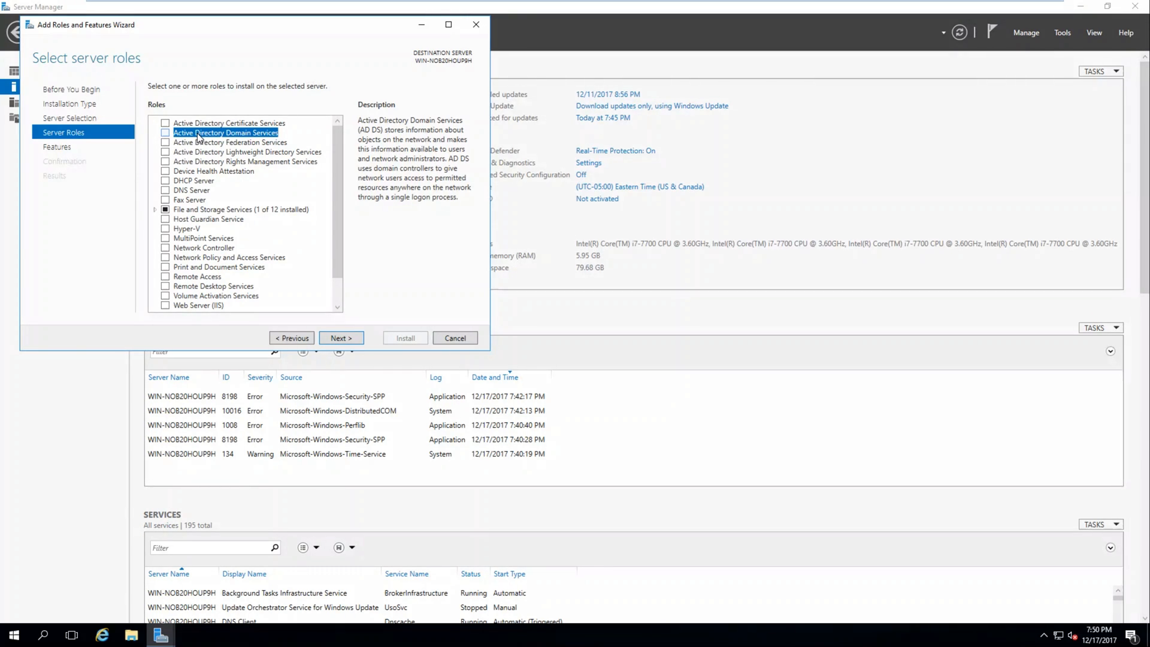
mouse_move(192, 140)
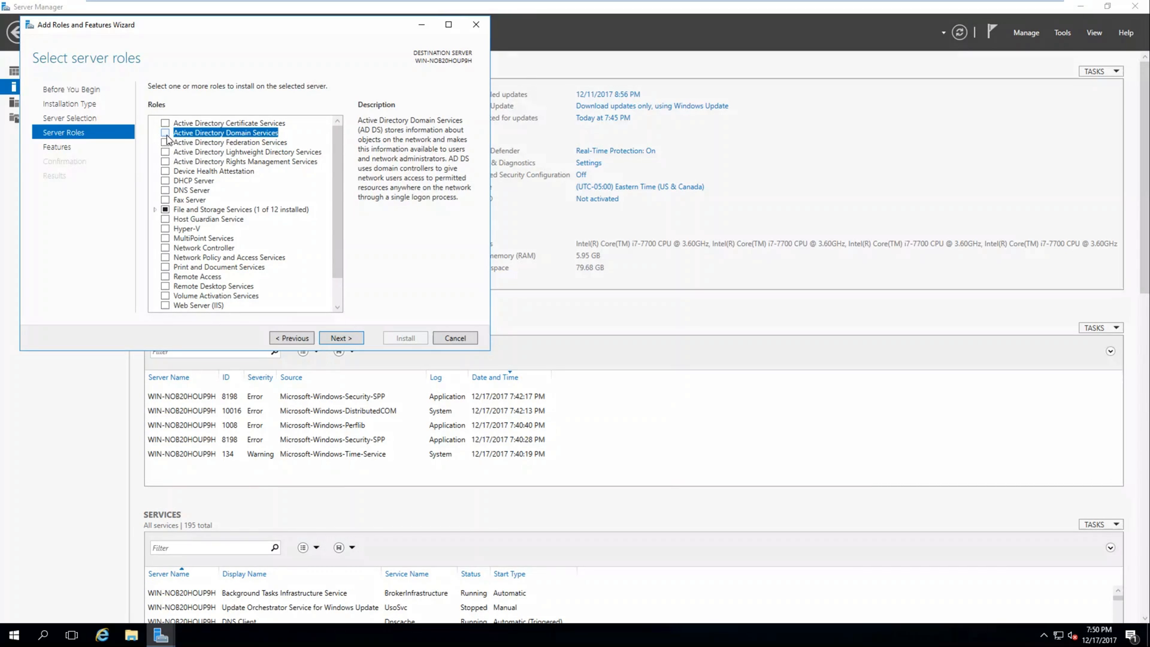
Install Active Directory Domain Services with its management tools, closing the wizard while it runs
click(166, 132)
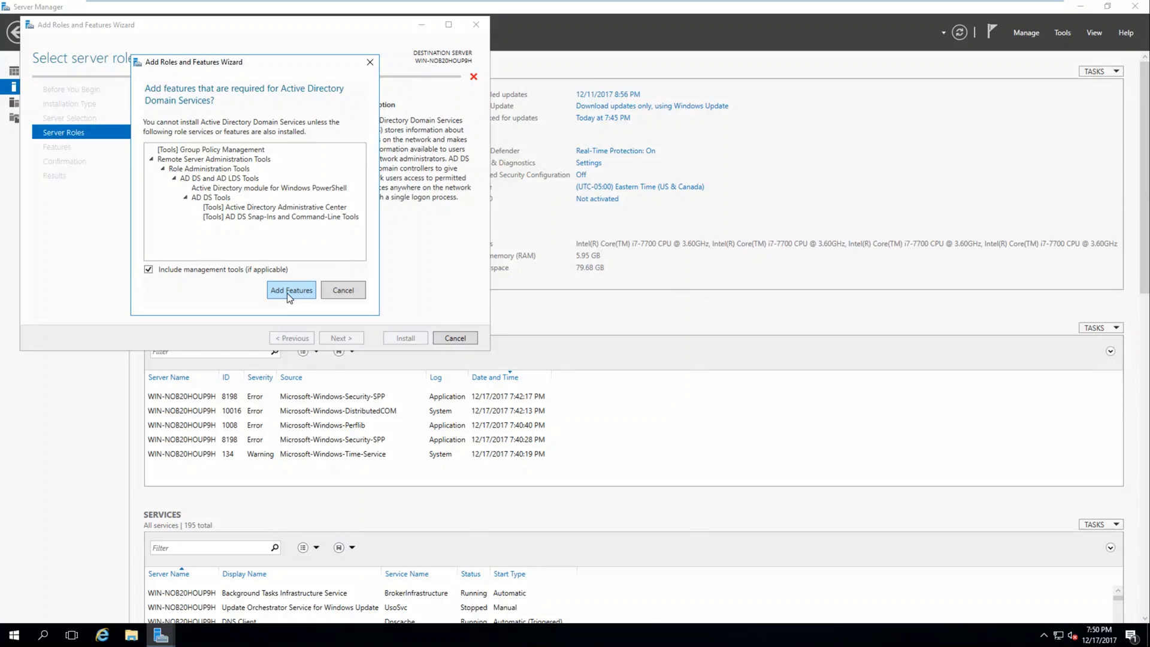
click(291, 290)
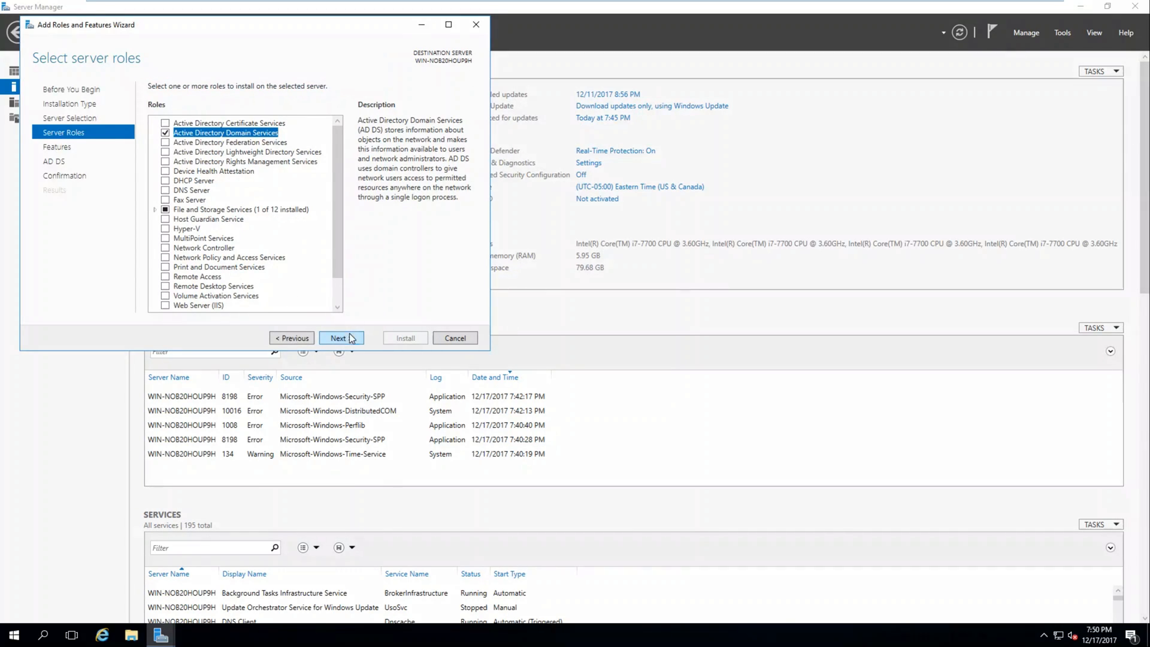
click(339, 338)
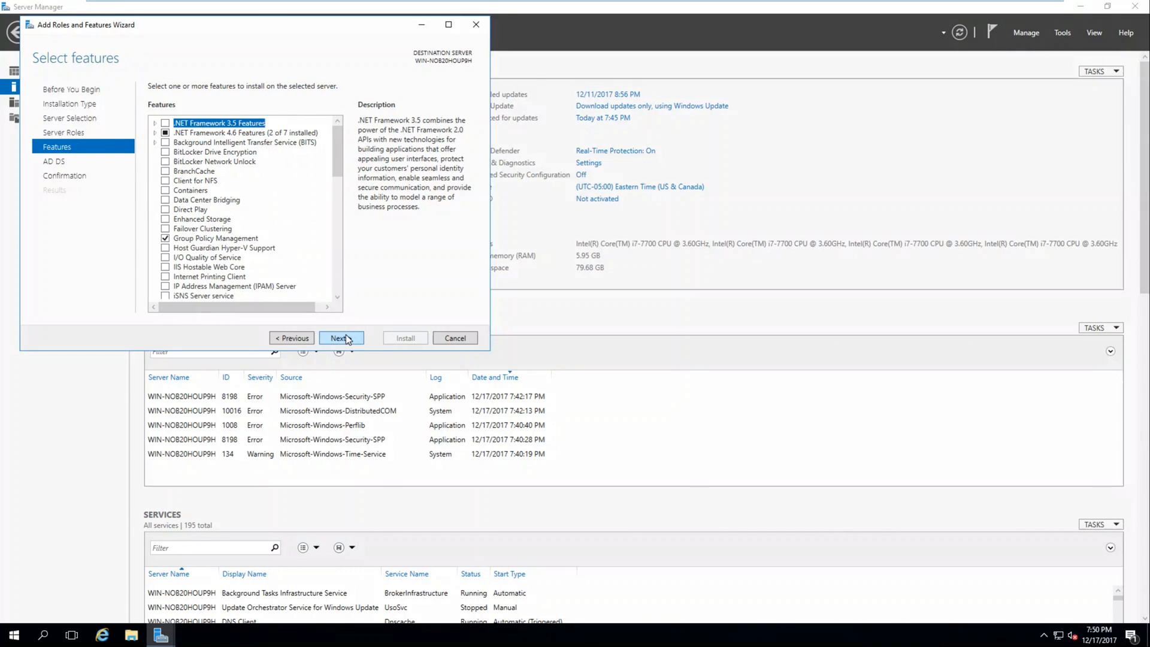
click(340, 338)
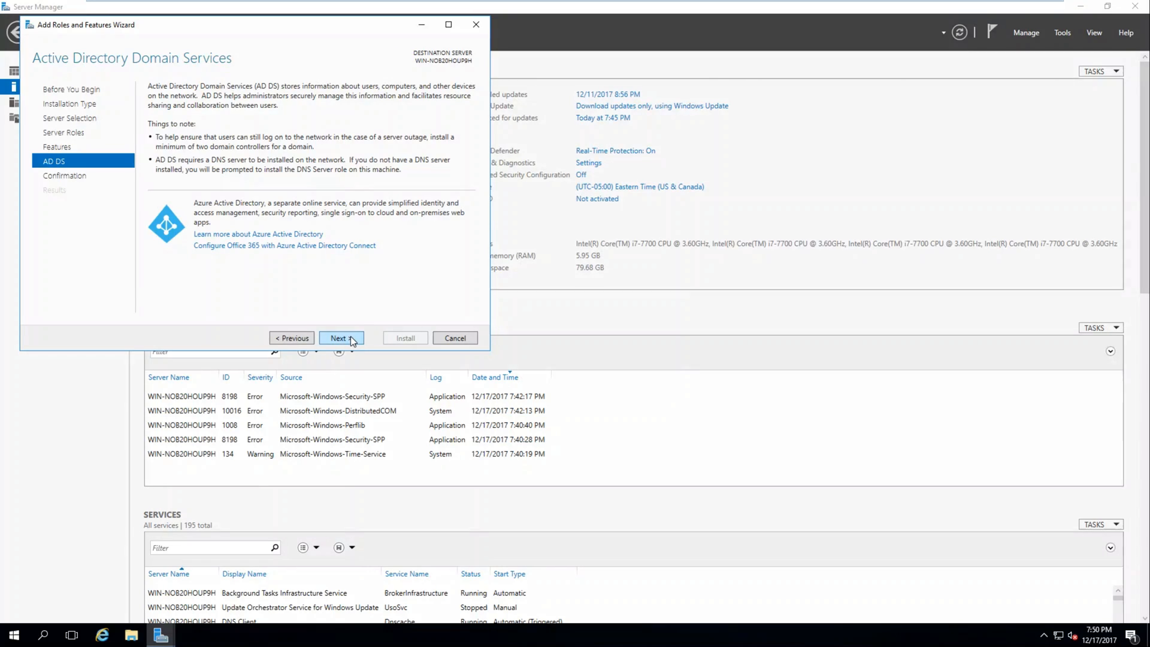
click(340, 338)
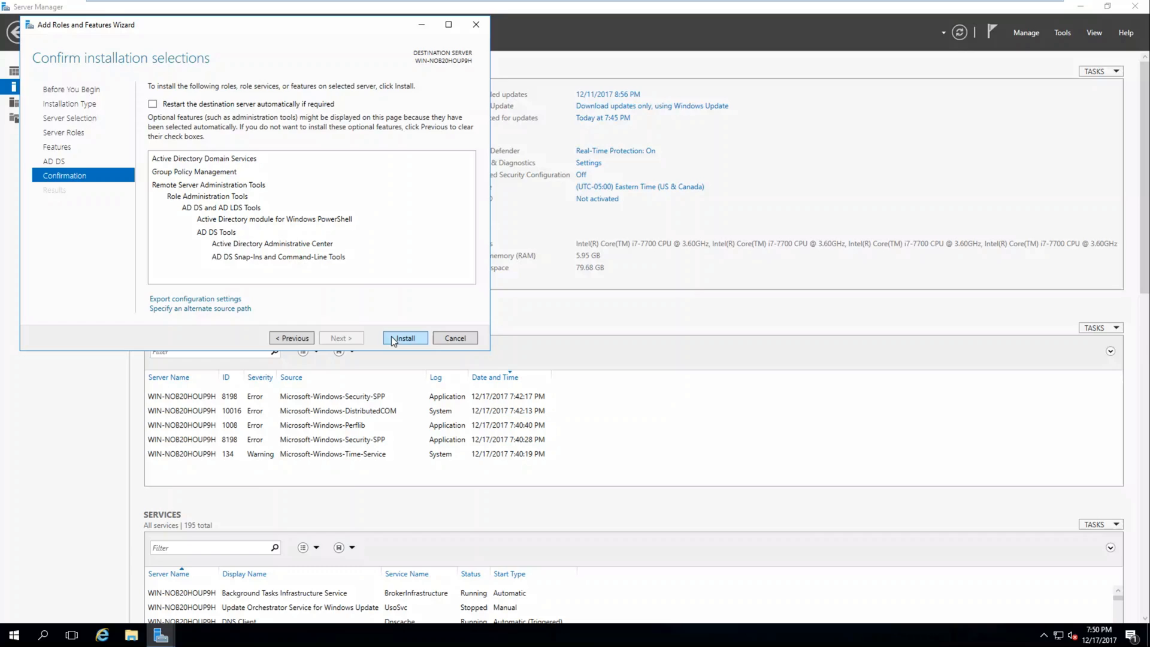
click(404, 338)
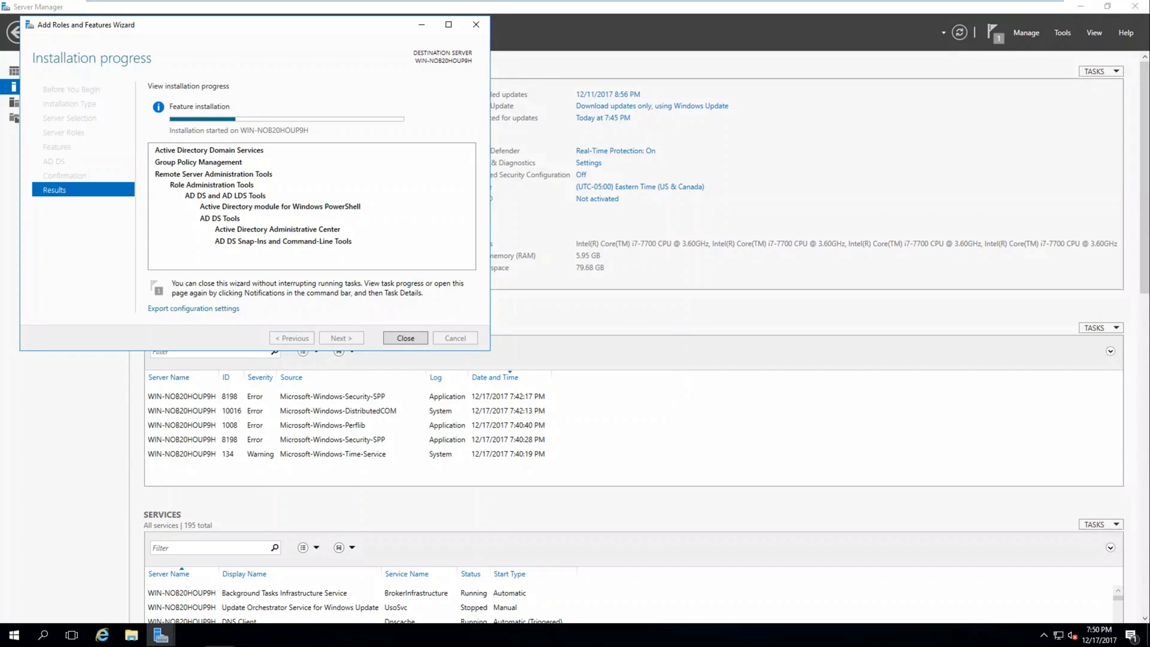
click(405, 337)
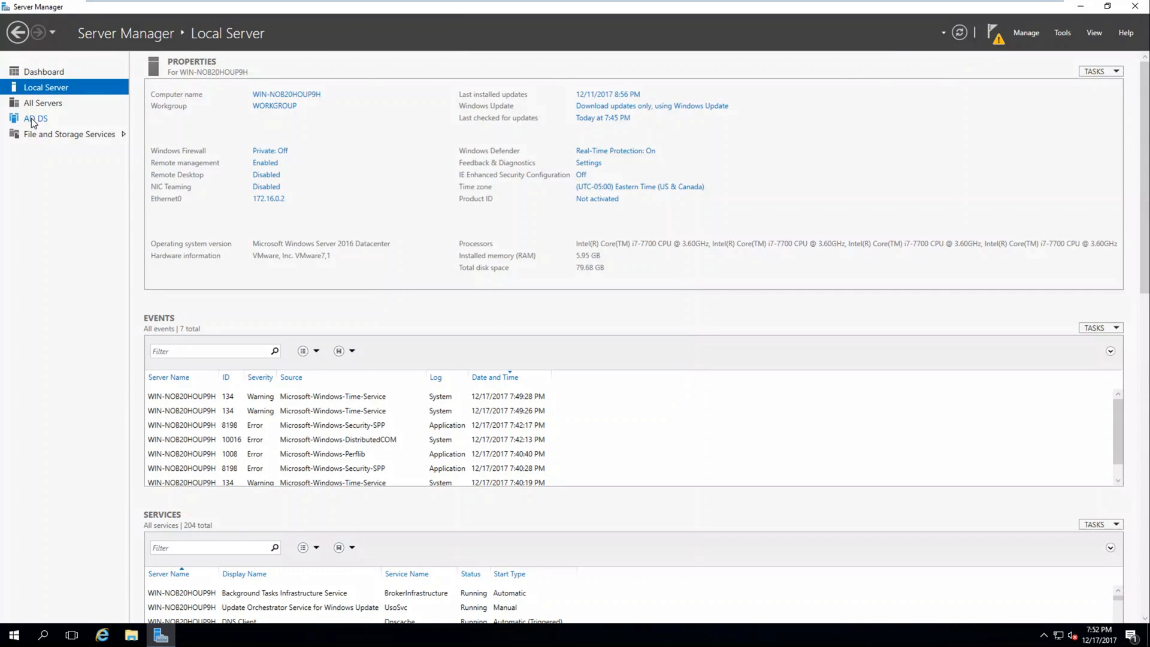
Select AD DS in Server Manager and view the post-deployment configuration task details
click(36, 118)
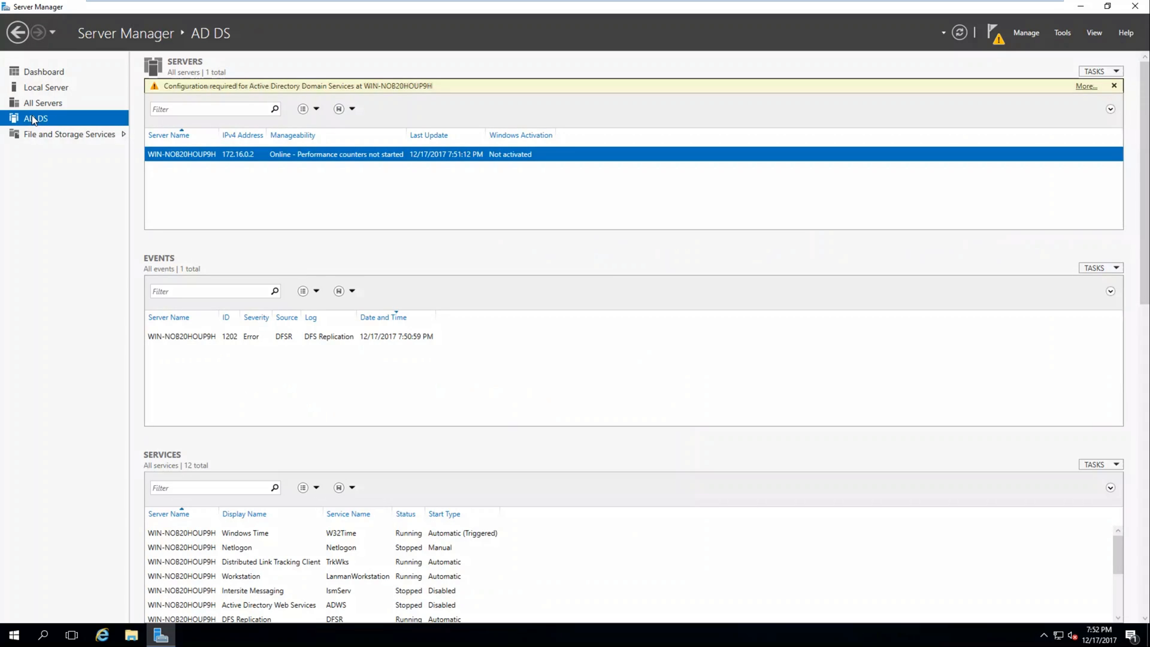
click(1085, 86)
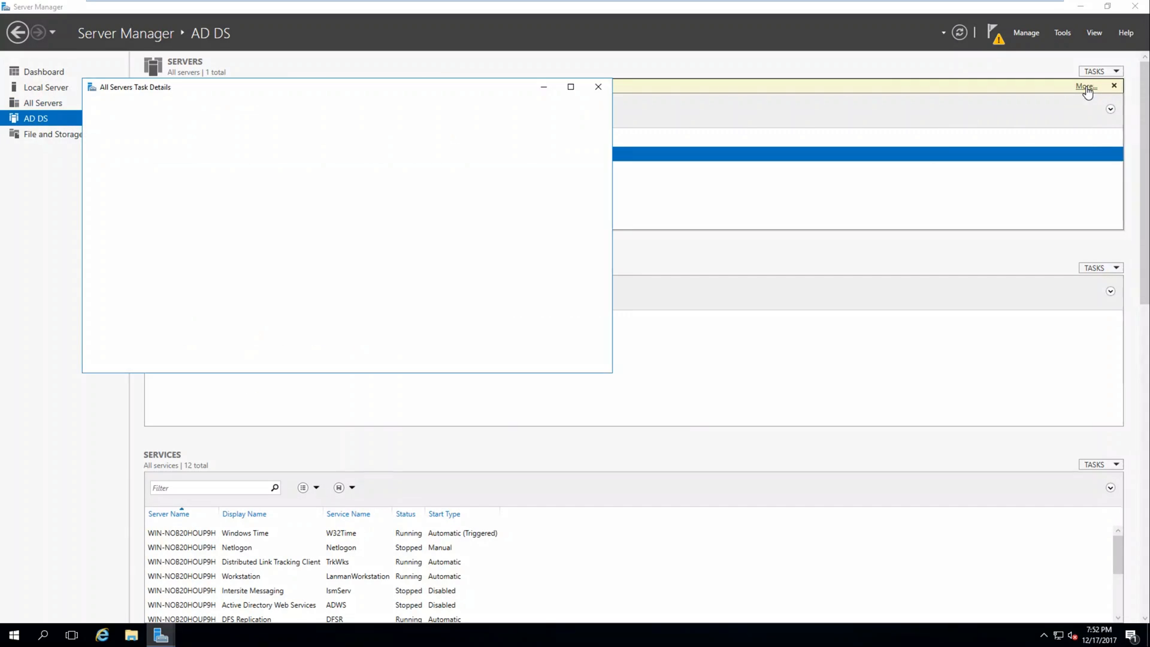
click(1085, 85)
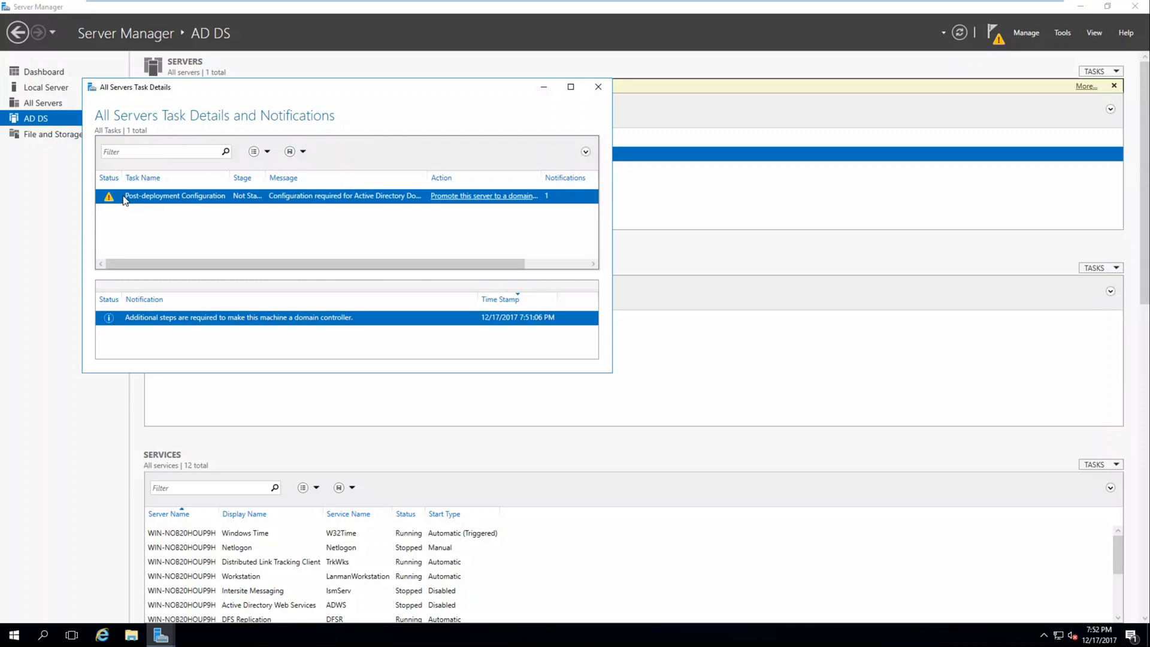
mouse_move(232, 202)
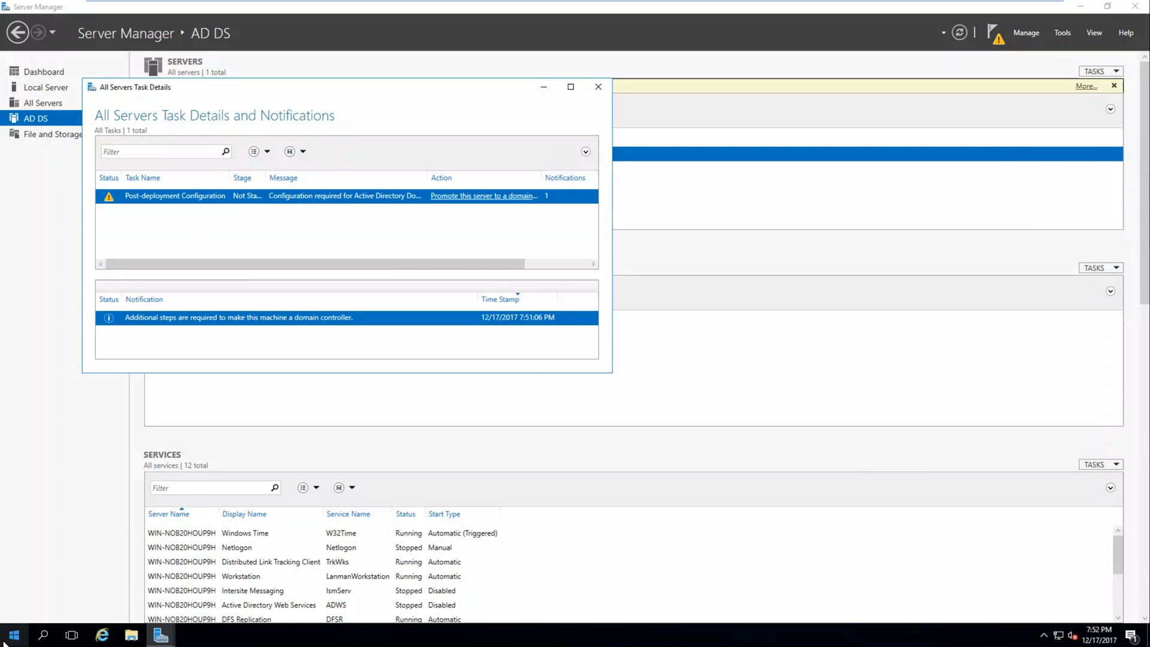
text(dcp)
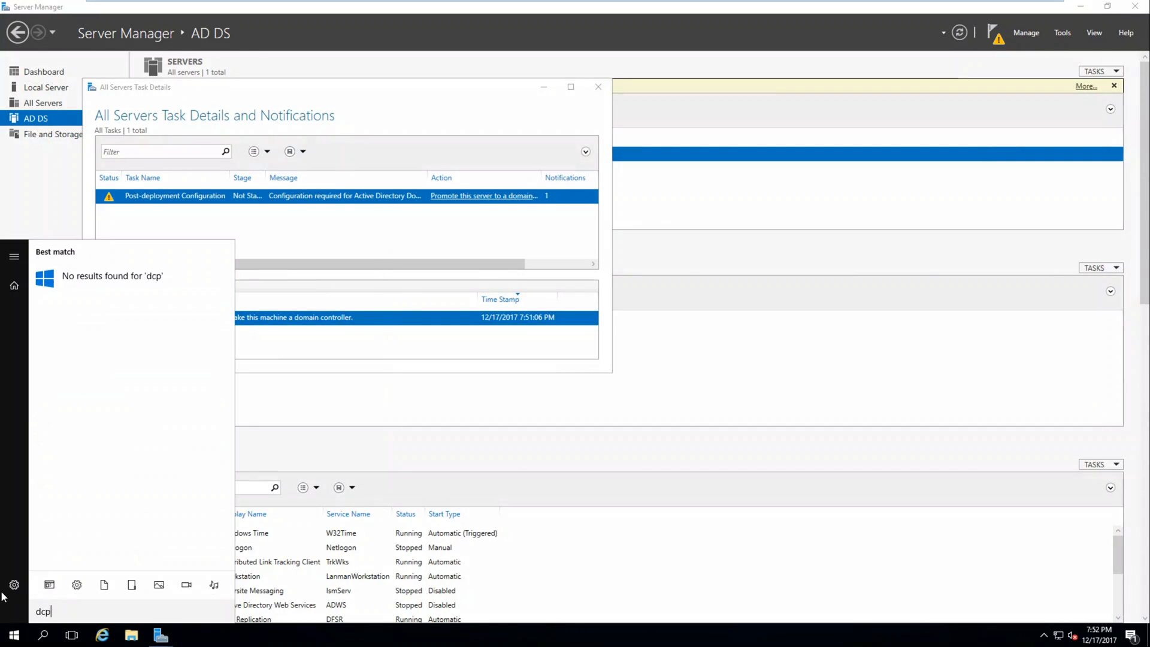
text(romo)
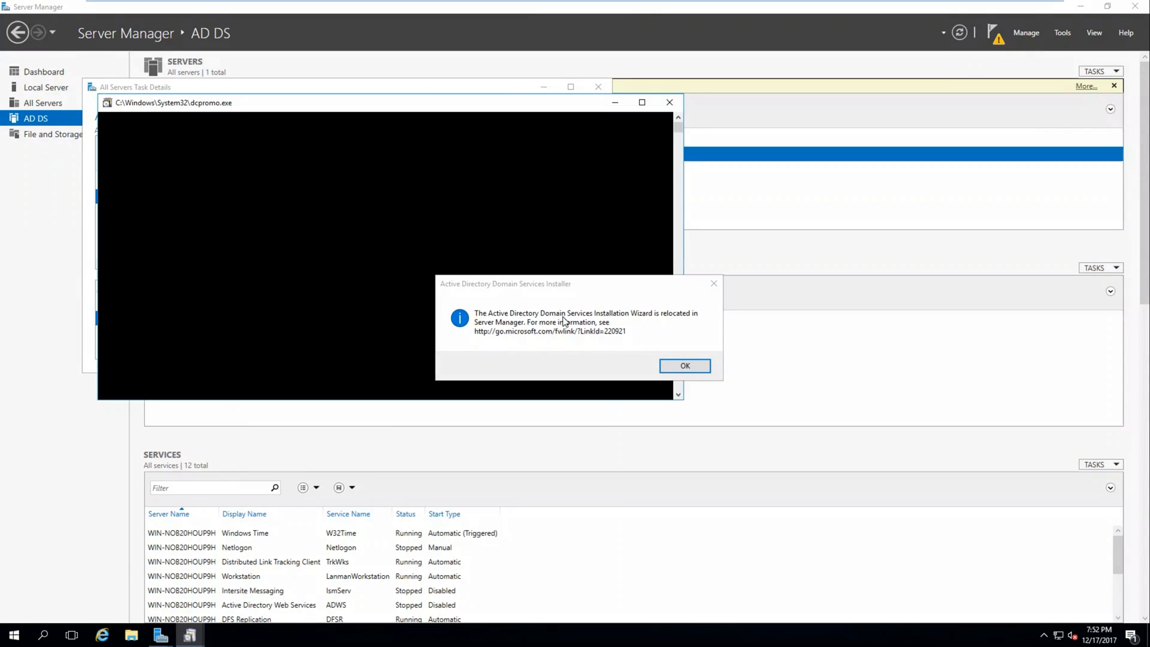
mouse_move(535, 324)
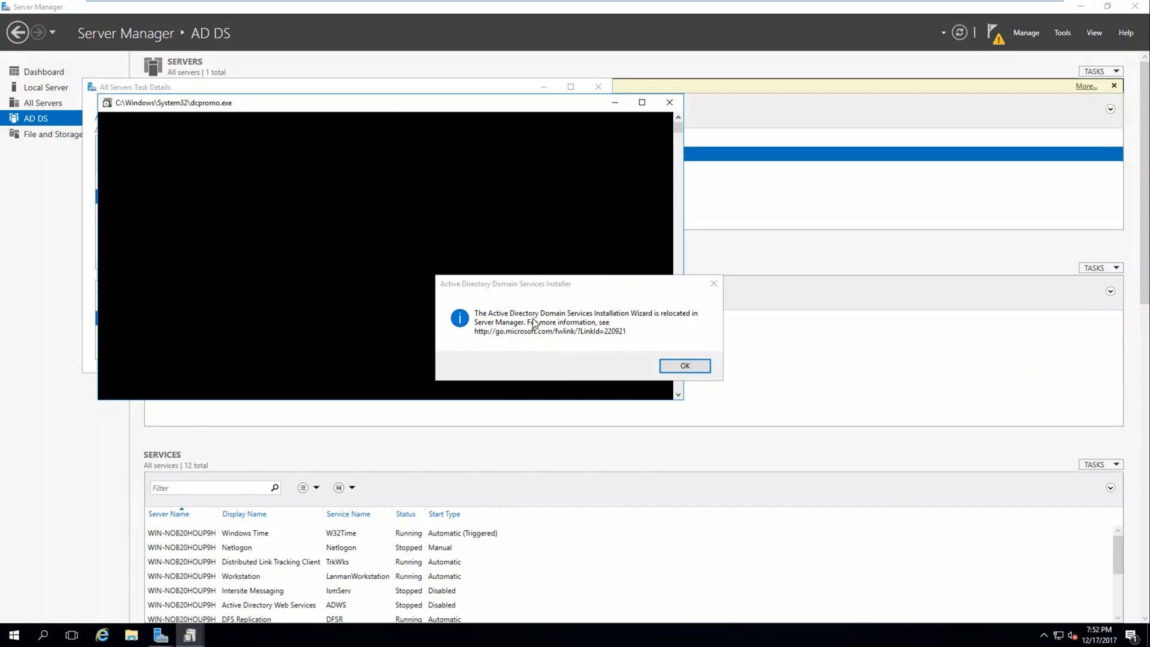
mouse_move(684, 366)
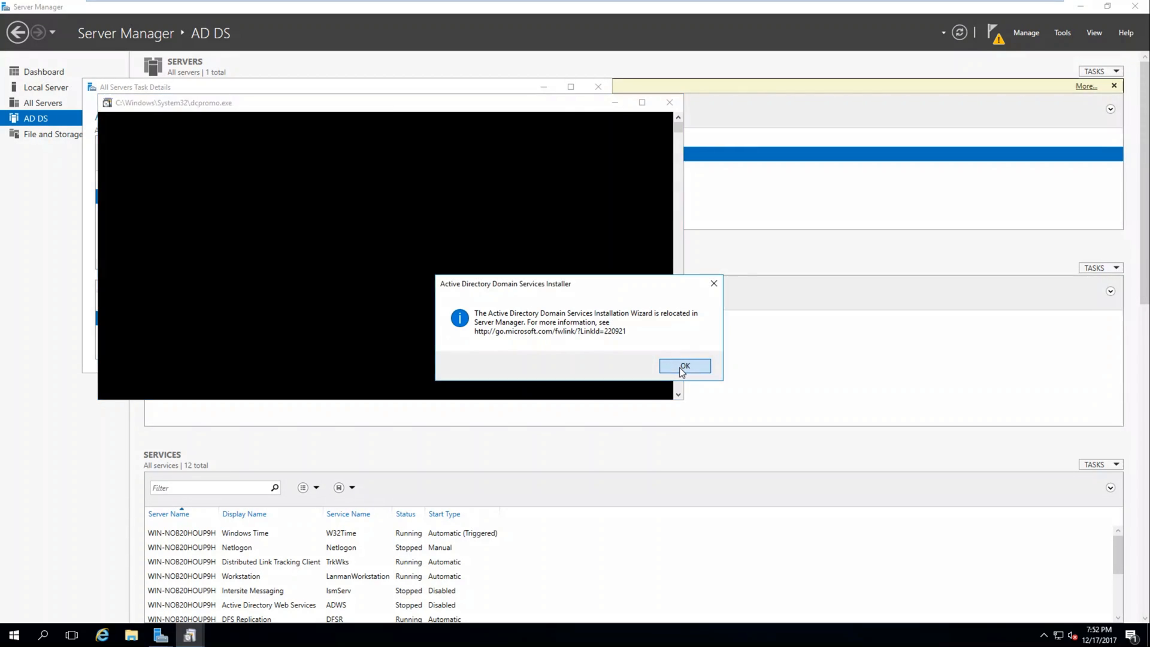
click(684, 365)
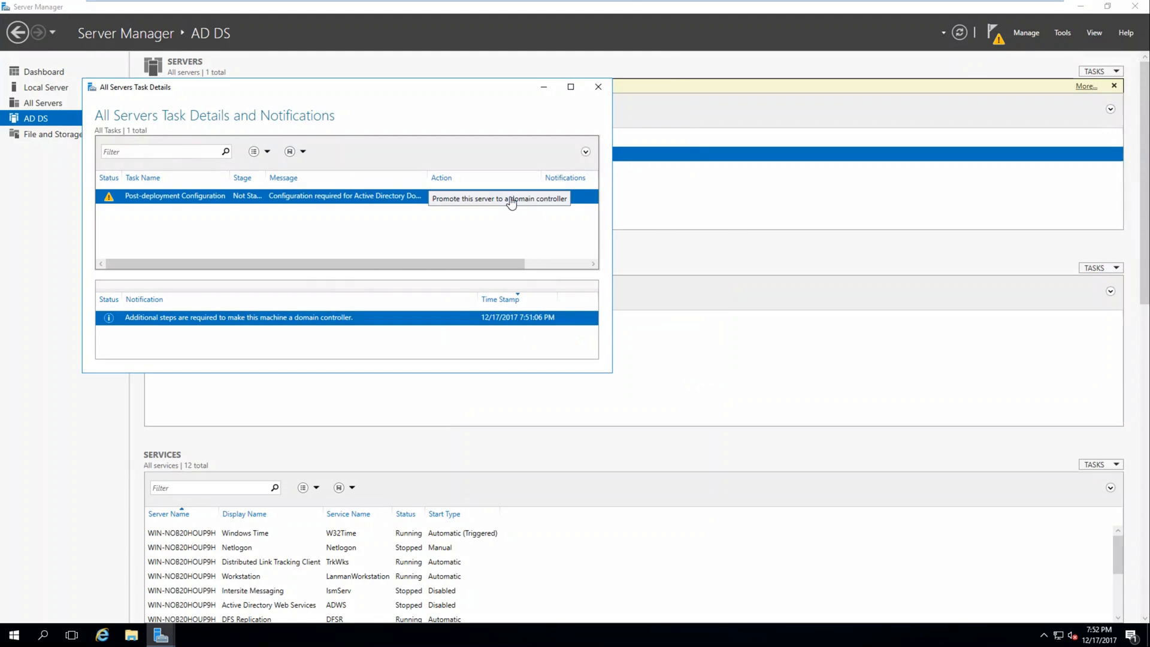
mouse_move(457, 203)
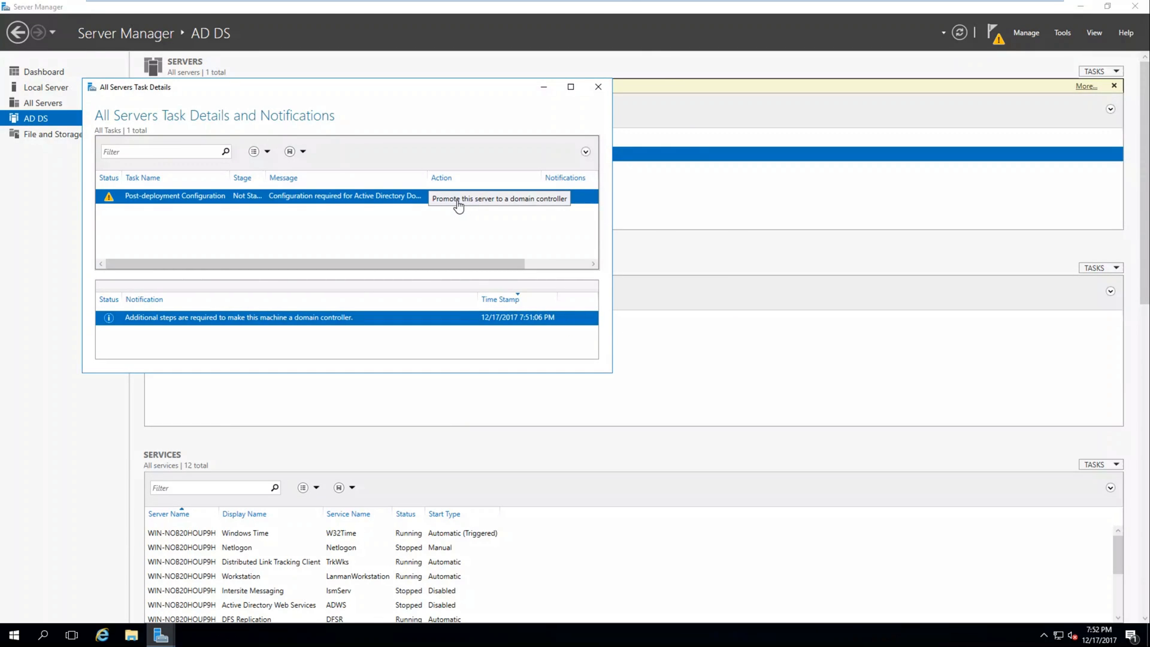
mouse_move(453, 203)
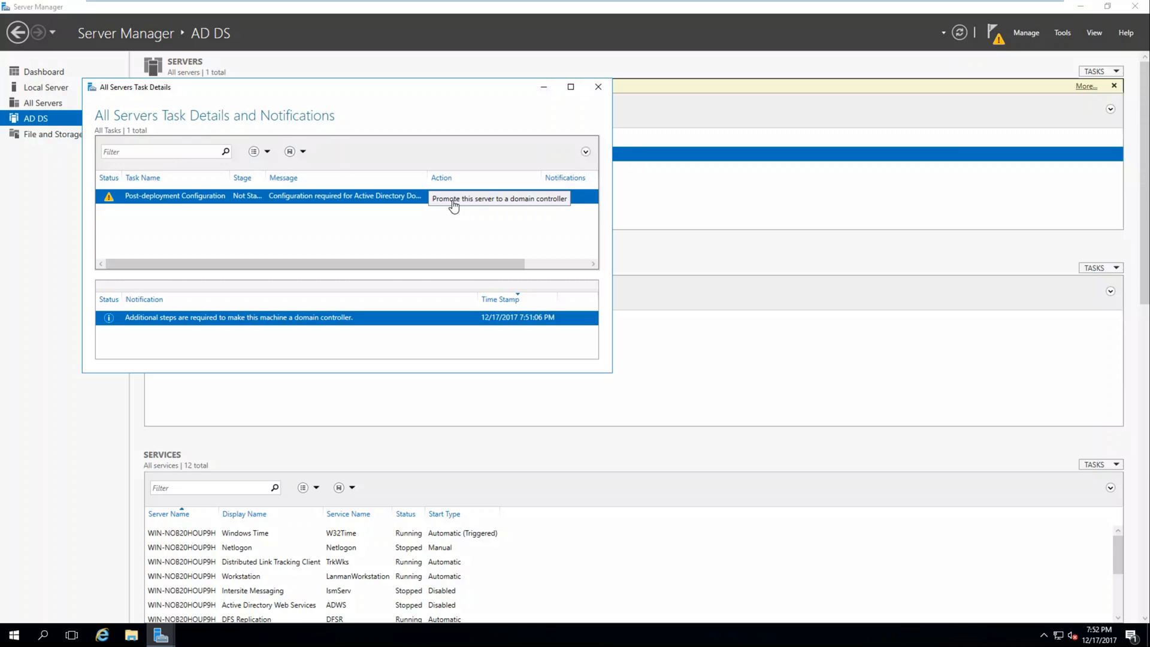
Start promotion and choose a new forest with root domain lab.local
click(498, 198)
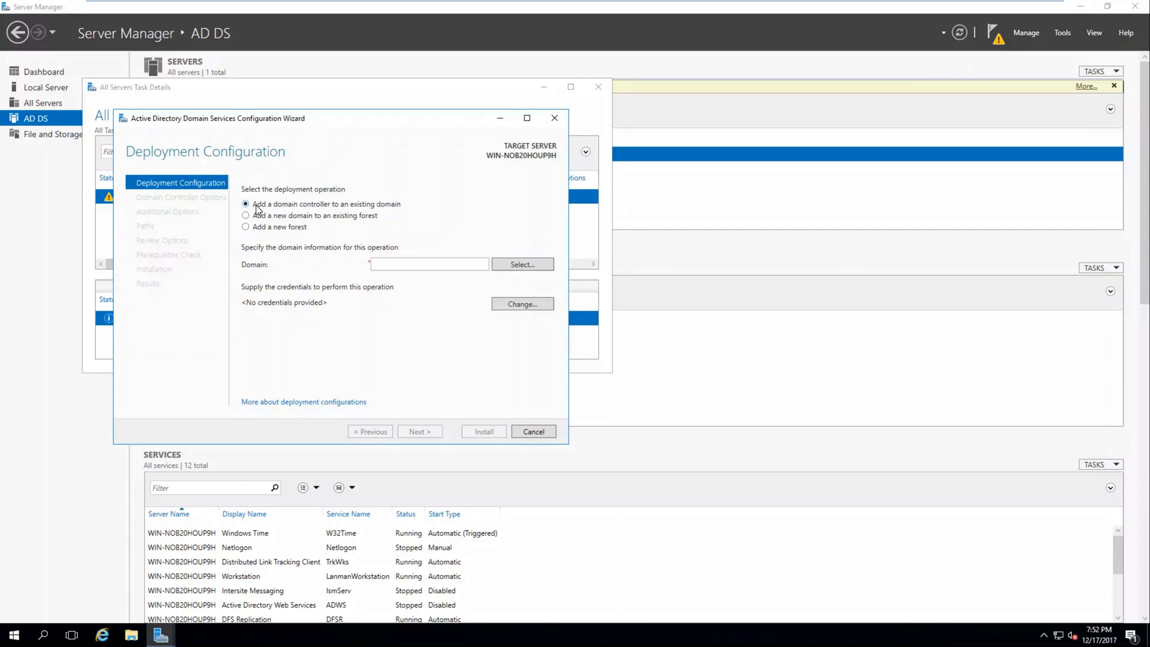
mouse_move(268, 210)
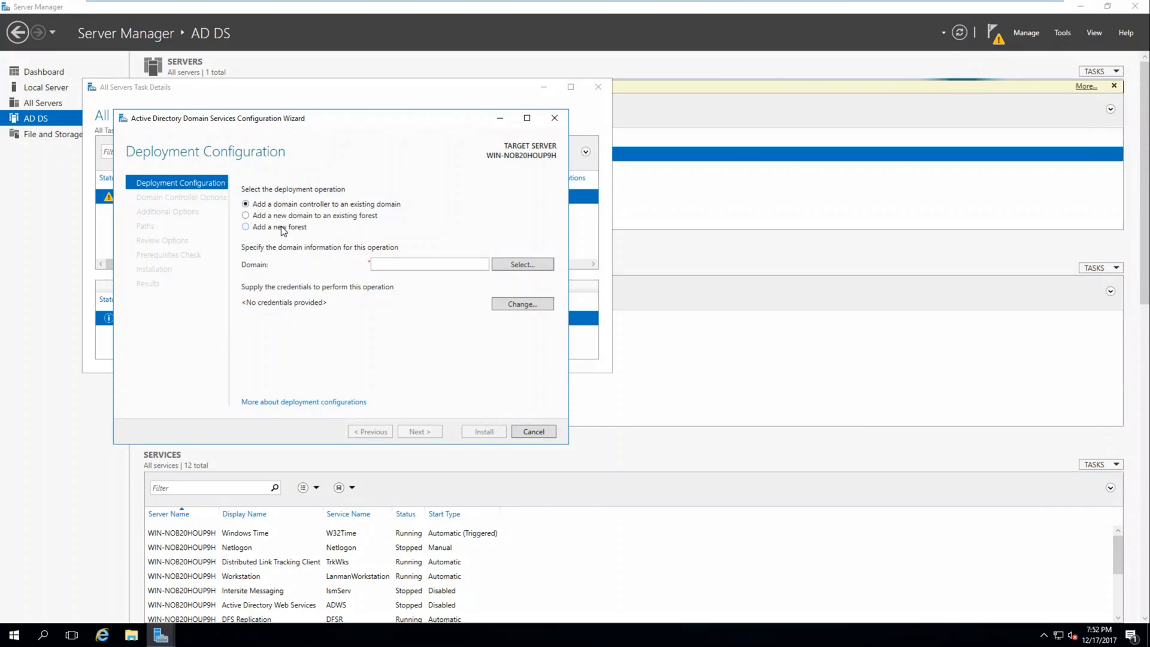
click(246, 227)
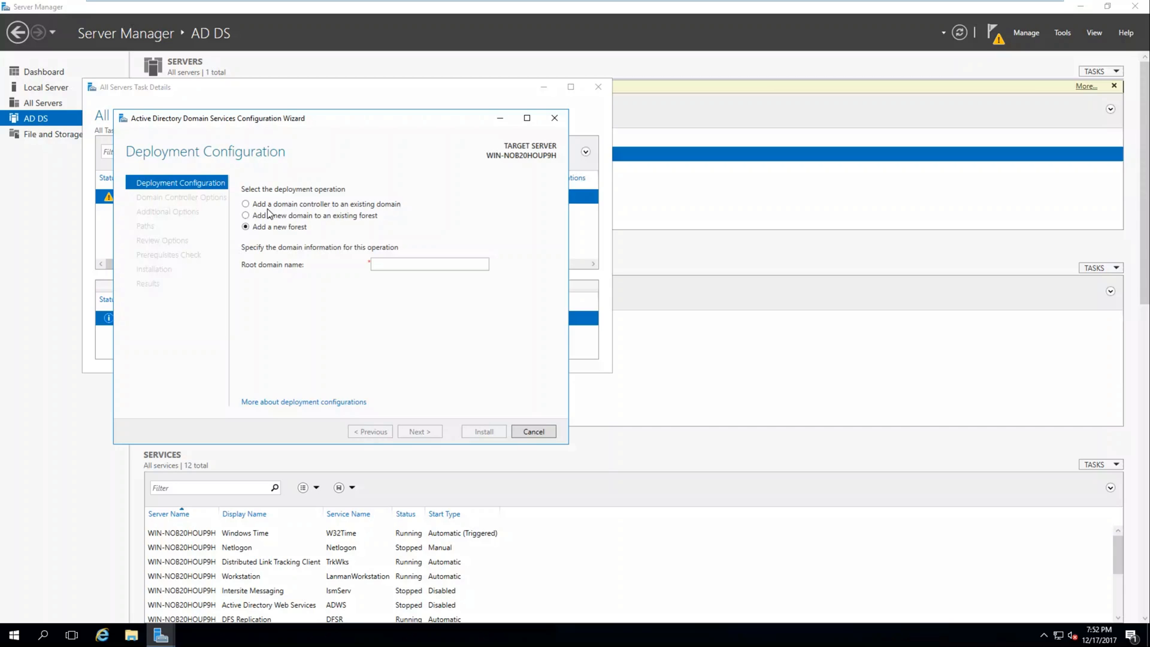
mouse_move(393, 211)
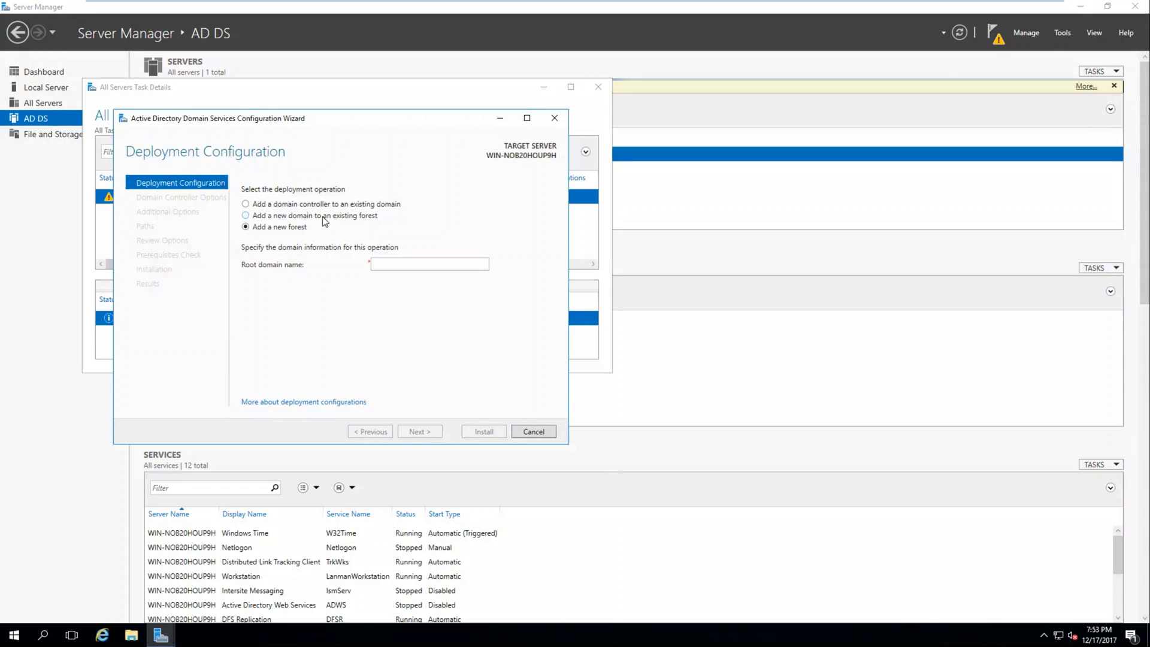
mouse_move(209, 233)
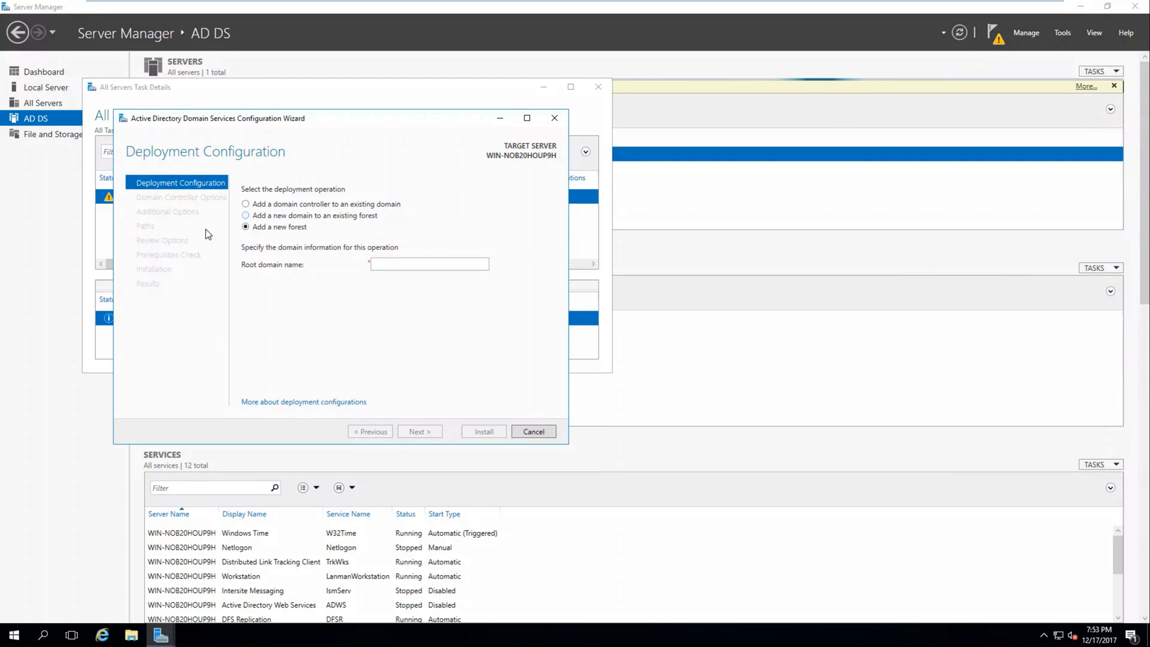
mouse_move(405, 261)
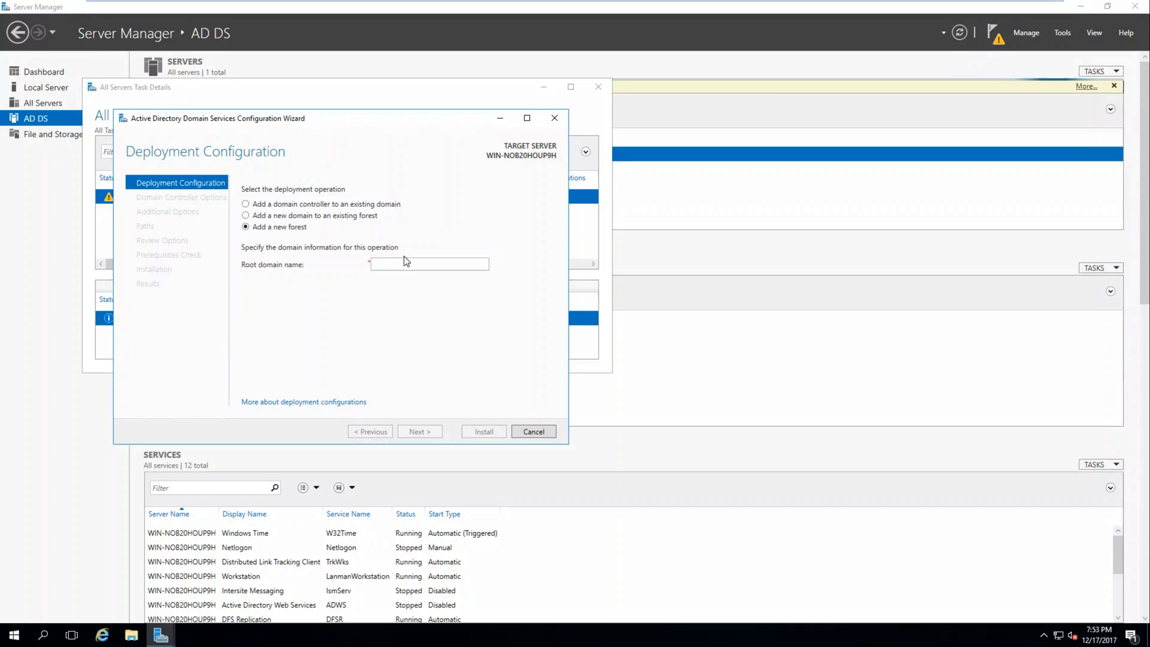
click(429, 263)
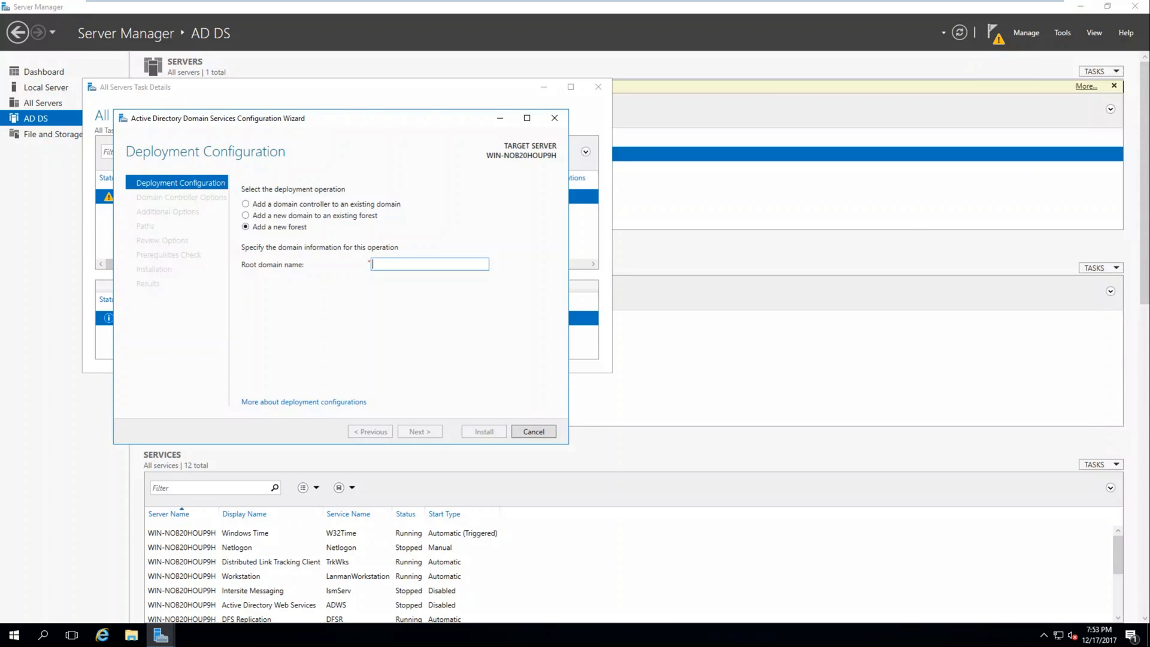
text(lab)
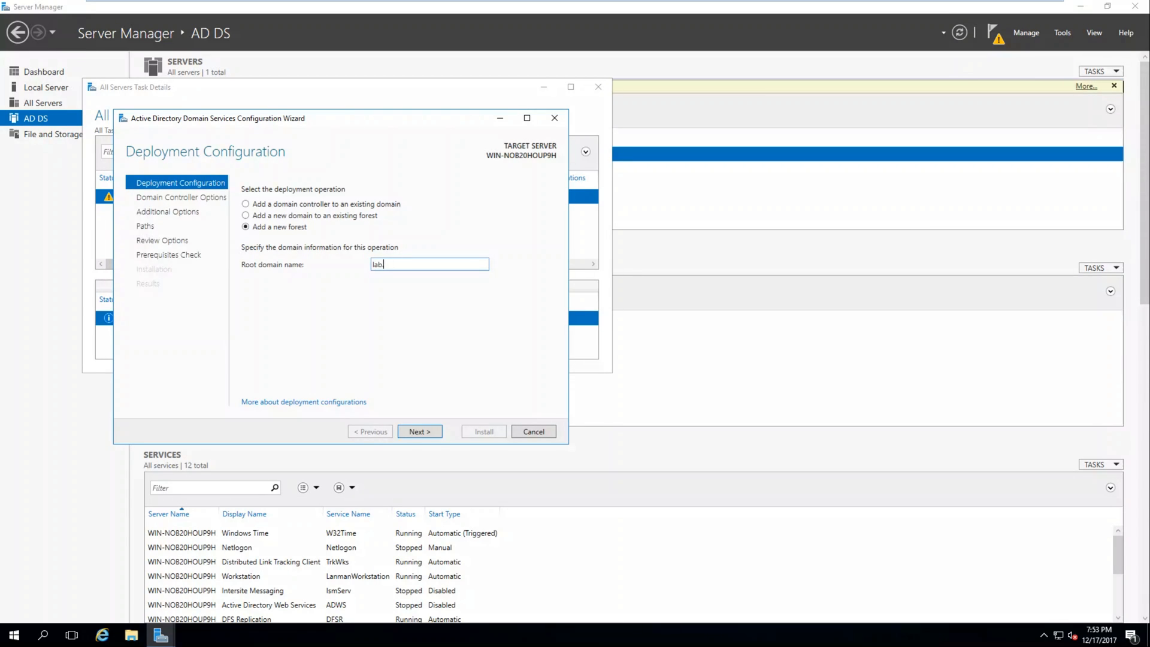
text(.local)
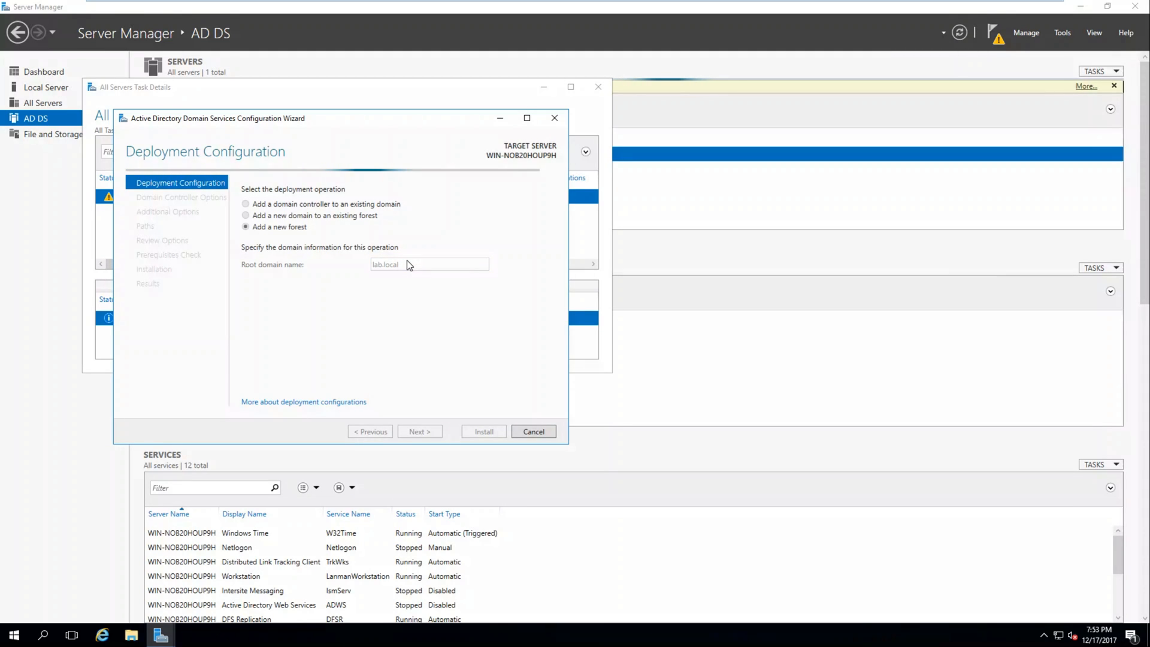
Keep Windows Server 2016 forest functional level and enter the DSRM password
click(418, 431)
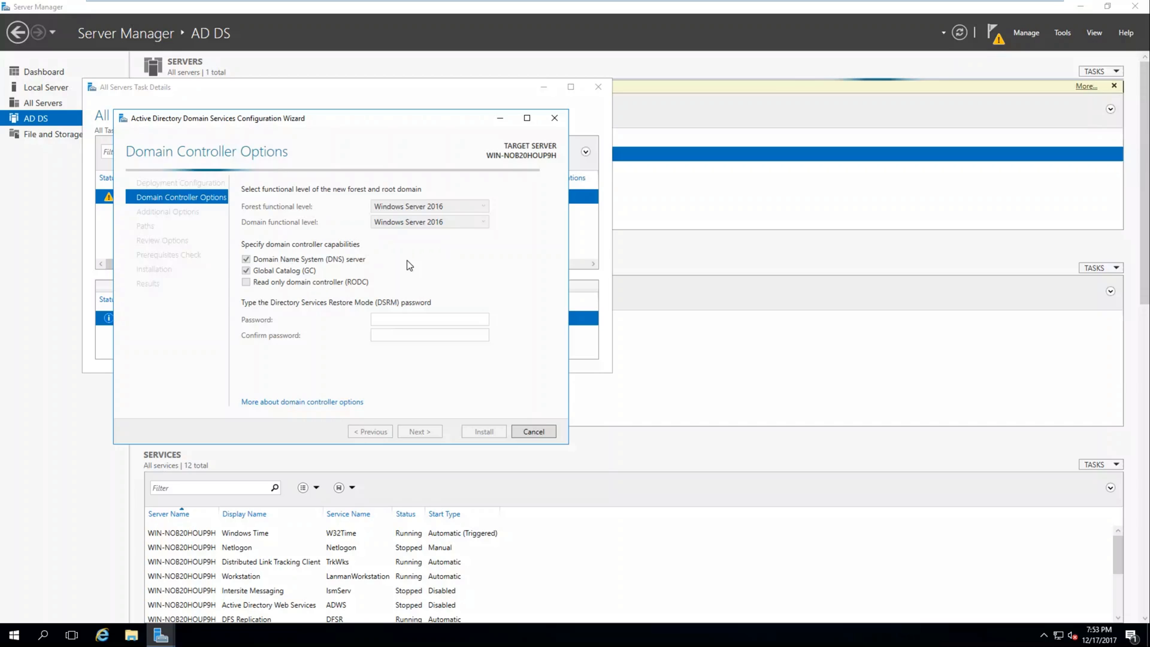
mouse_move(419, 223)
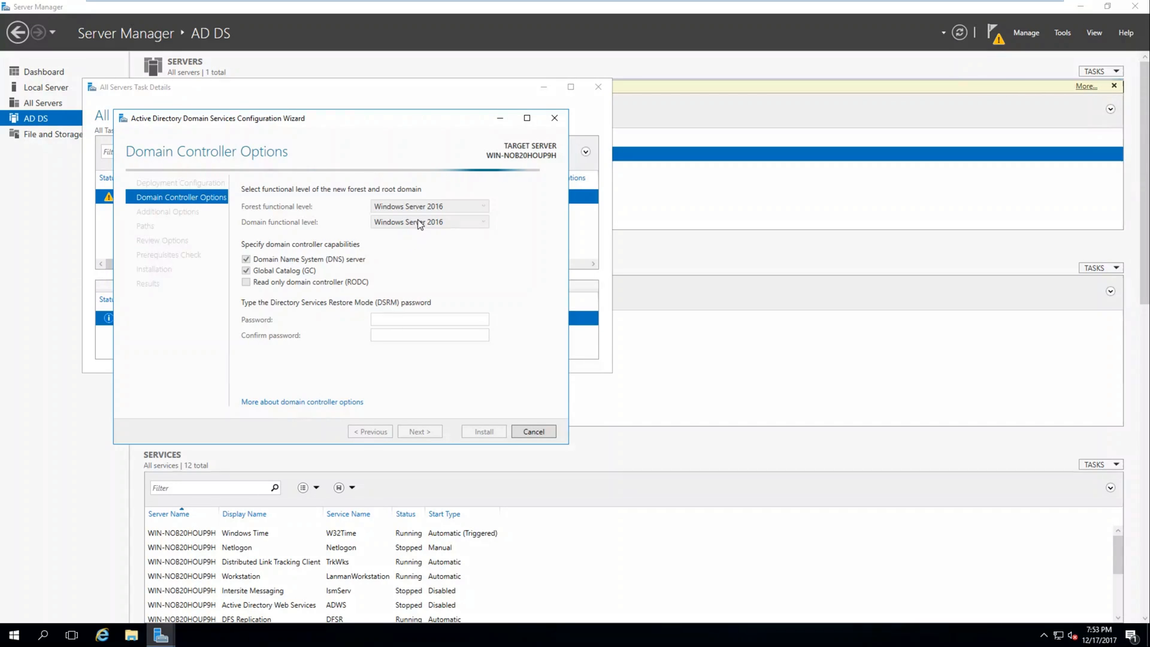
mouse_move(470, 212)
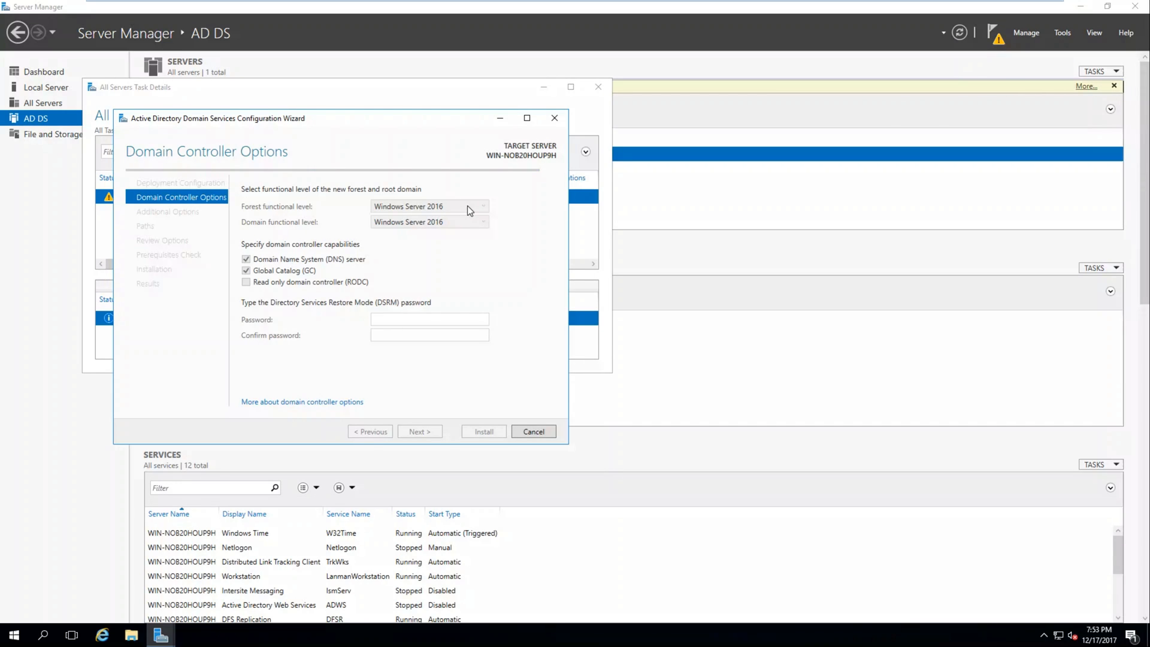
click(481, 206)
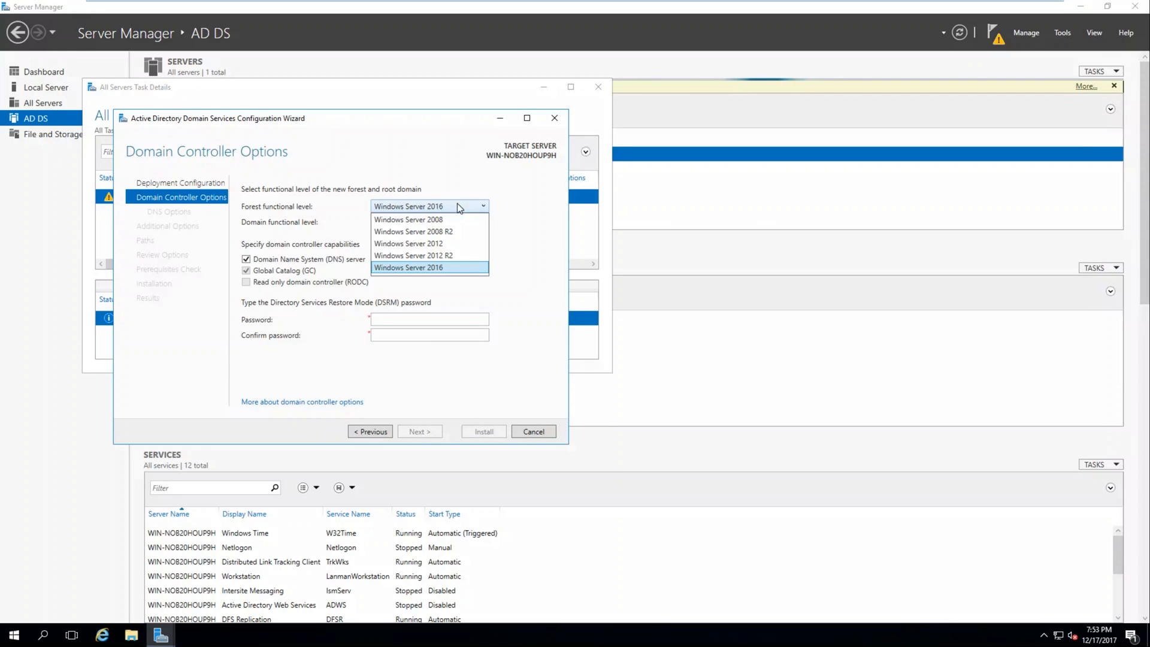
click(407, 267)
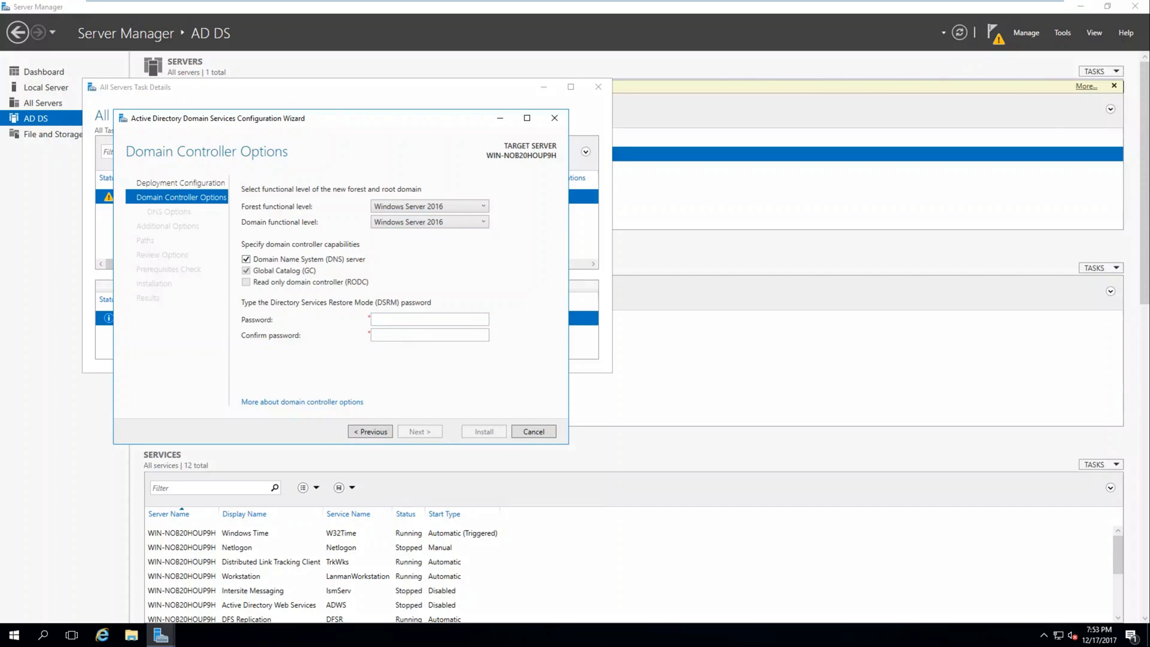
click(429, 318)
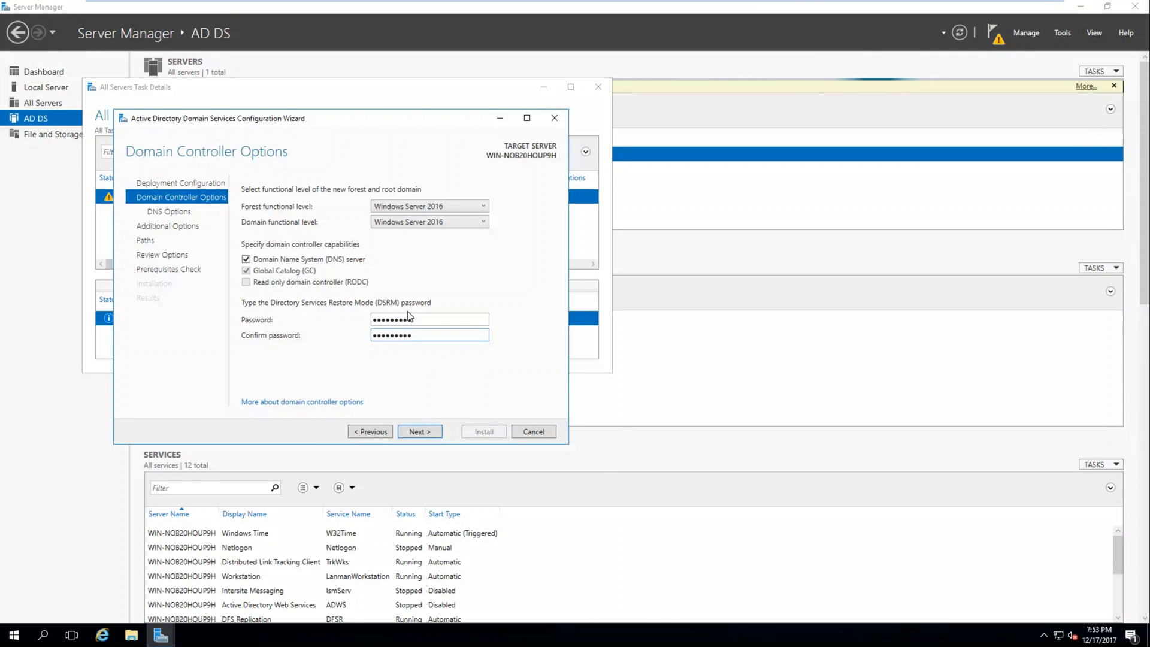
click(418, 431)
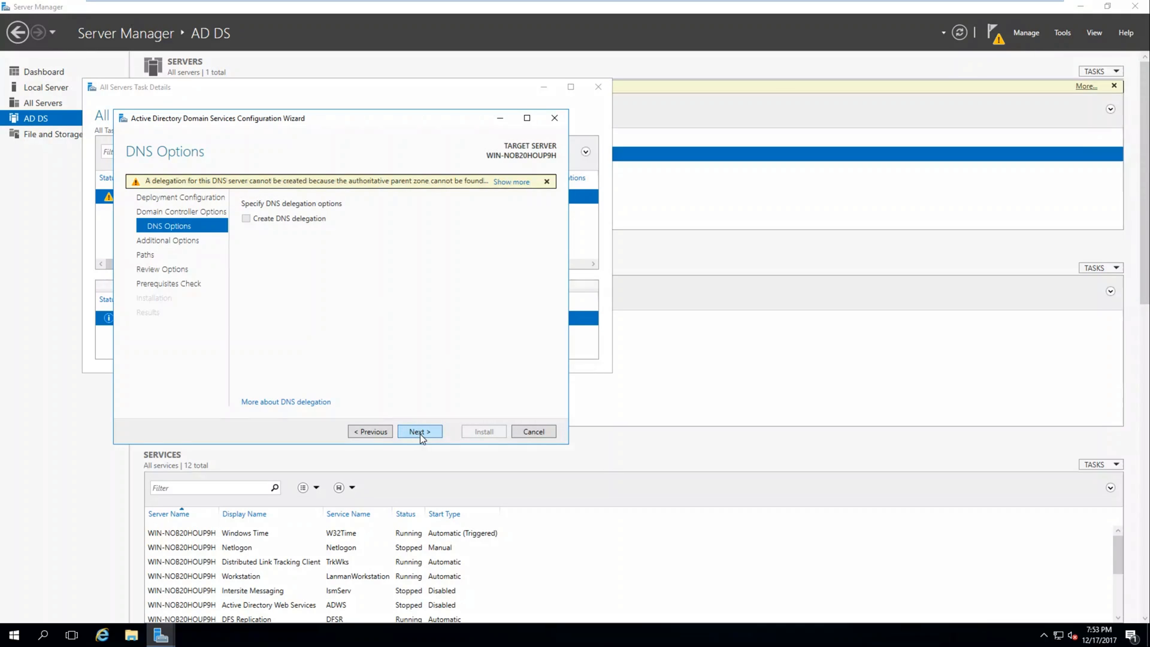
Accept defaults for DNS delegation, NetBIOS name LAB, folders and review, then run prerequisite checks
click(418, 432)
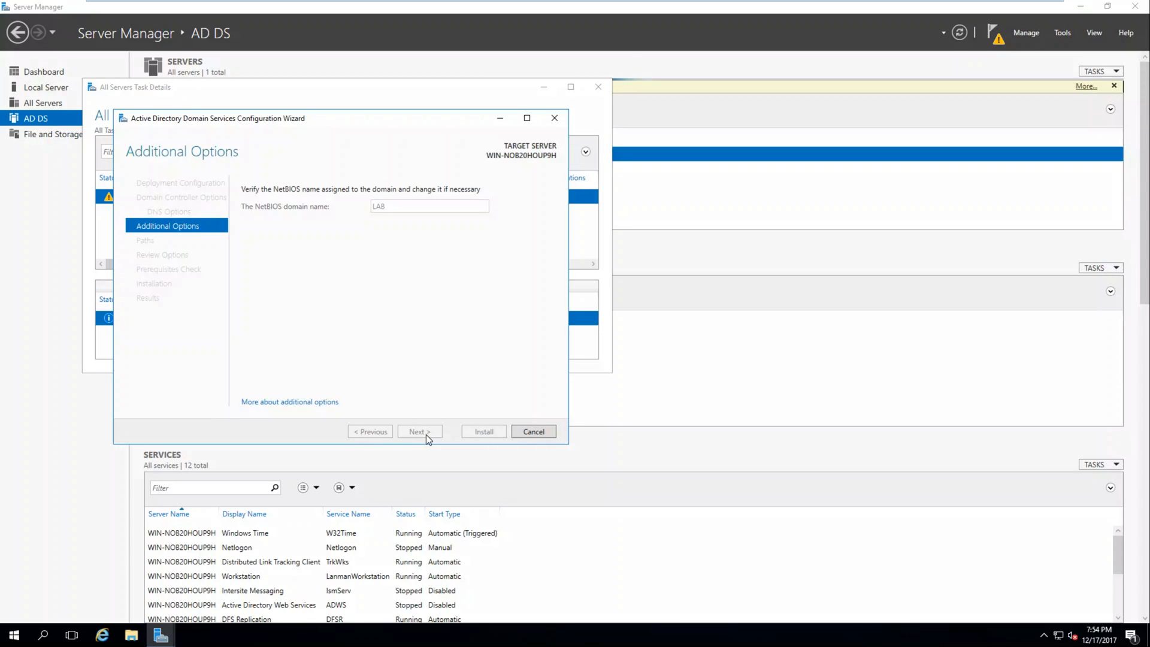
mouse_move(433, 326)
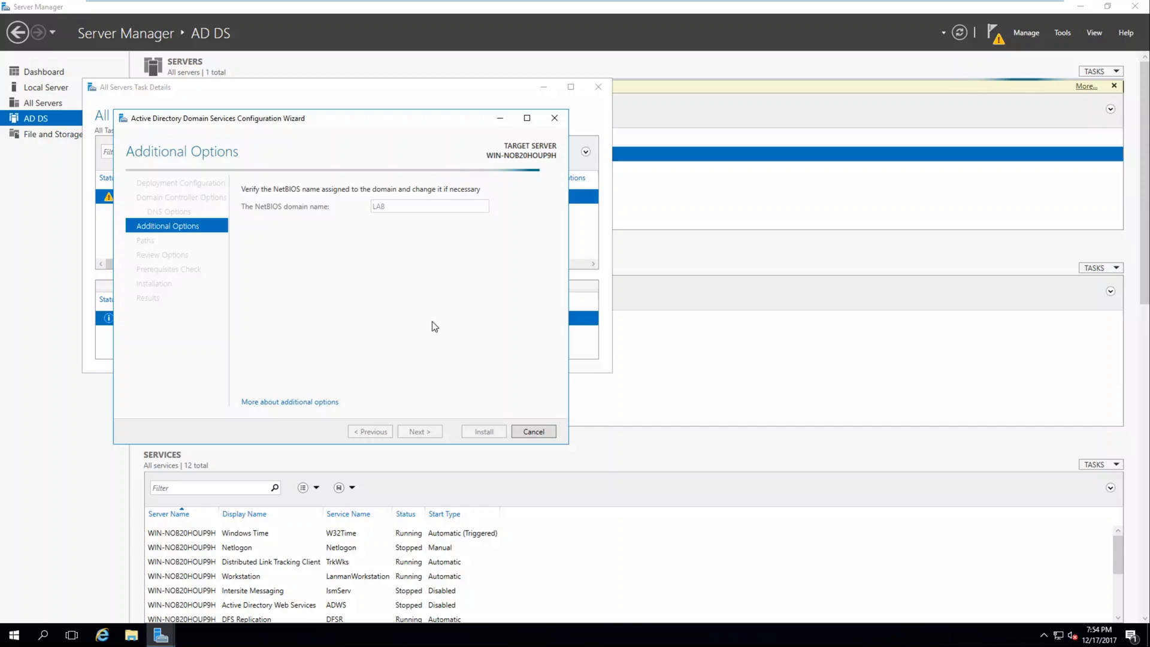
click(418, 431)
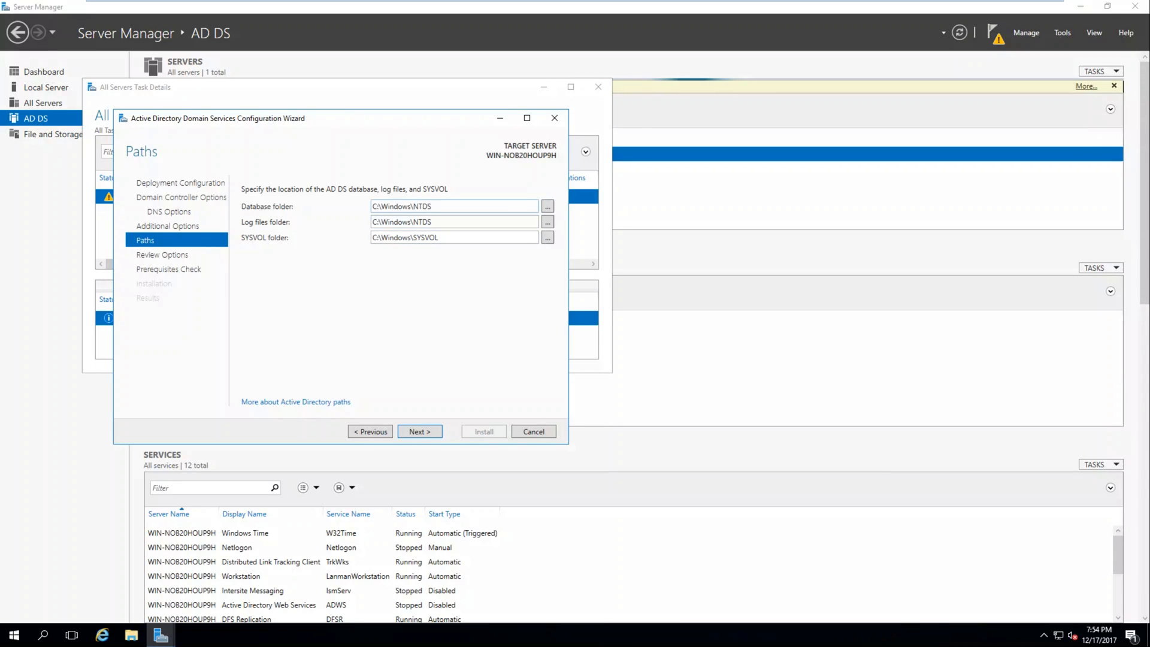
click(419, 431)
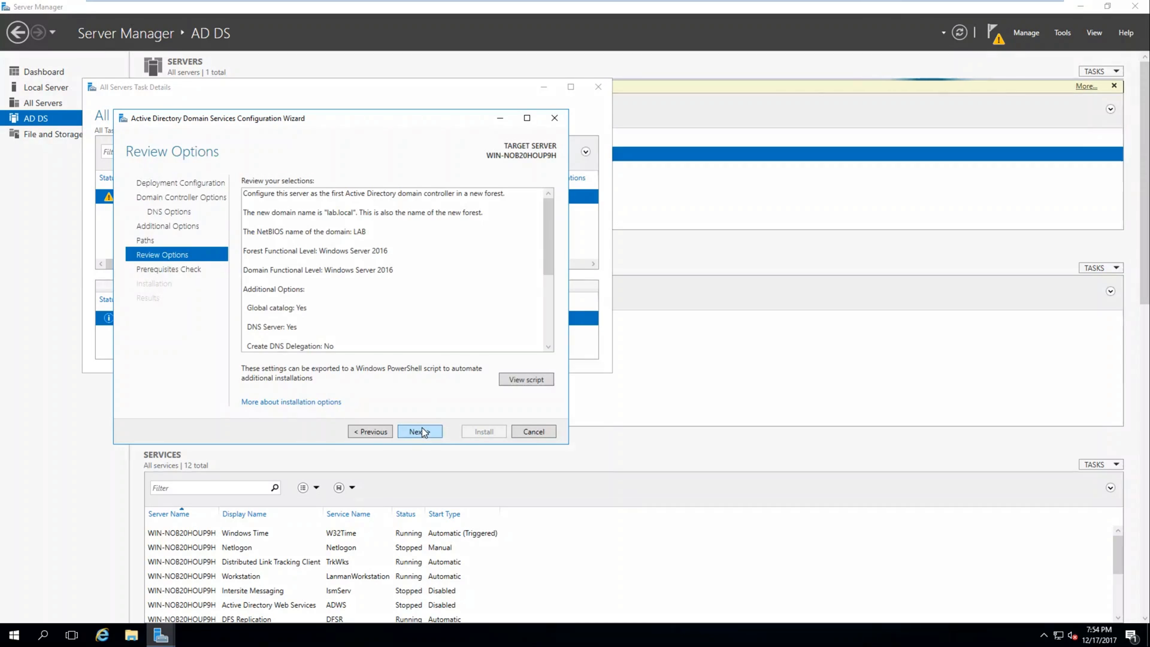
click(418, 431)
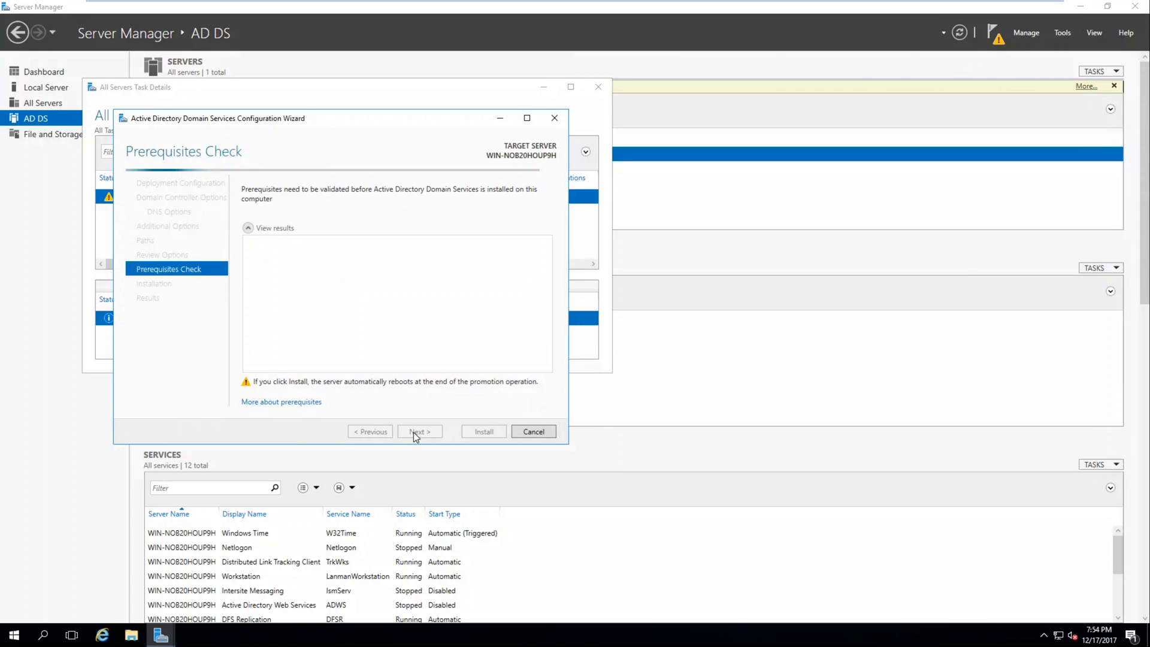
click(418, 431)
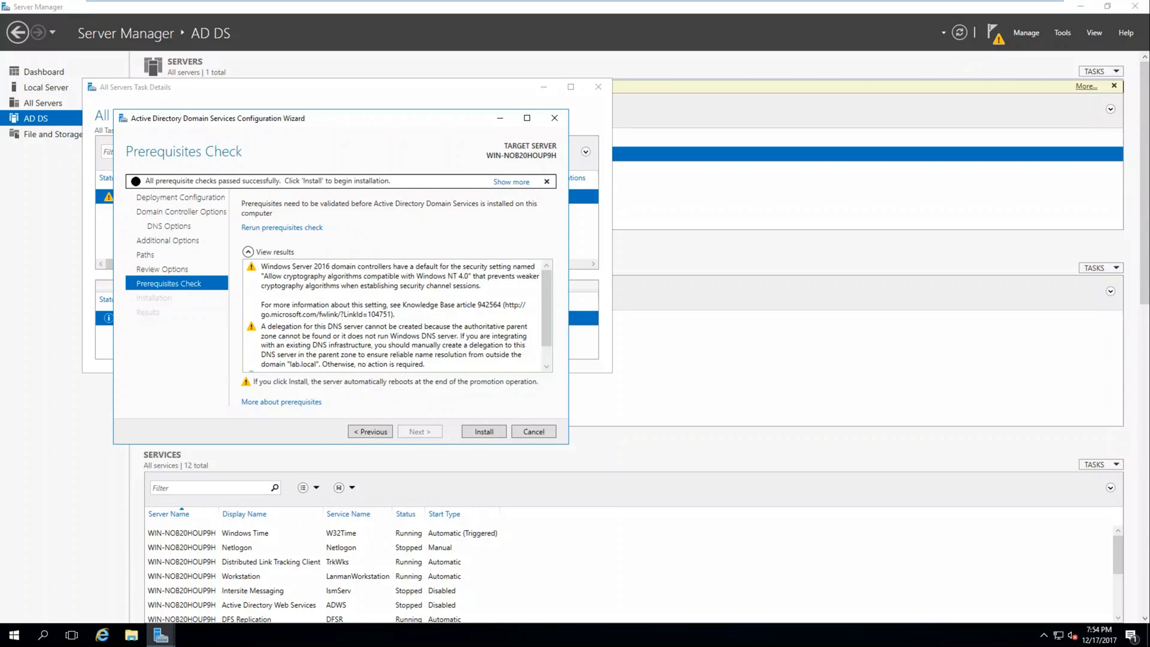
mouse_move(484, 405)
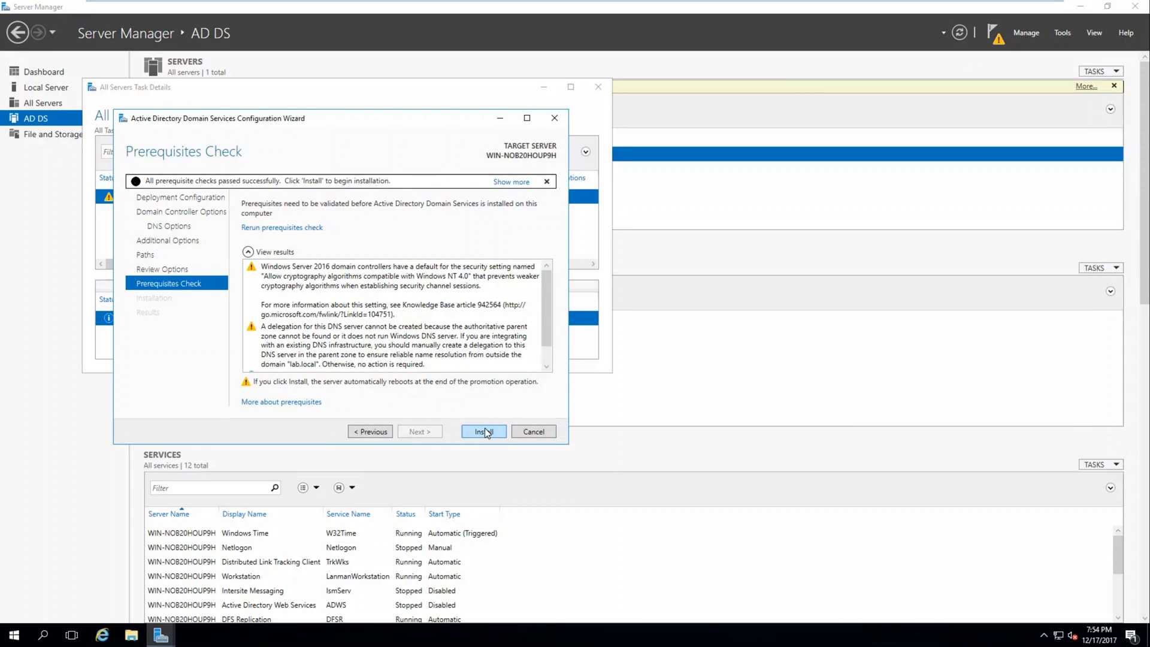
Install AD DS, close the finished wizard, and dismiss the sign-out notice
click(483, 431)
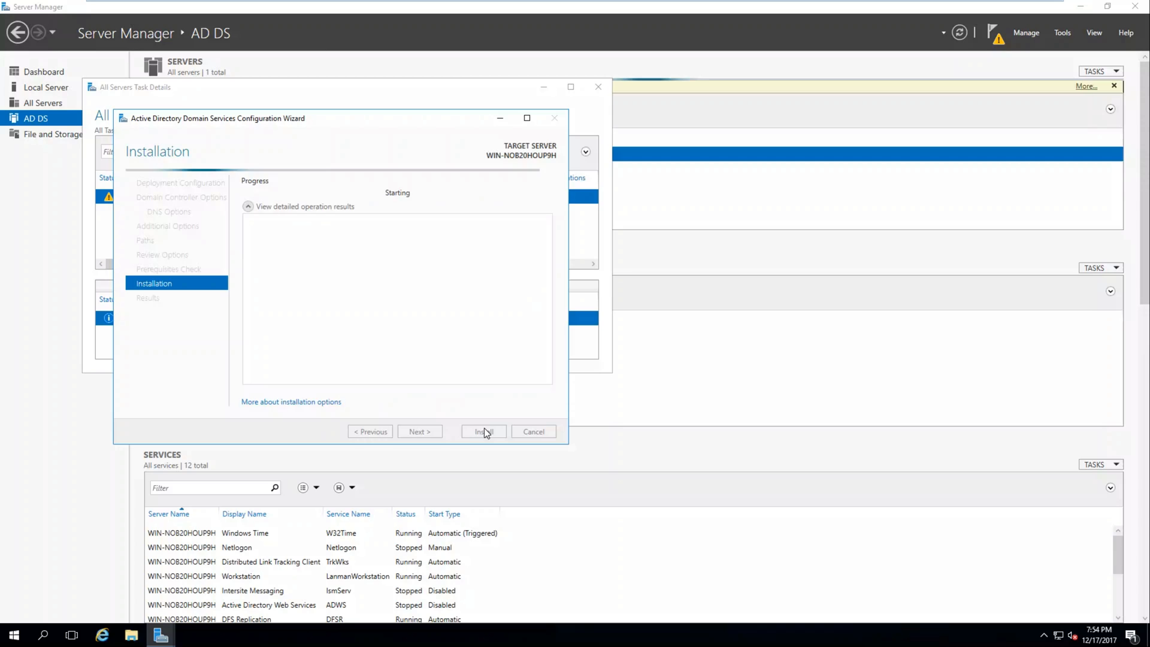
click(483, 431)
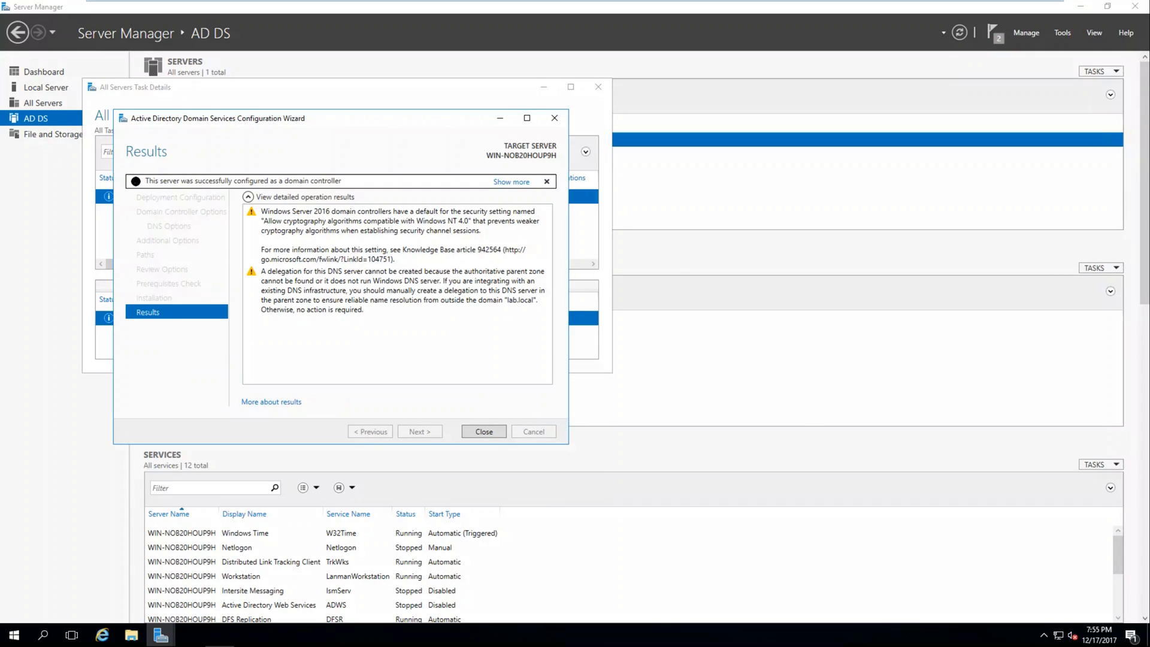
click(483, 432)
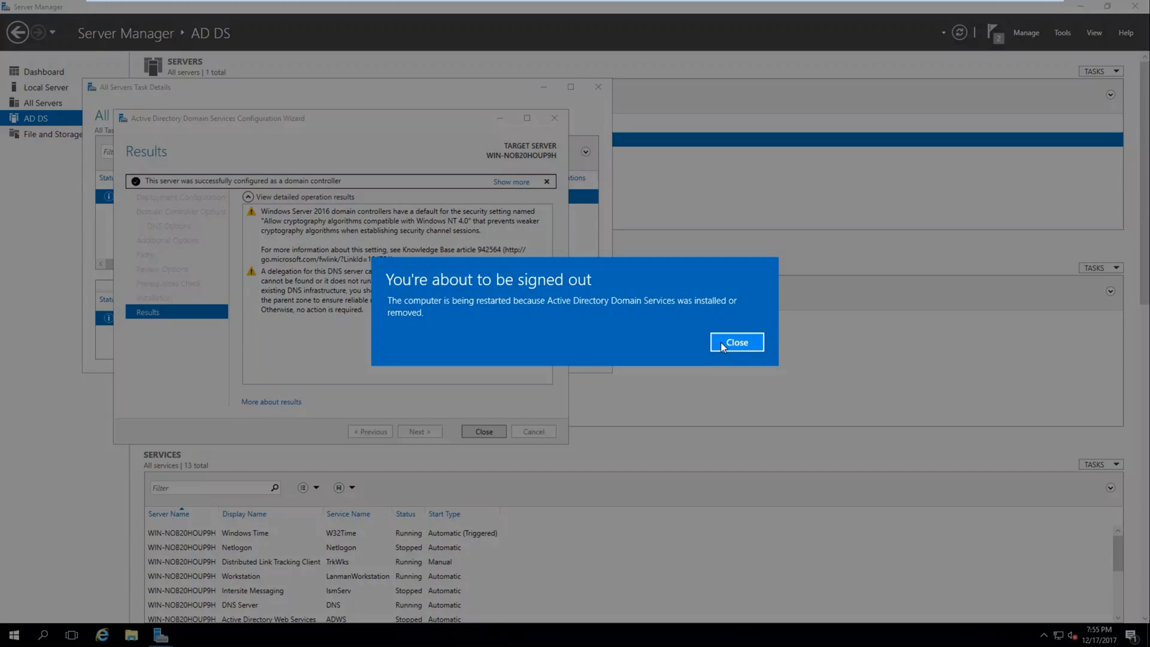
click(735, 342)
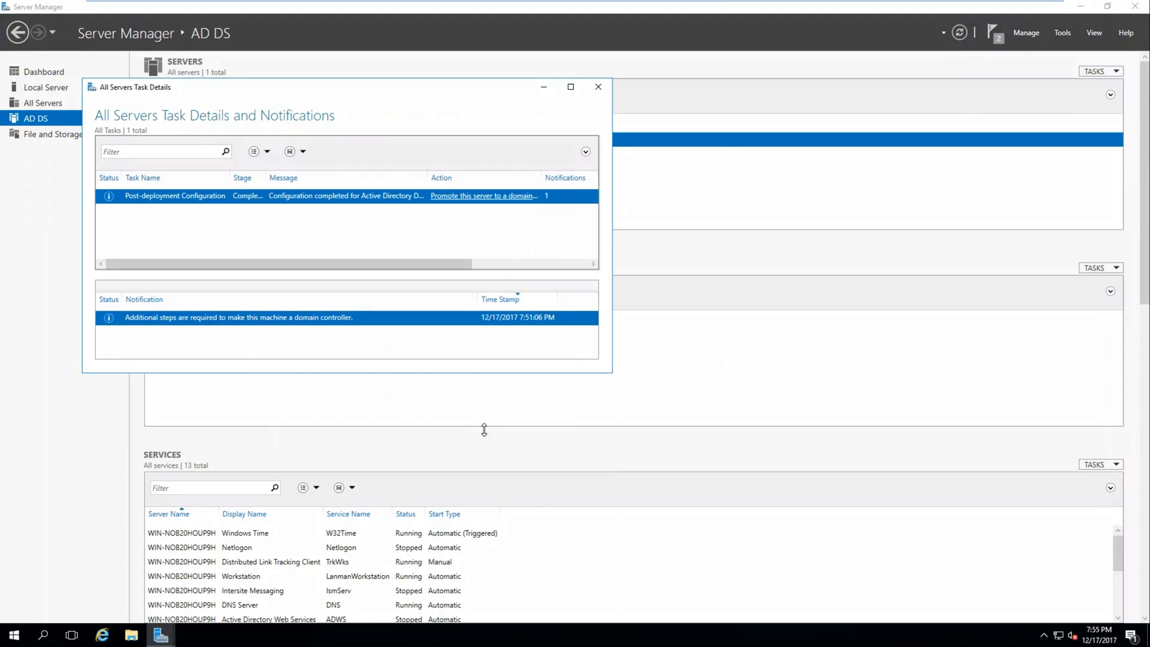
Wait for the promoted server to reboot to the LAB\admin sign-in screen
click(597, 86)
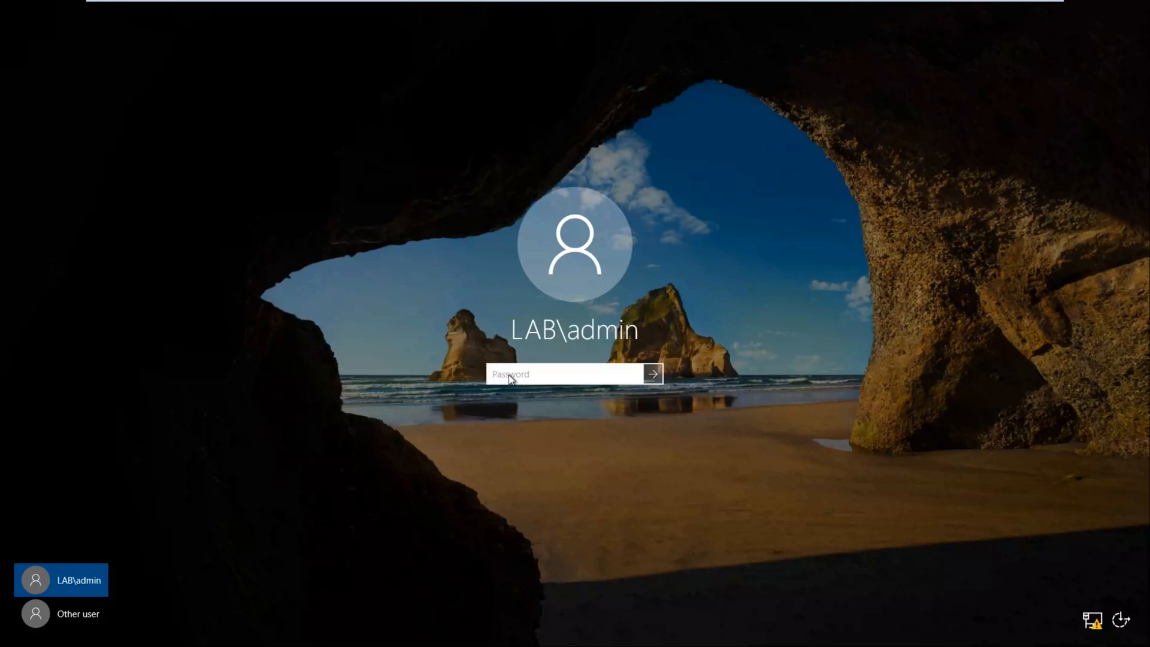
Change the LAB\admin password at sign-in, confirm the change, and reach the desktop
click(565, 374)
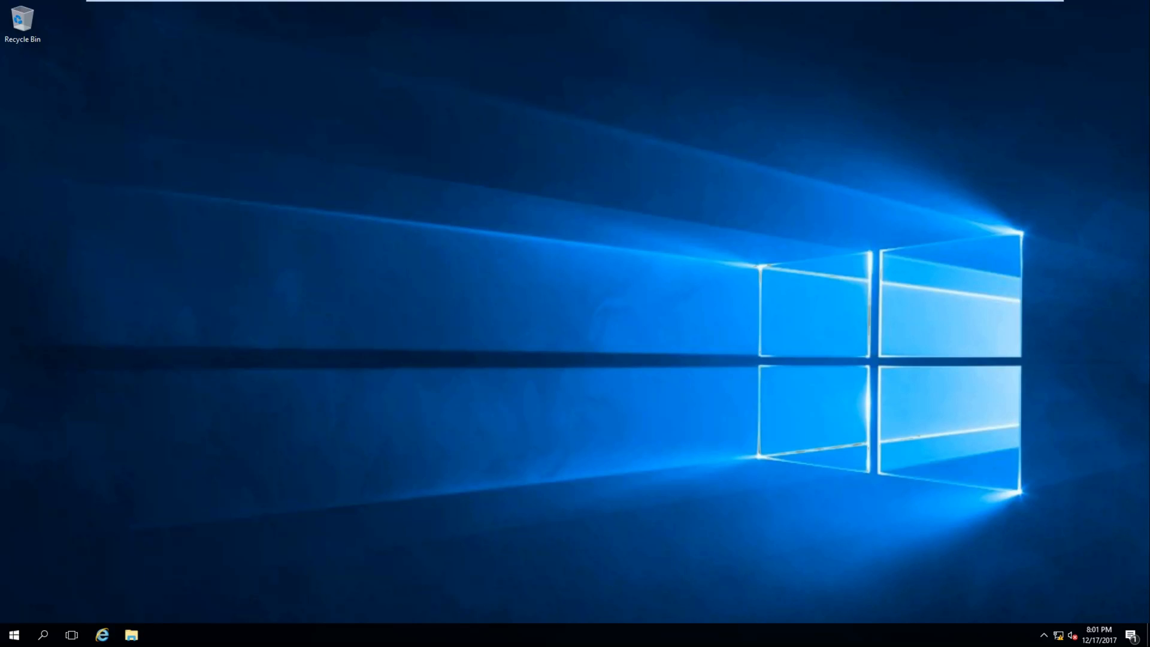
click(160, 634)
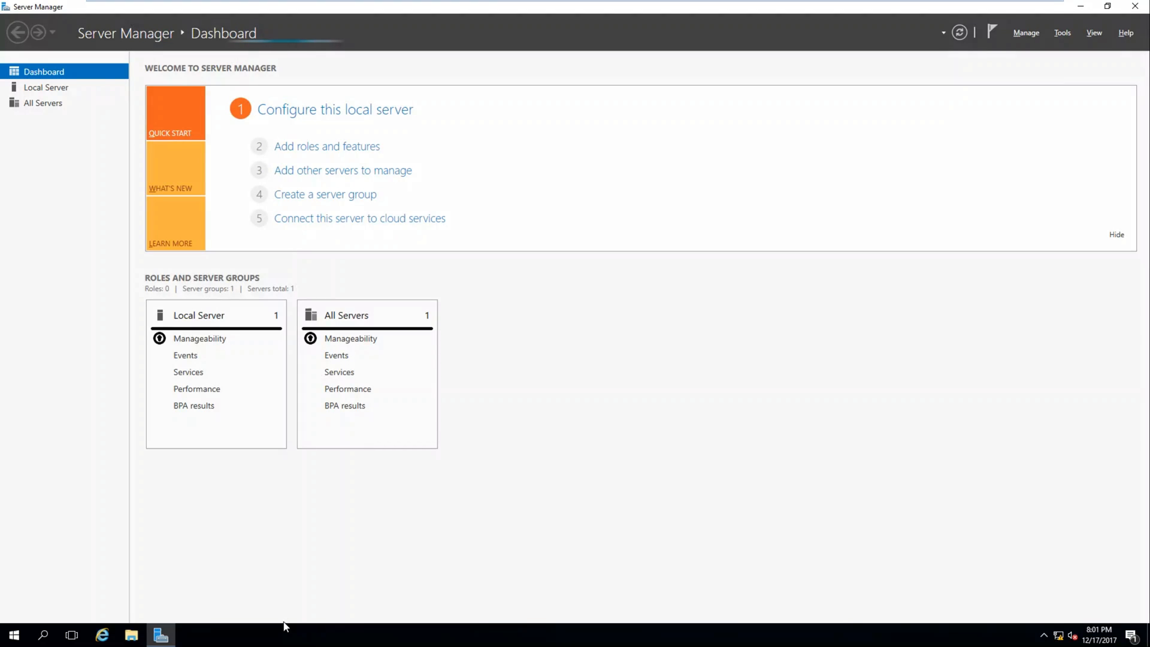
key(ctrl+alt+delete)
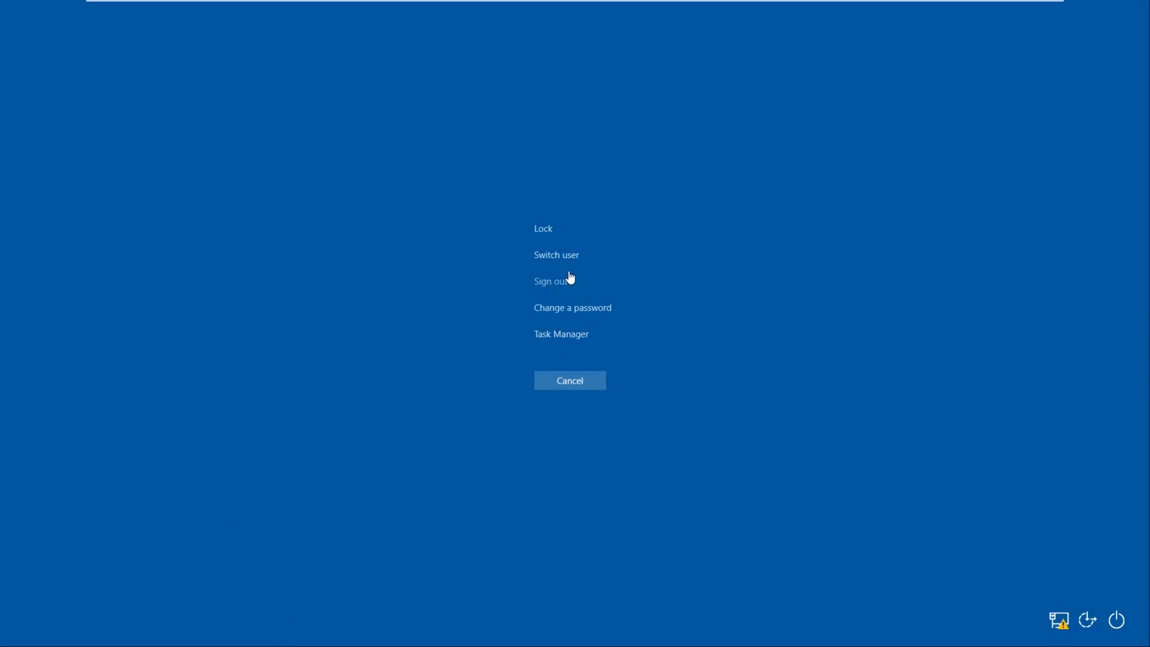
click(572, 307)
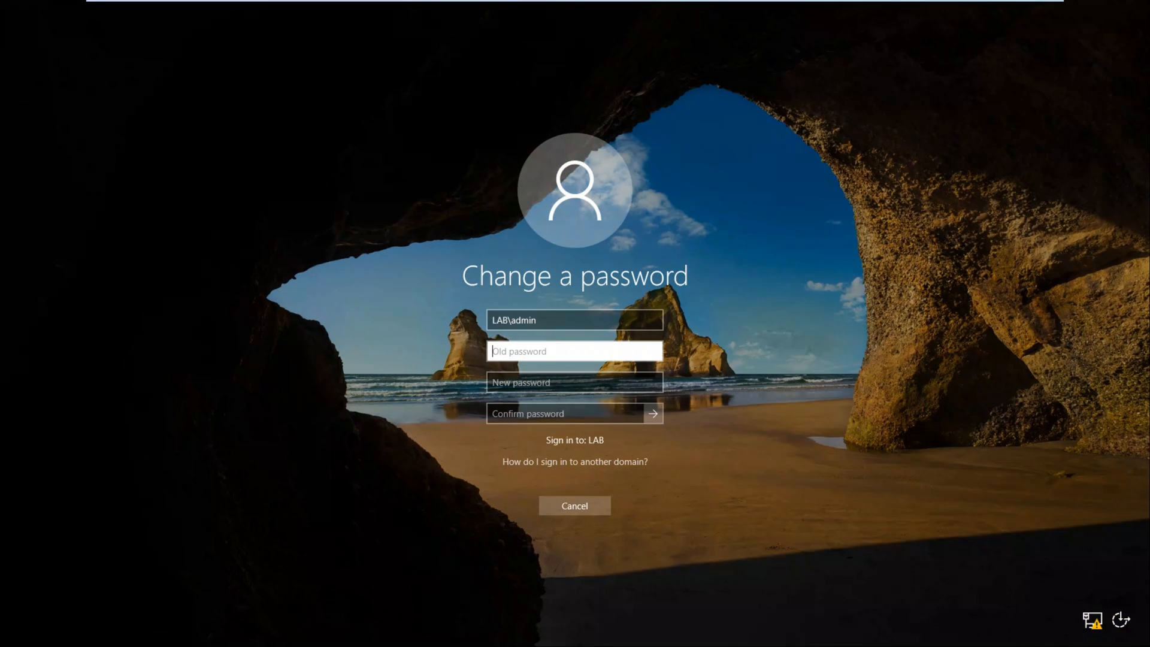
click(574, 382)
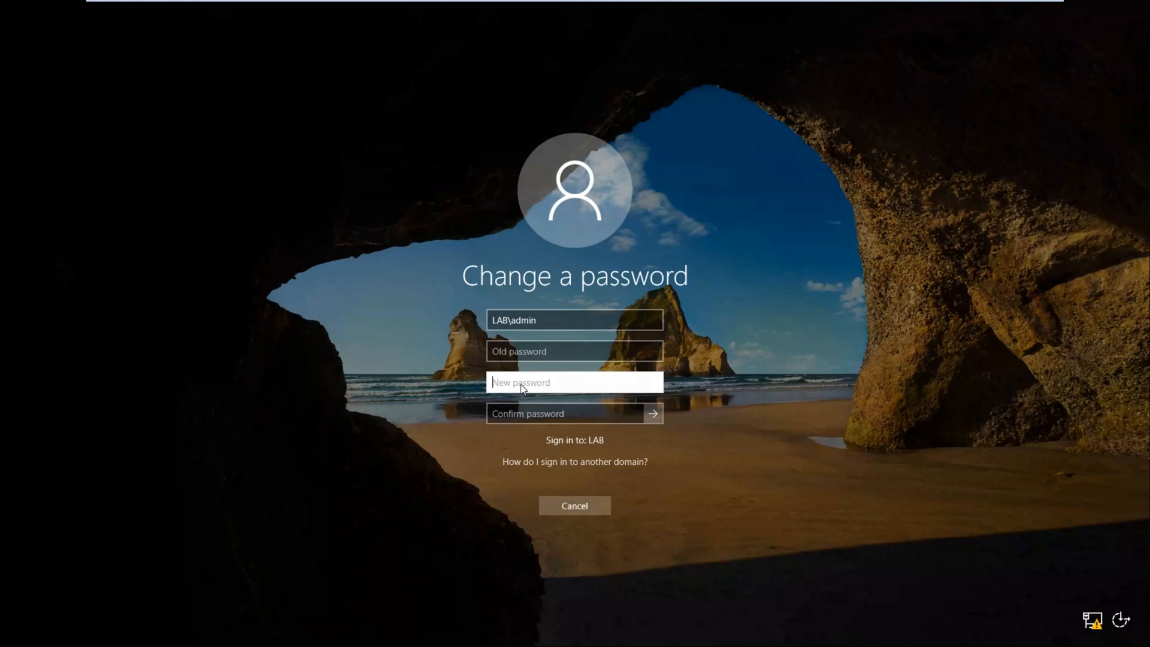
text(password)
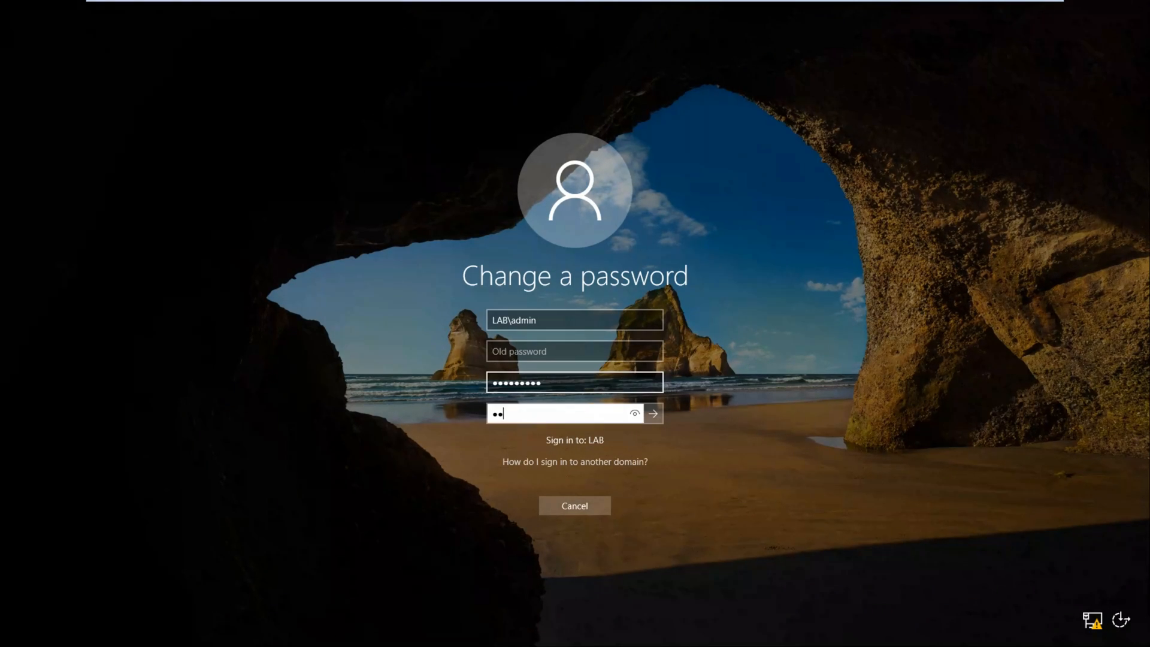
click(650, 414)
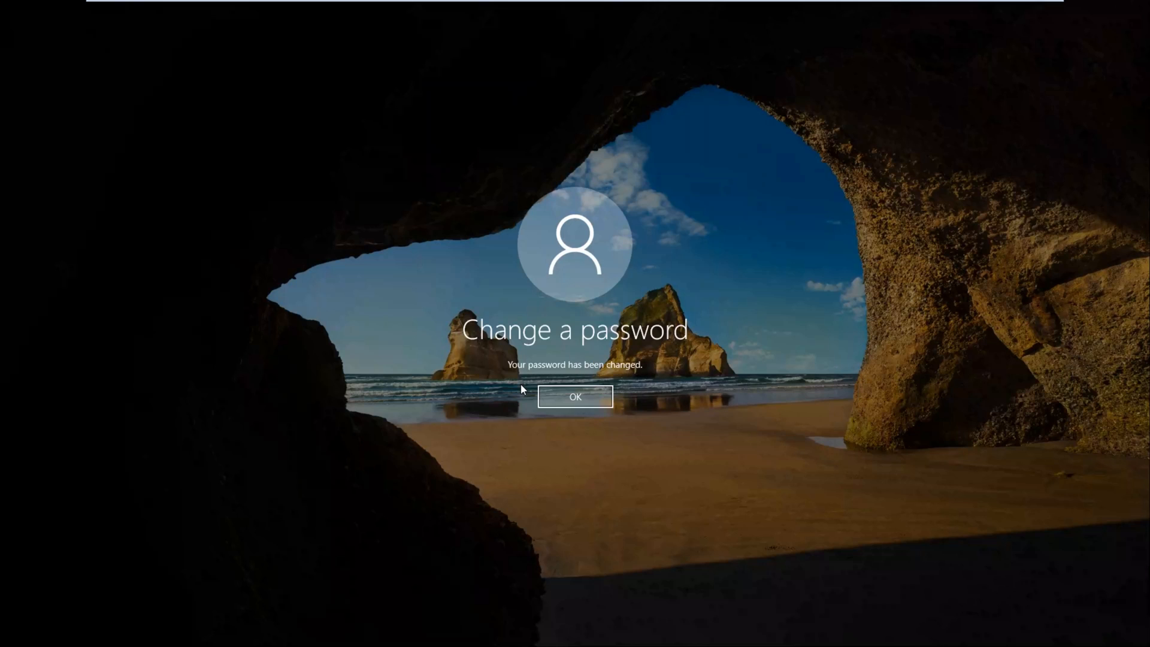
click(575, 396)
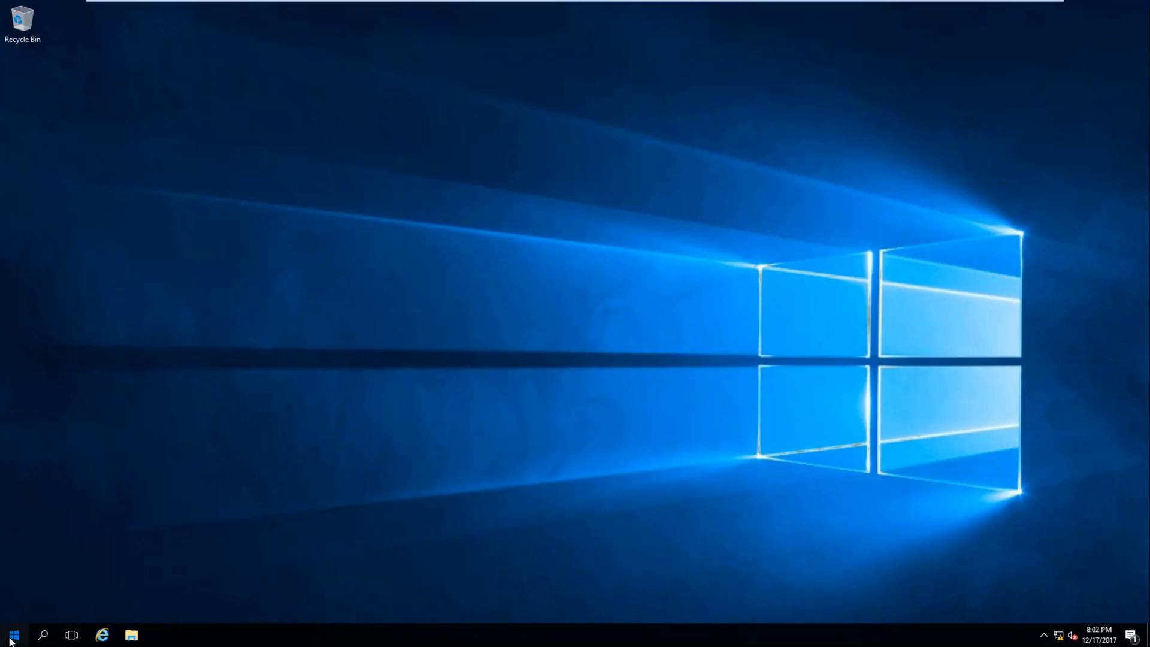
click(13, 634)
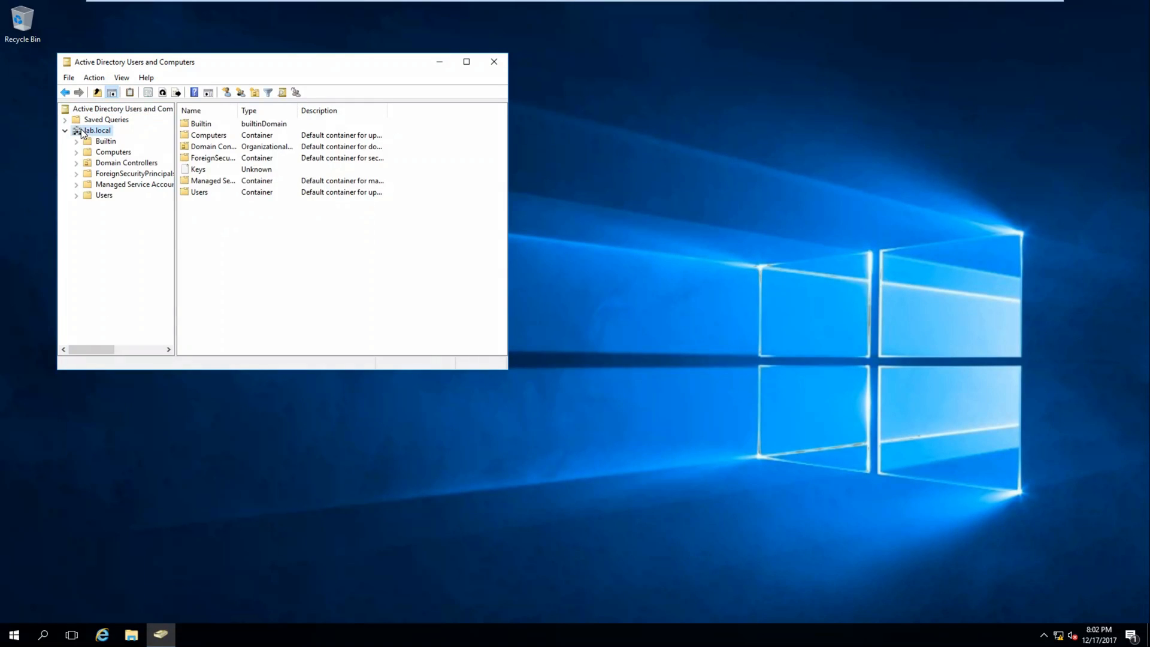
Reset the lab.local Administrator password without forcing a change at next logon
click(104, 196)
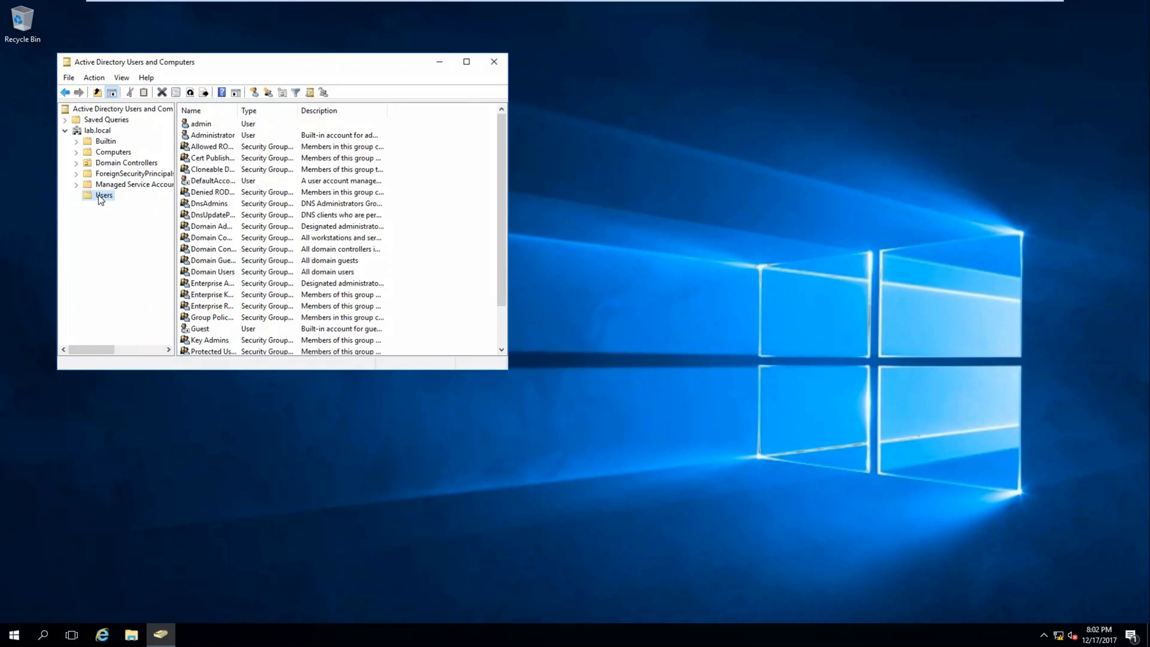
click(212, 134)
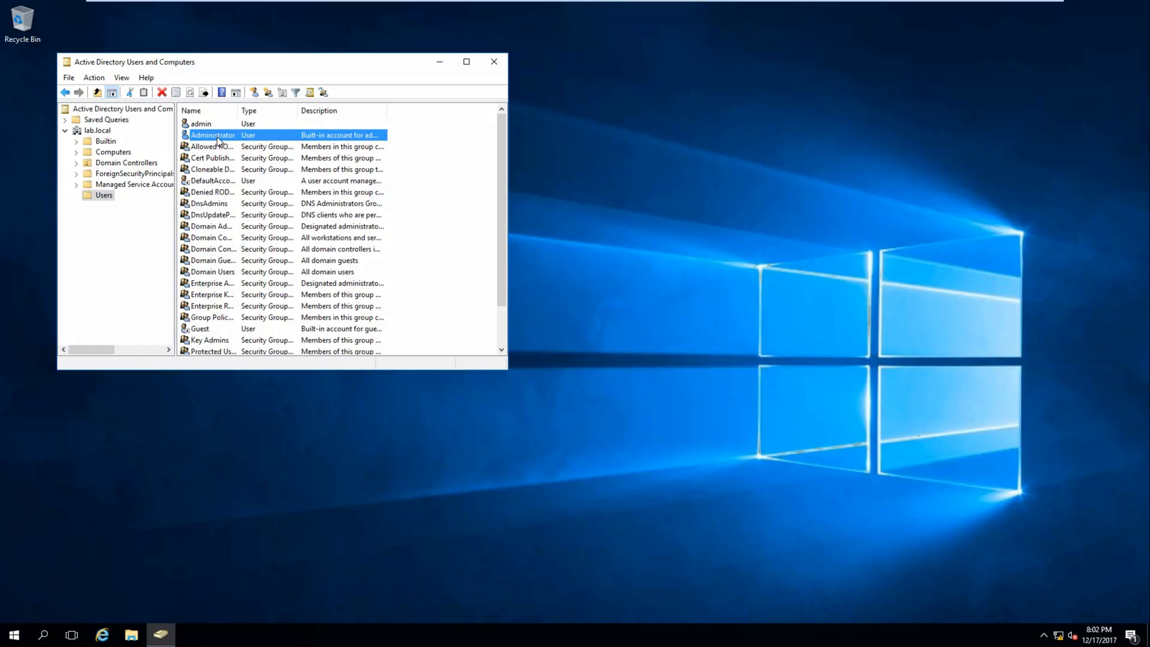
double_click(213, 135)
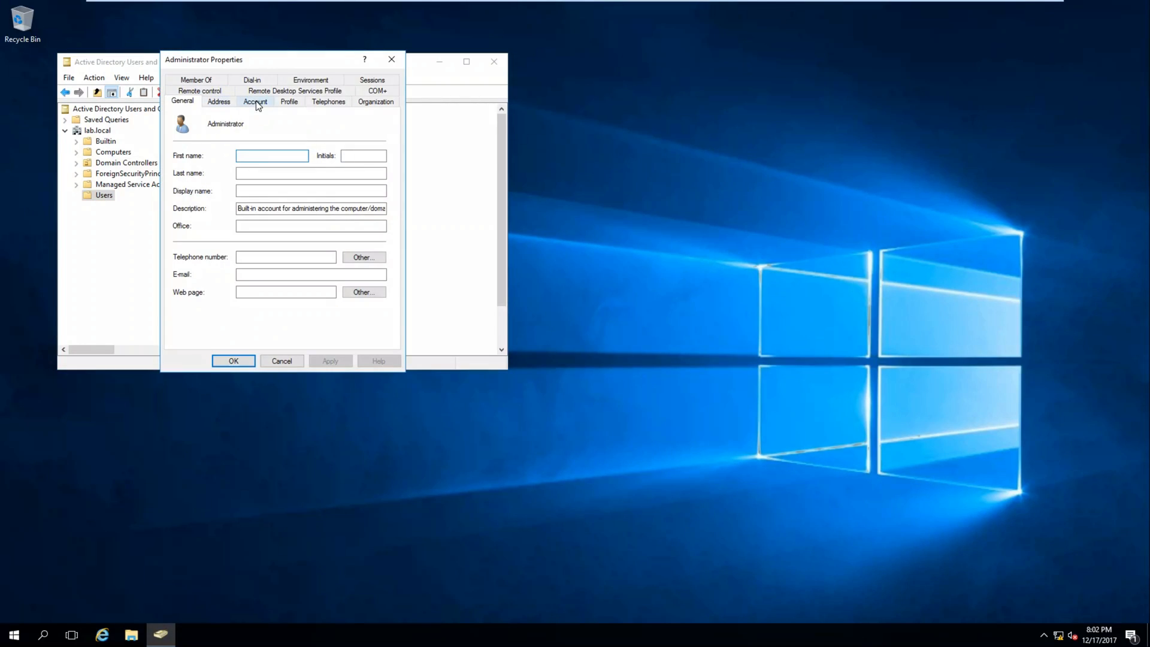
click(255, 101)
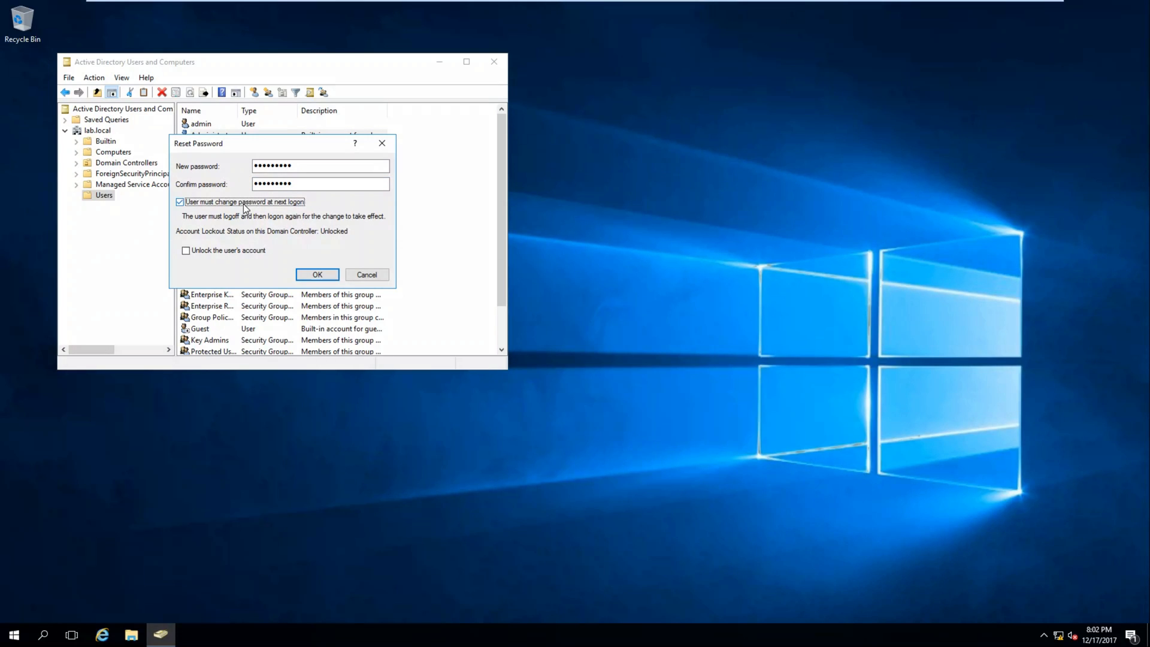
click(179, 202)
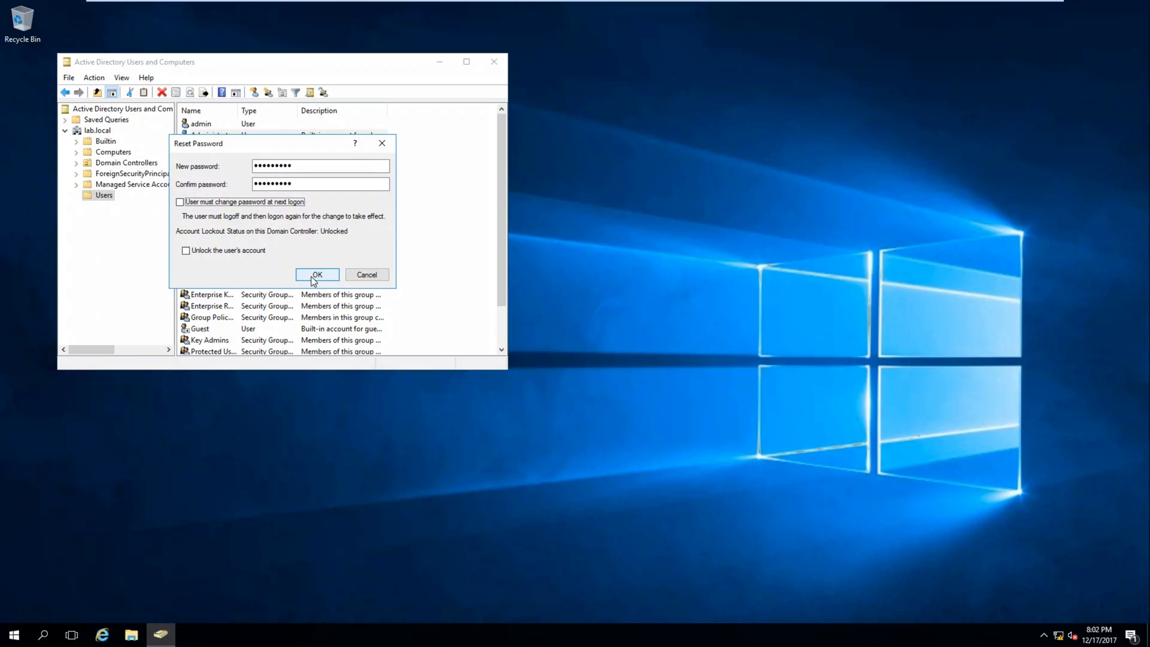
click(317, 274)
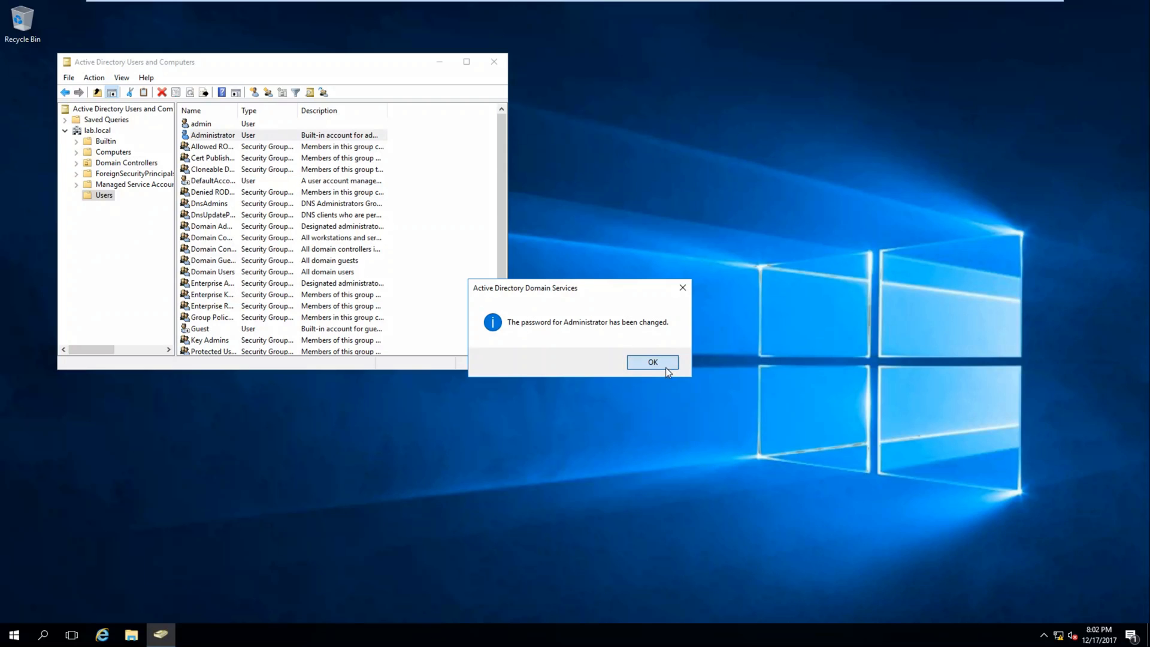
click(652, 362)
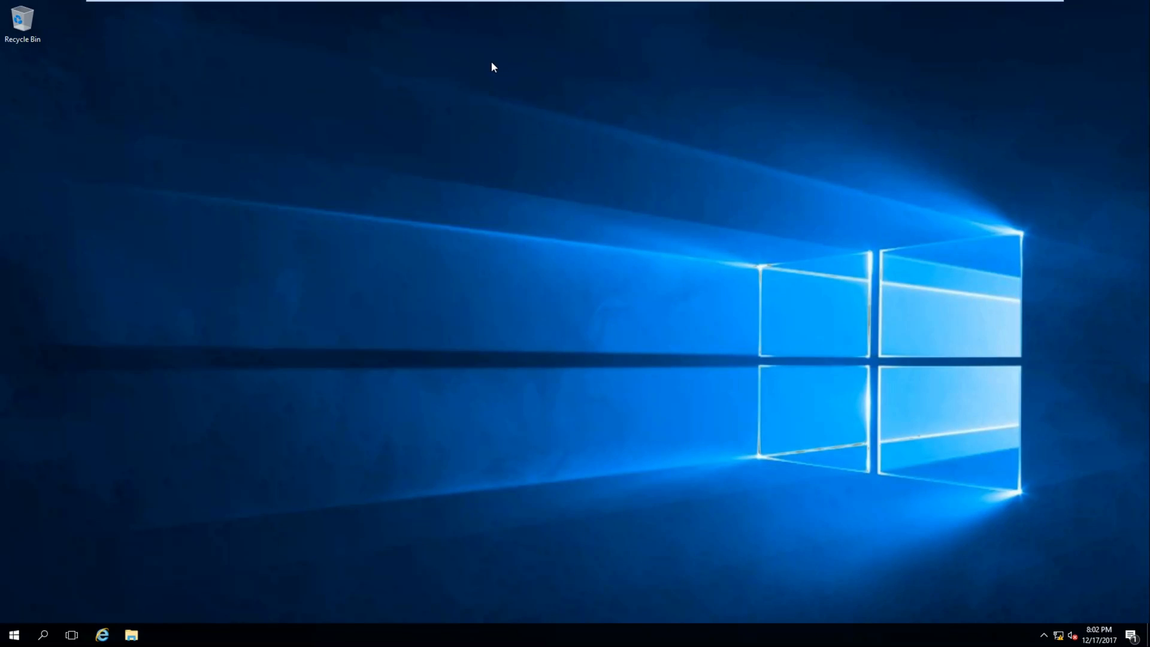
mouse_move(1061, 635)
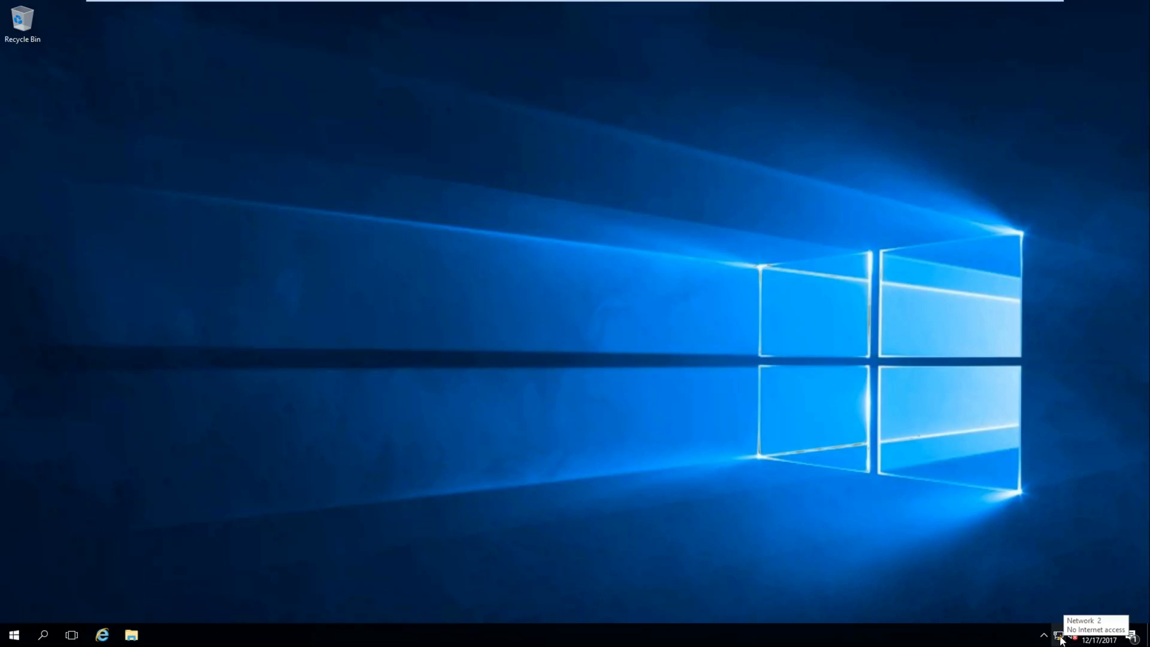
Check Ethernet0's connection details for address 172.16.0.2 in Network and Sharing Center
click(1094, 624)
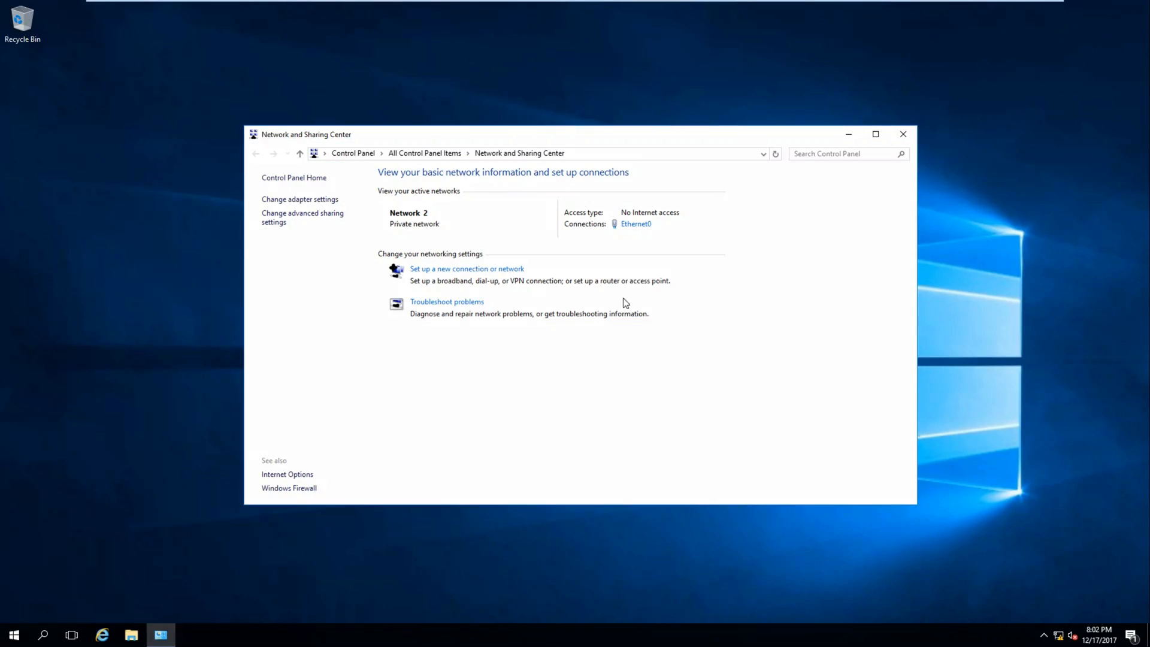
click(635, 223)
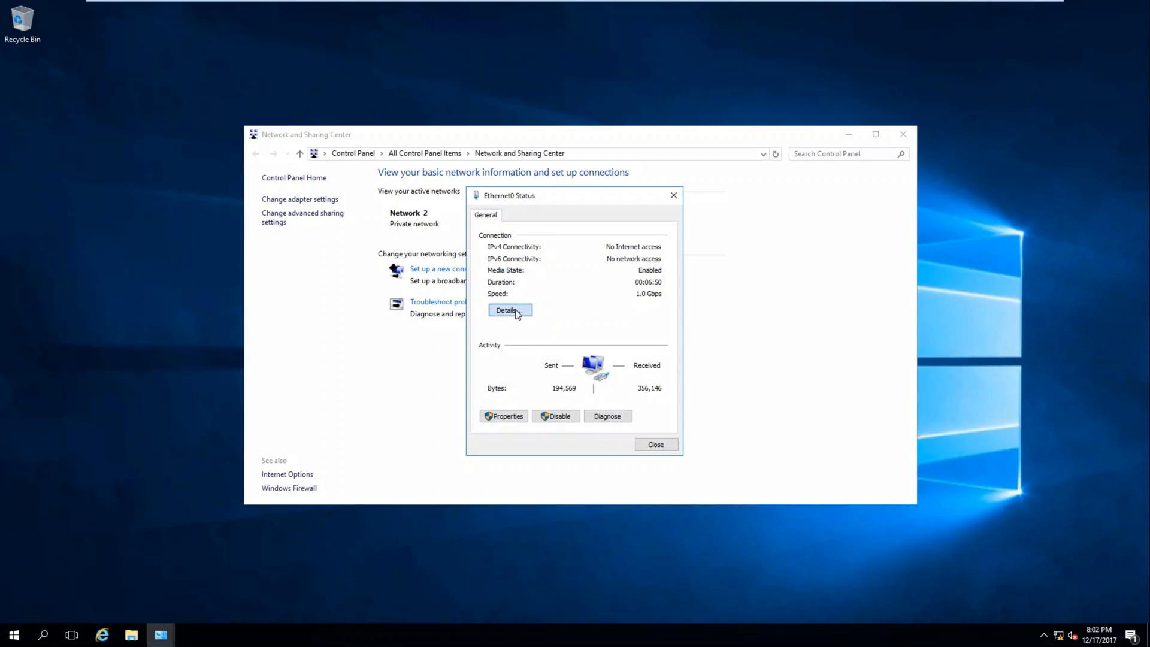
click(509, 310)
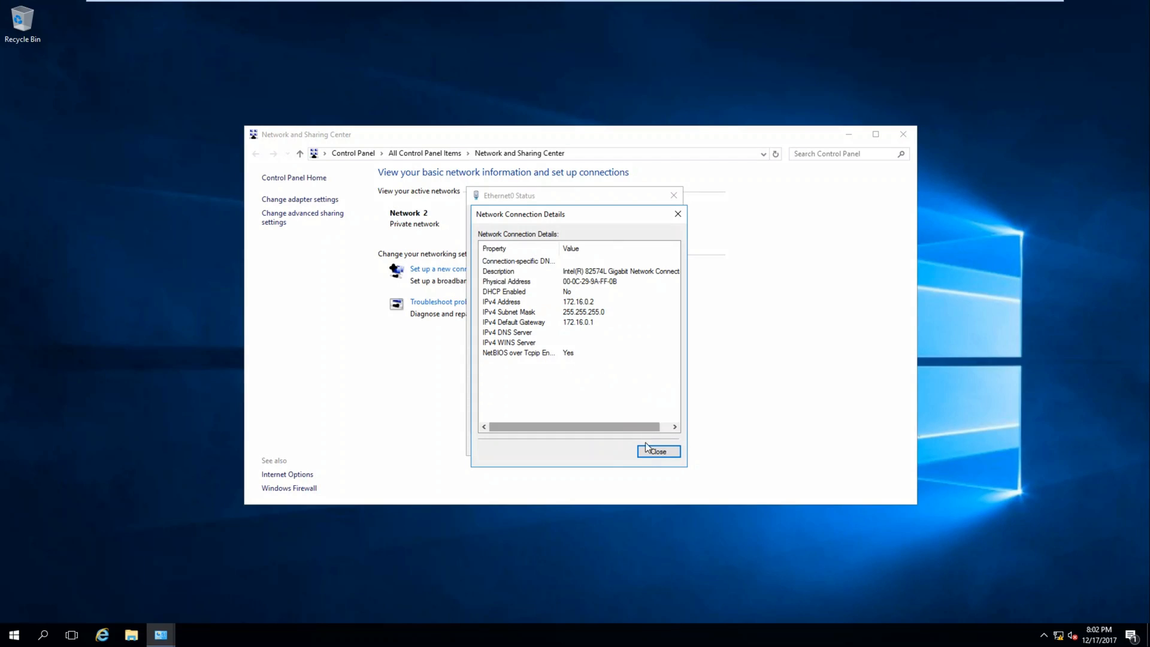
click(656, 451)
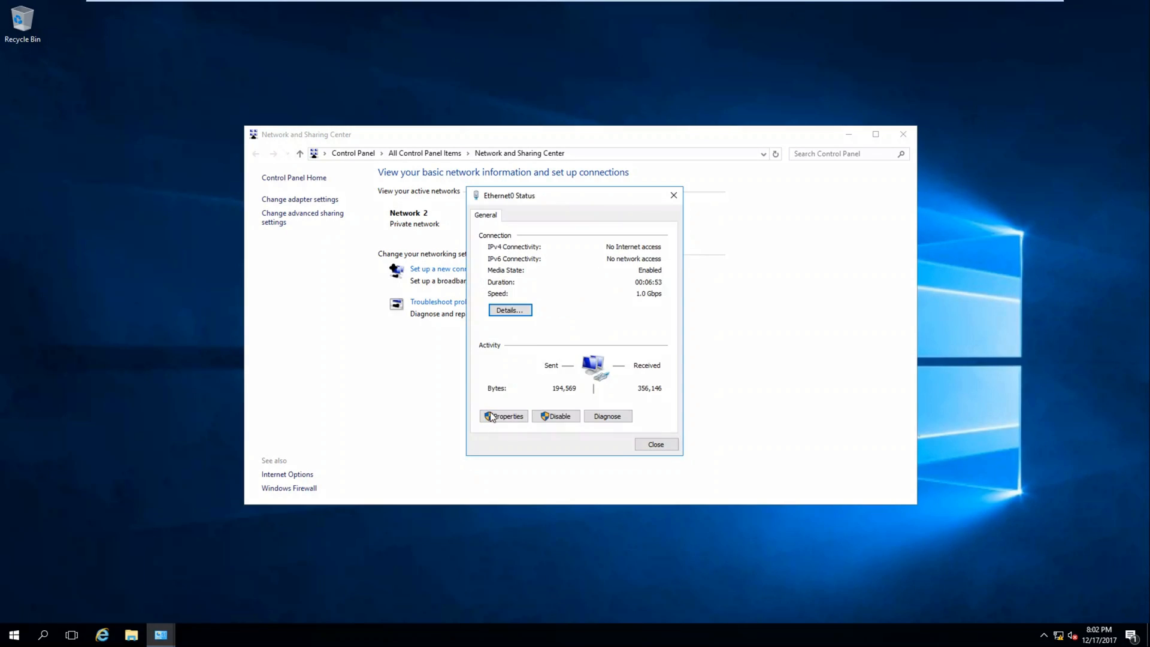
Verify Ethernet0's IPv4 settings show DNS 127.0.0.1, then close everything unchanged
click(503, 415)
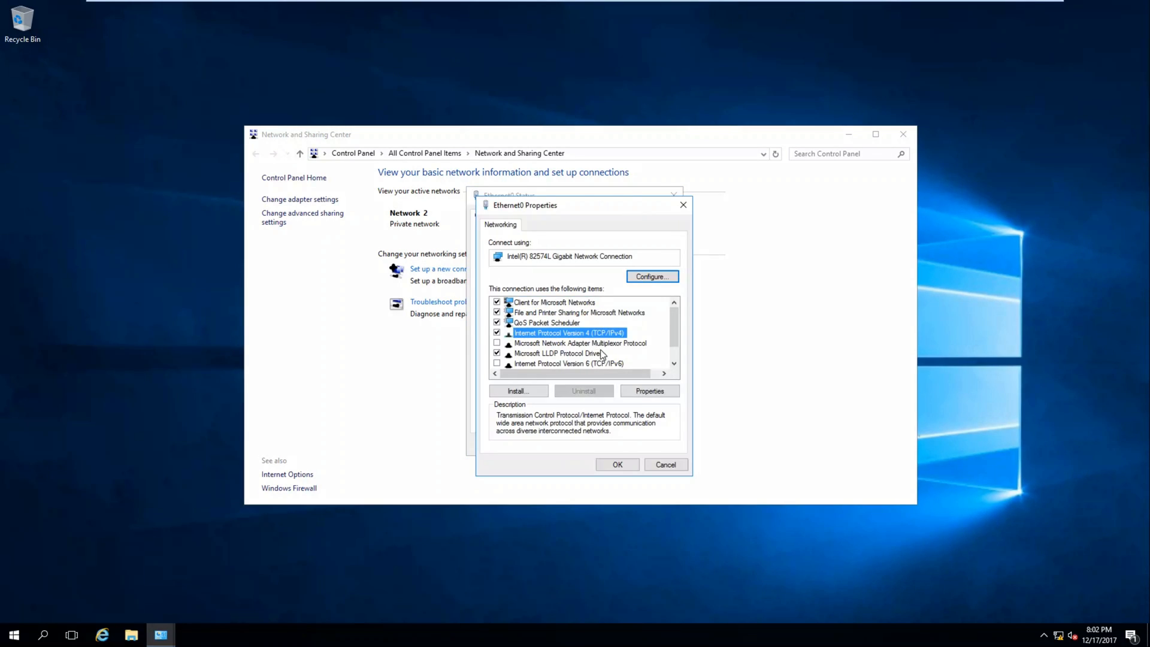
click(648, 390)
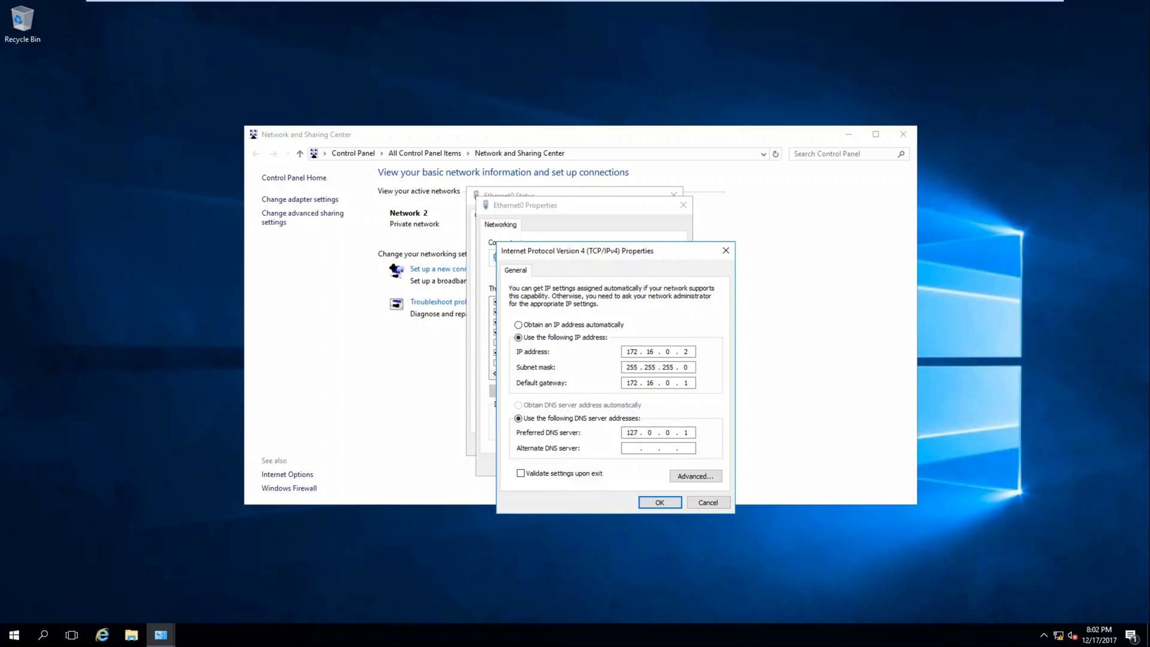
mouse_move(703, 437)
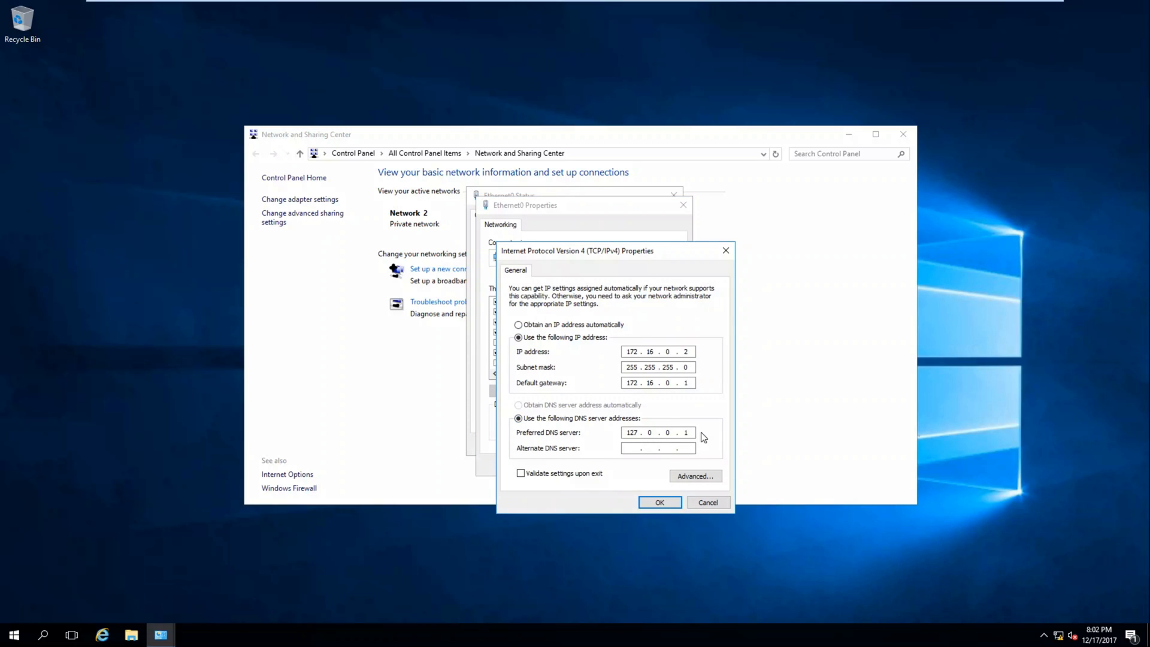
click(658, 503)
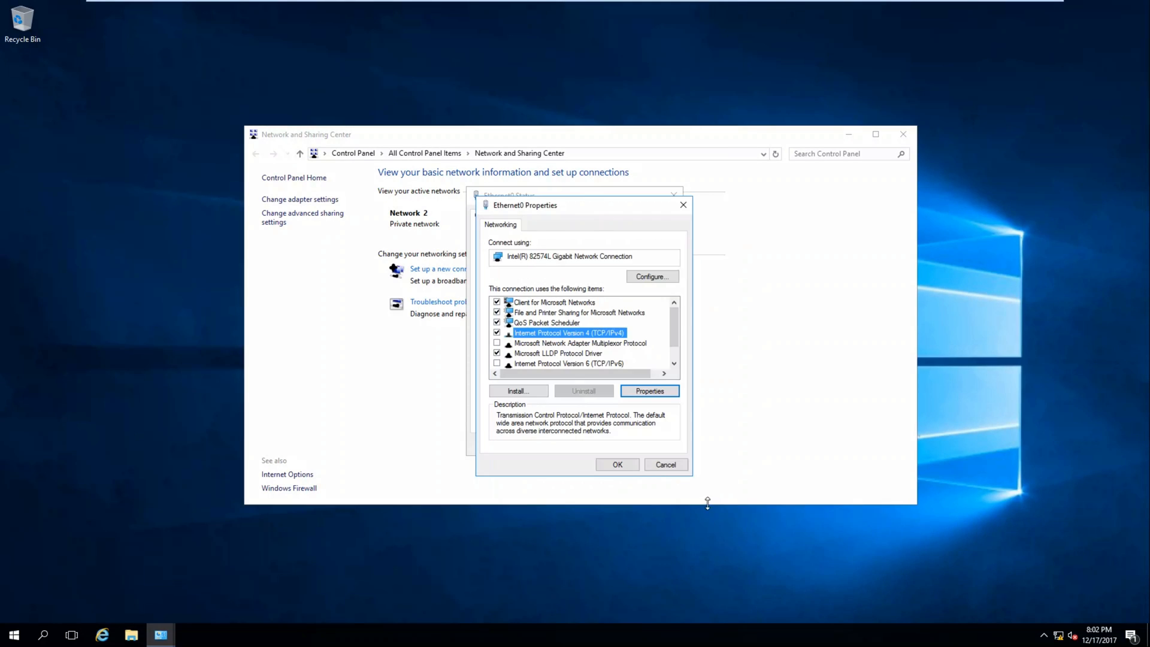
click(664, 464)
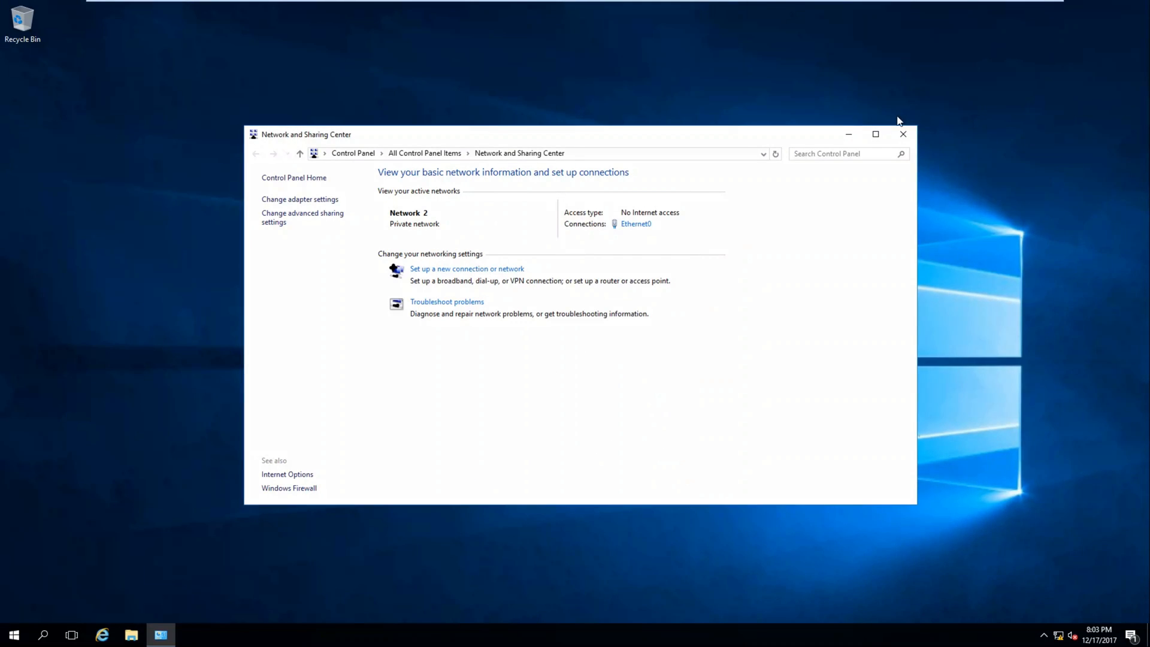
click(13, 634)
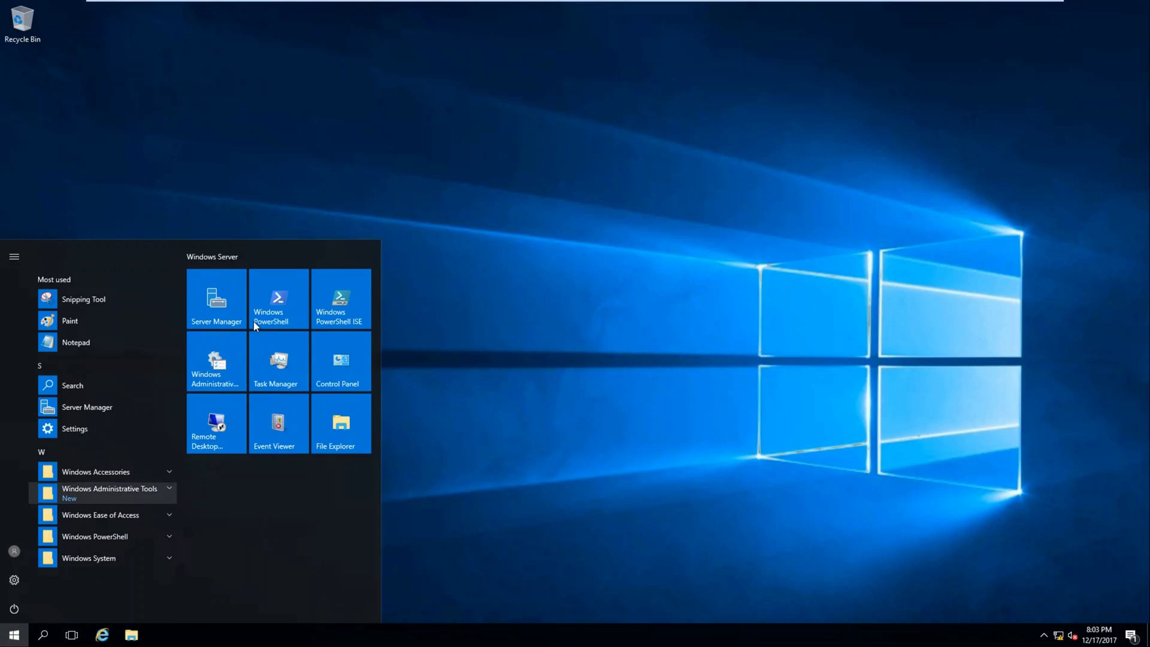
mouse_move(76, 342)
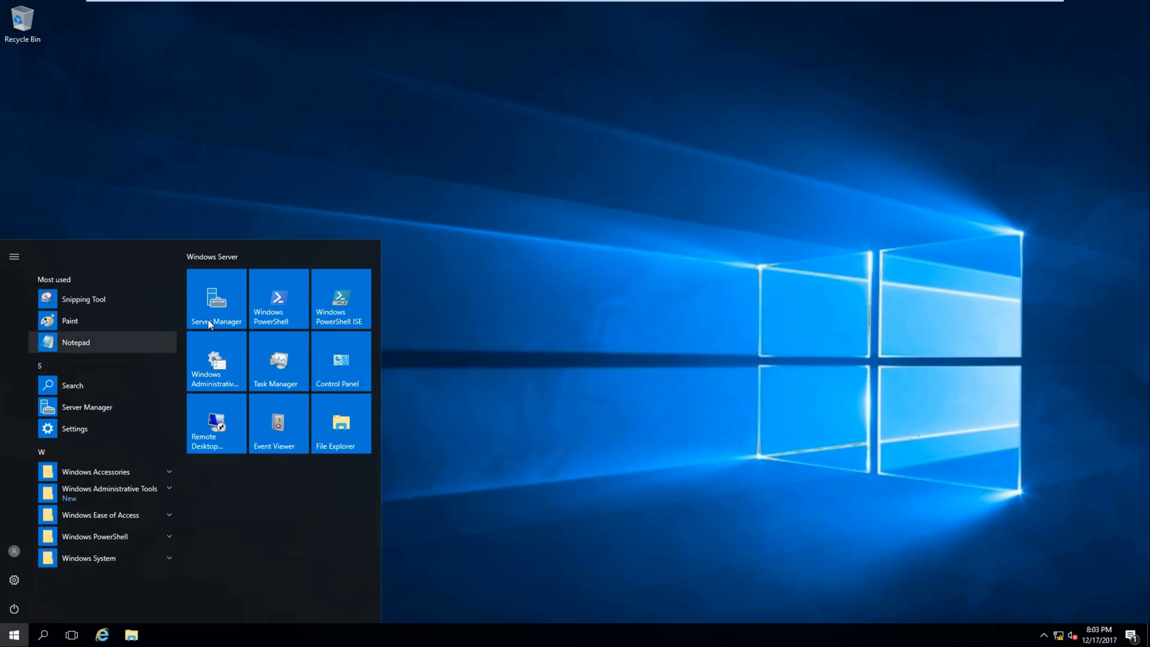
Launch DNS Manager, list the lab.local zone, and select the win-nob20houp9h host record
text(dn)
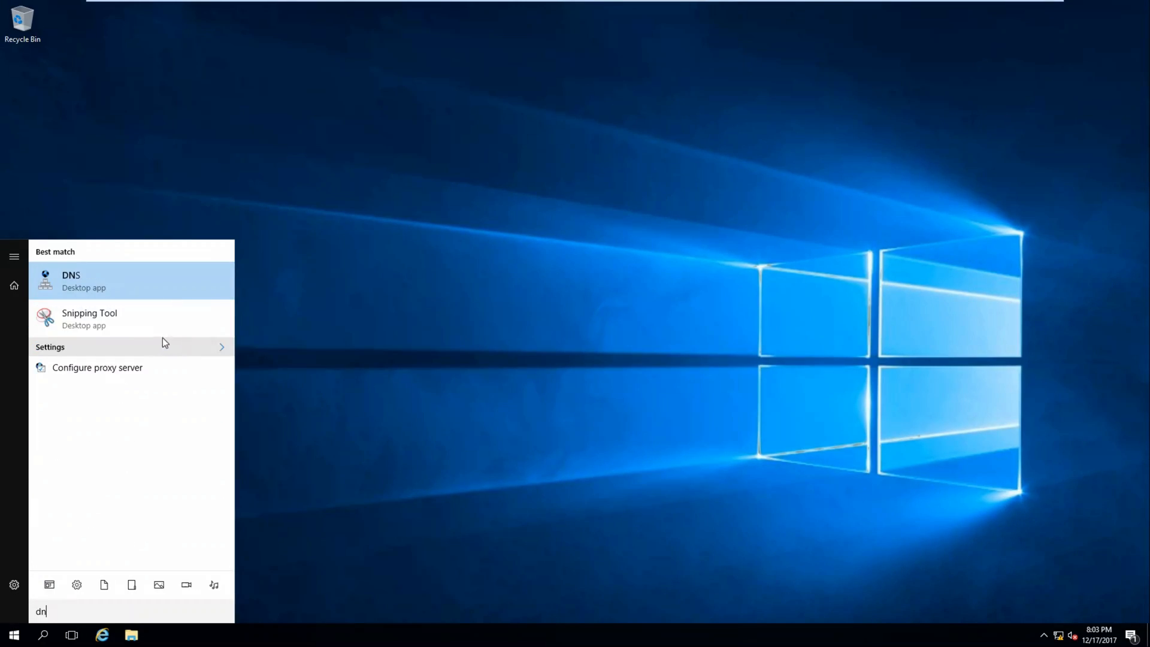
text(s)
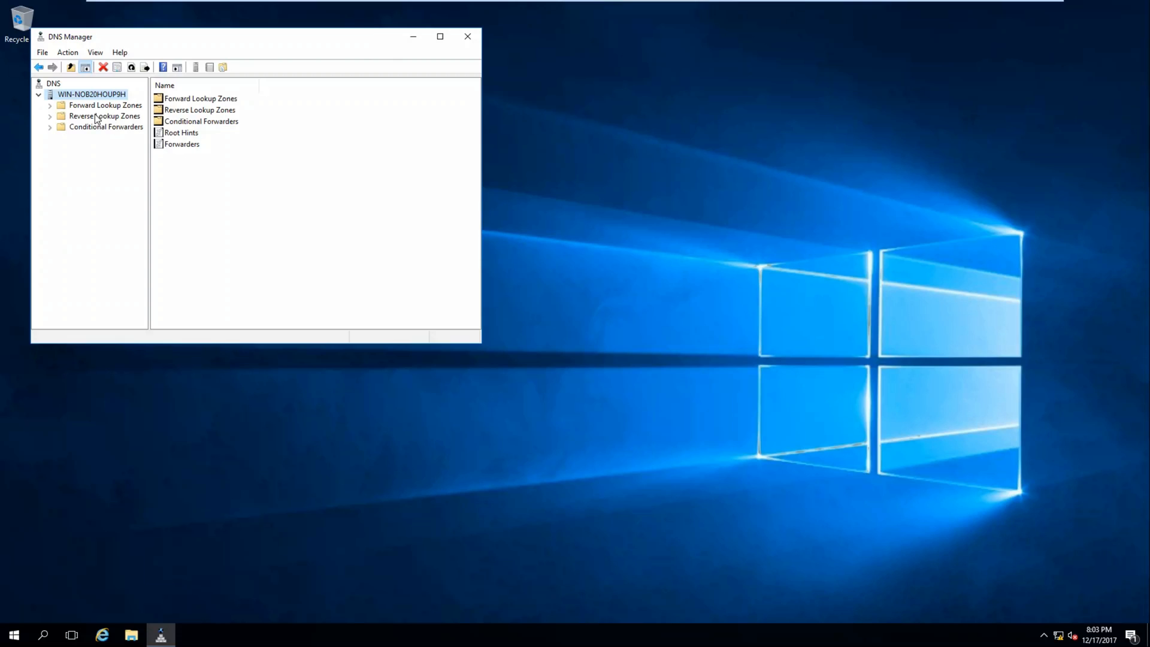
click(105, 104)
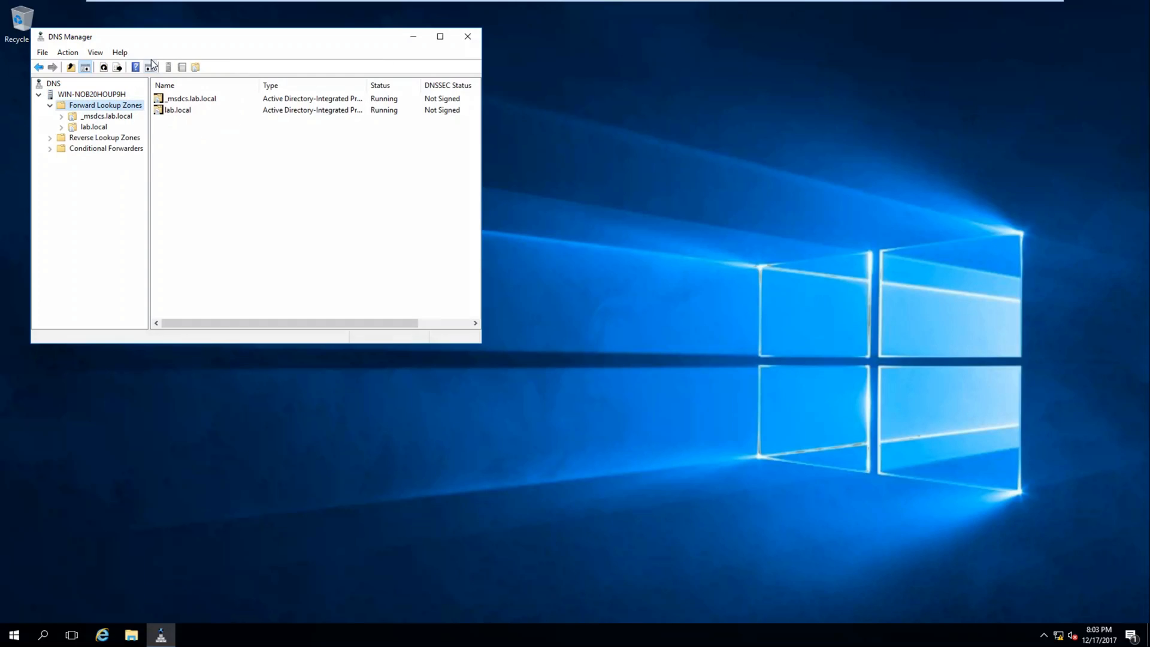
click(439, 36)
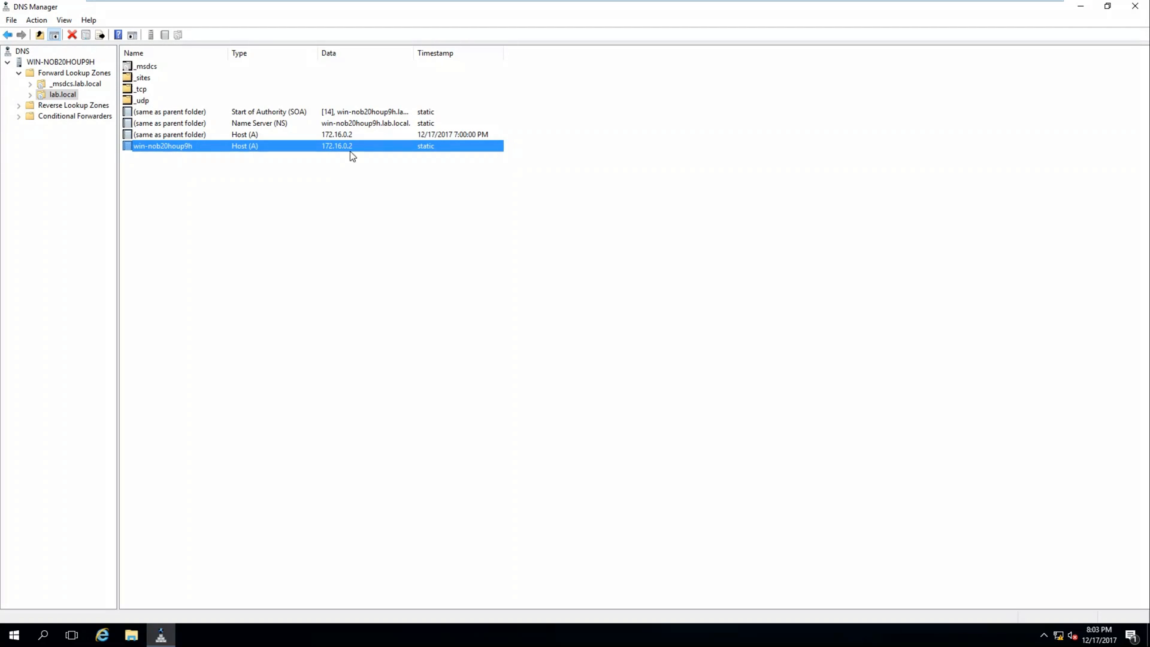
click(13, 634)
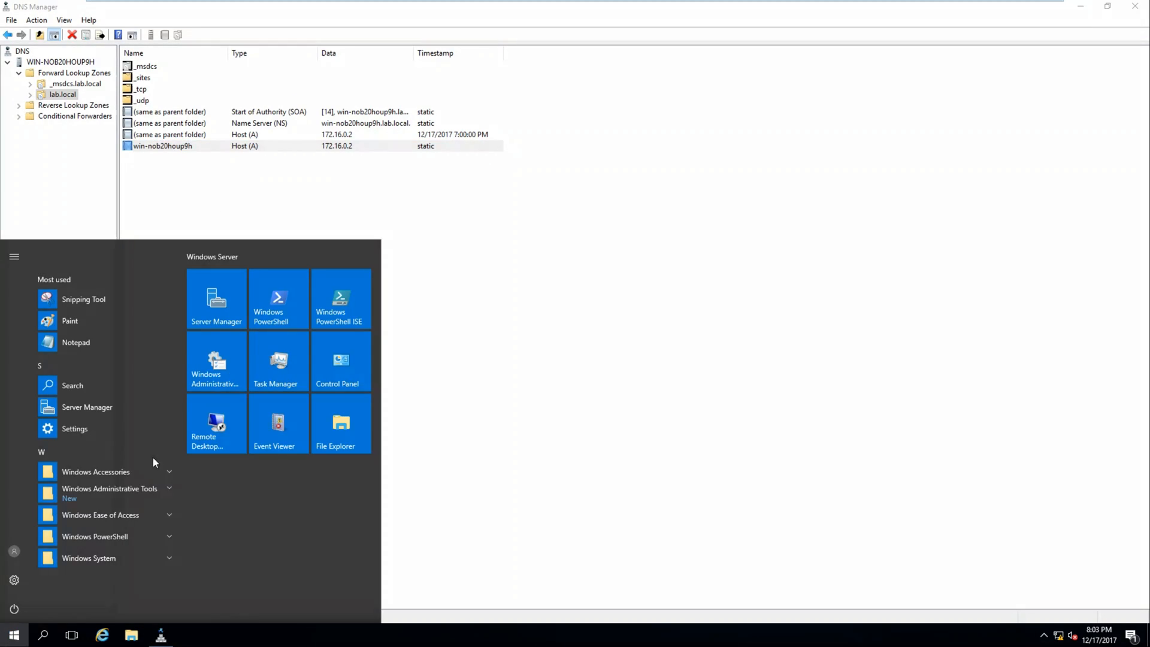
click(163, 145)
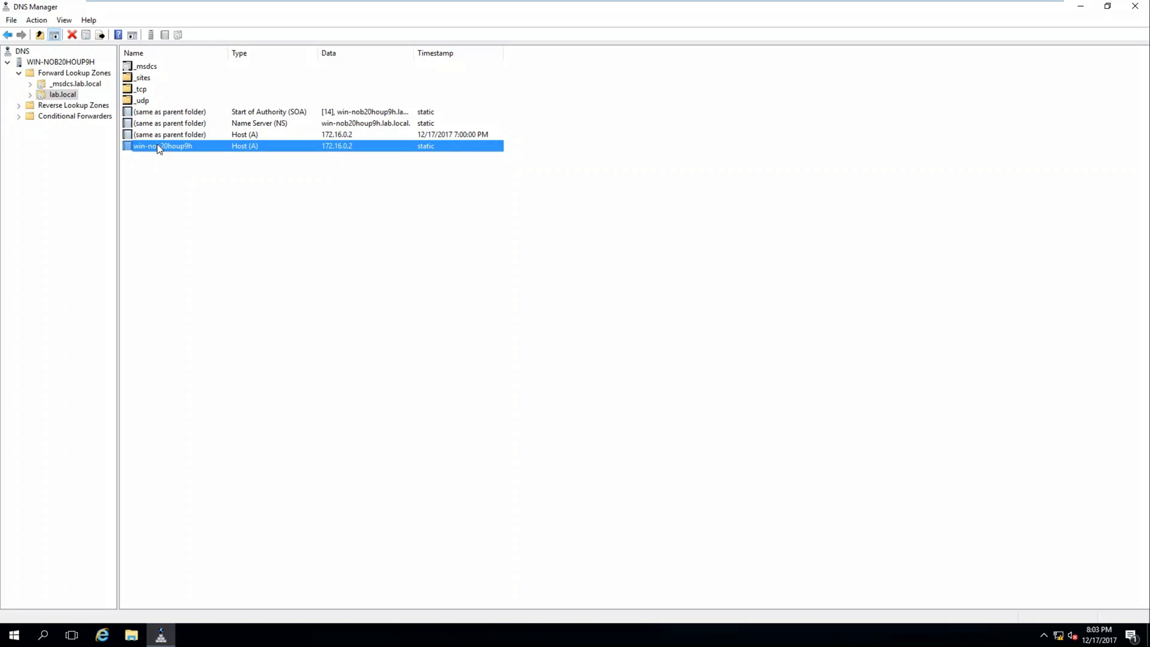
mouse_move(194, 147)
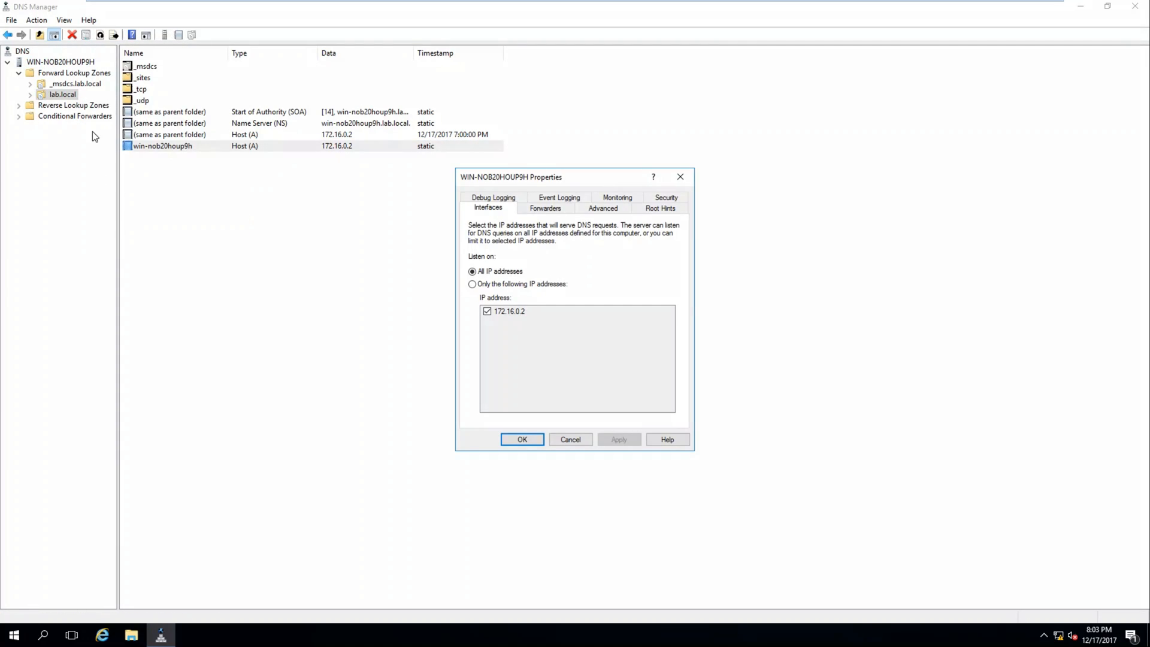
Review forwarders 172.16.0.1 and 208.67.222.222, then cancel the server properties
click(545, 208)
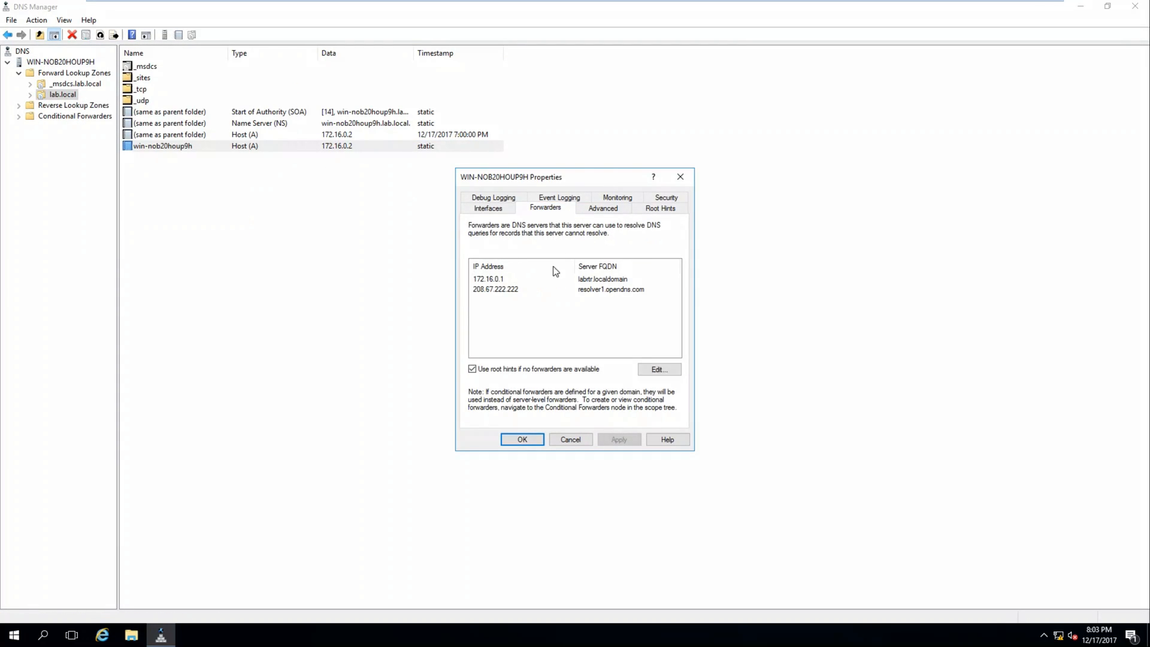
click(572, 278)
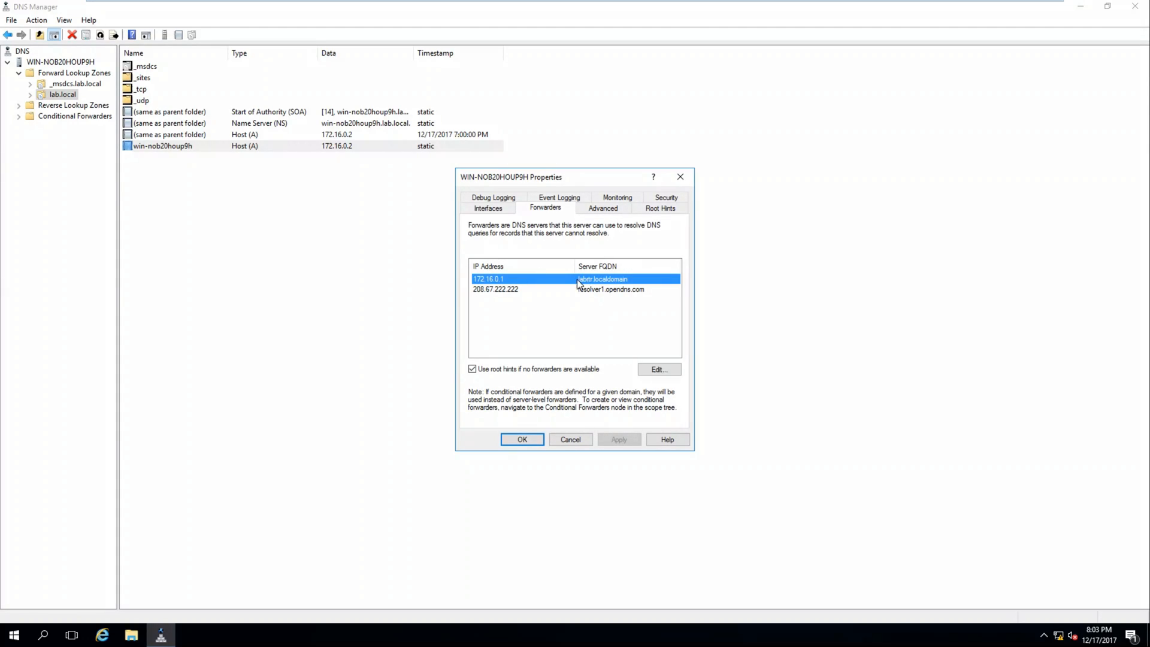
mouse_move(640, 301)
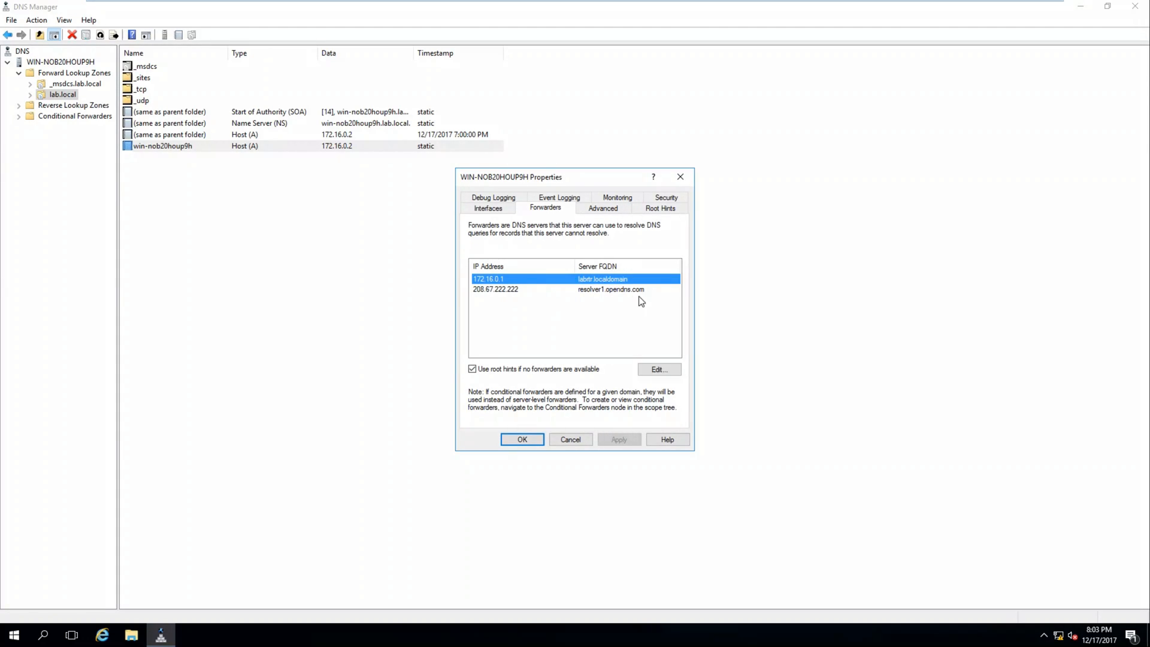
mouse_move(632, 298)
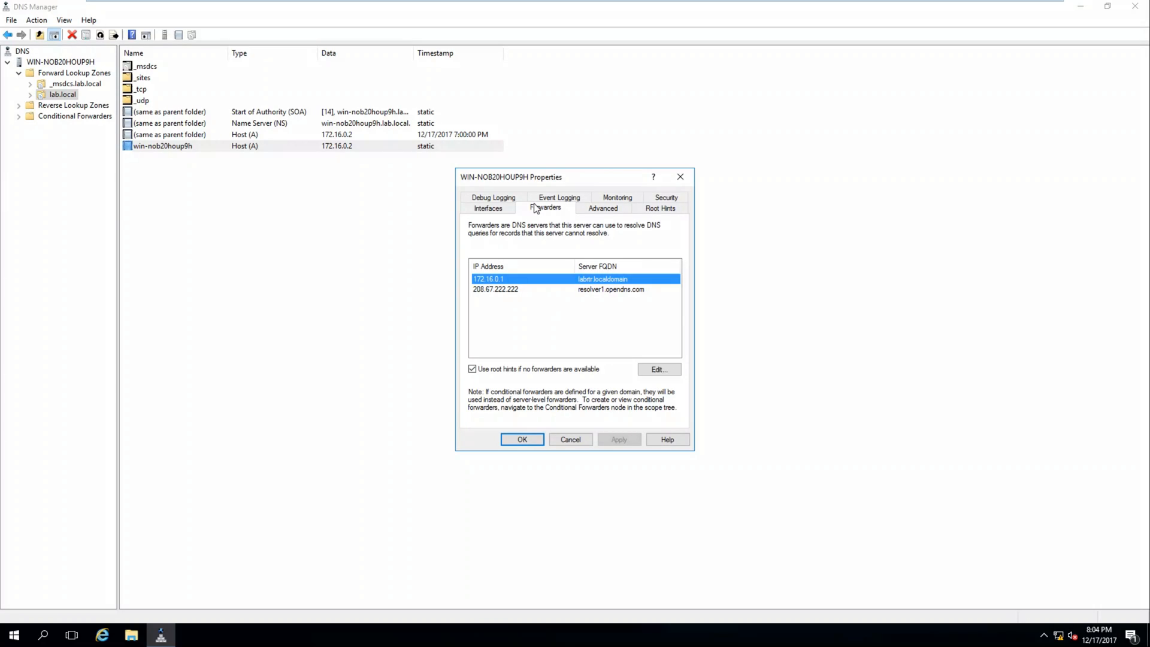
mouse_move(531, 265)
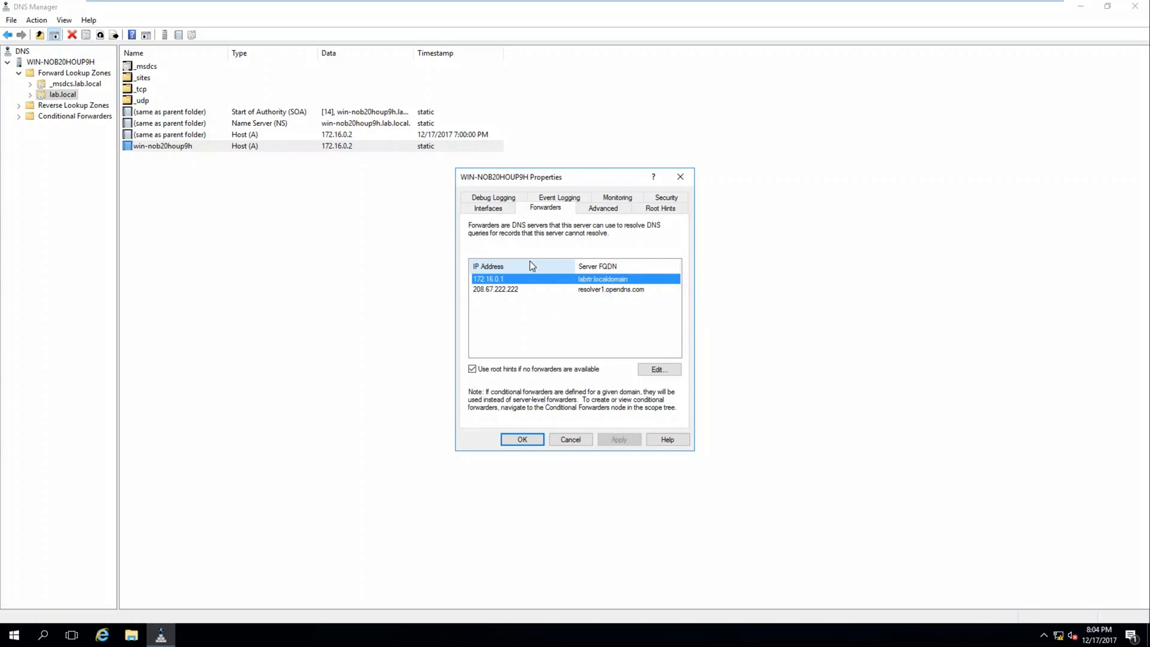
mouse_move(581, 215)
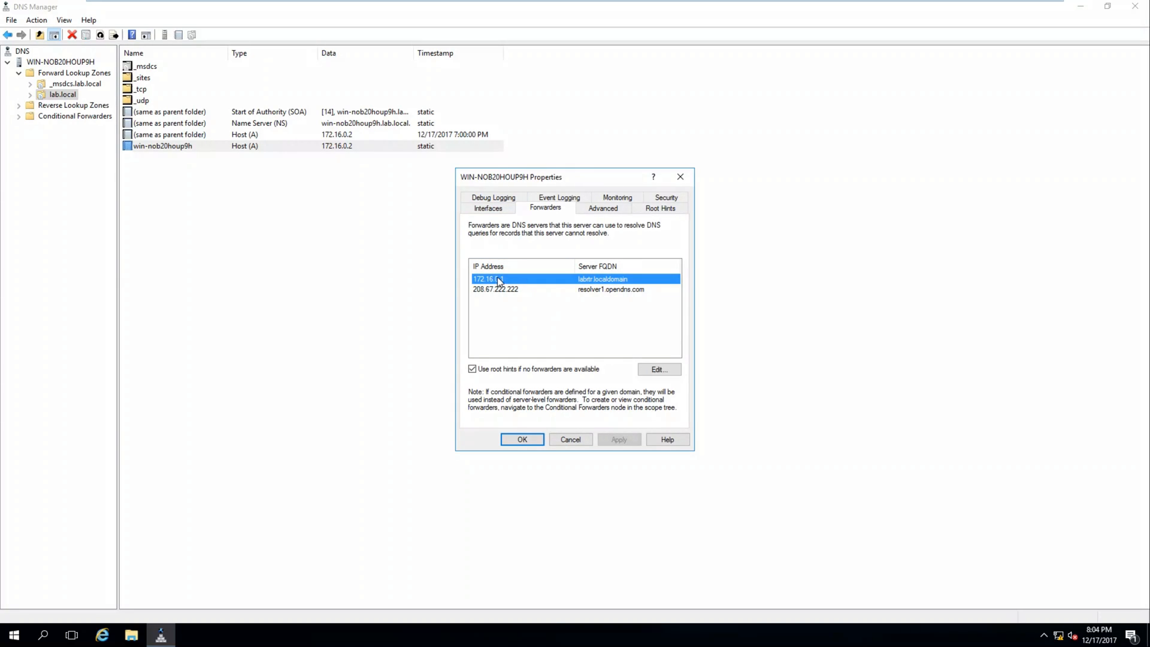
mouse_move(508, 294)
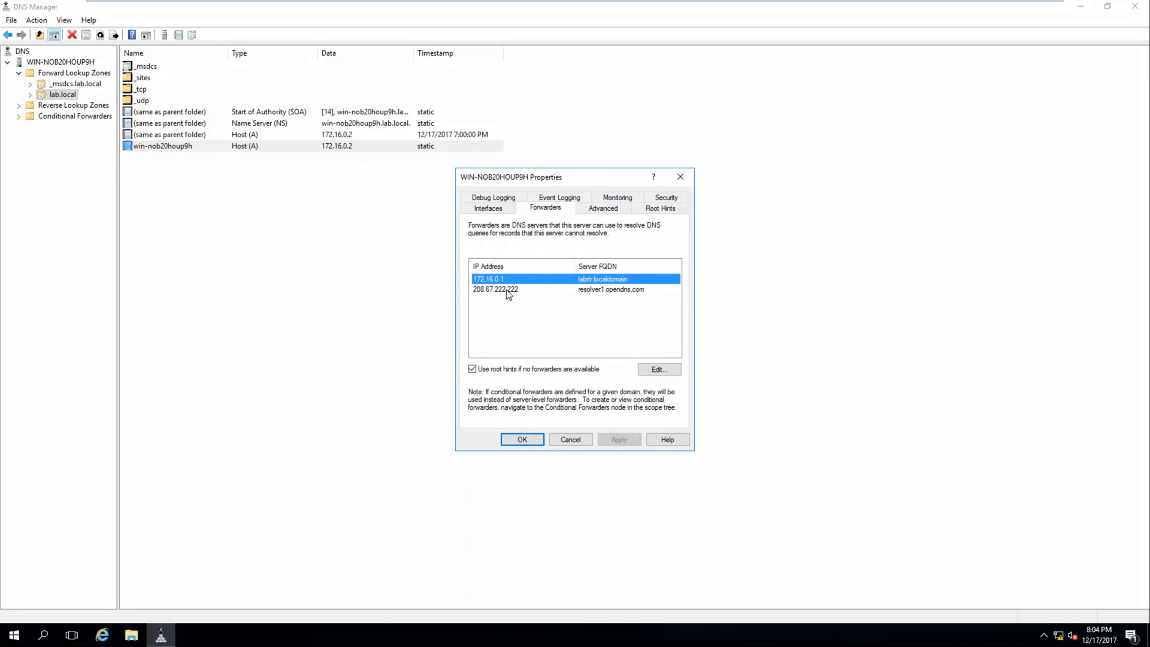
click(496, 288)
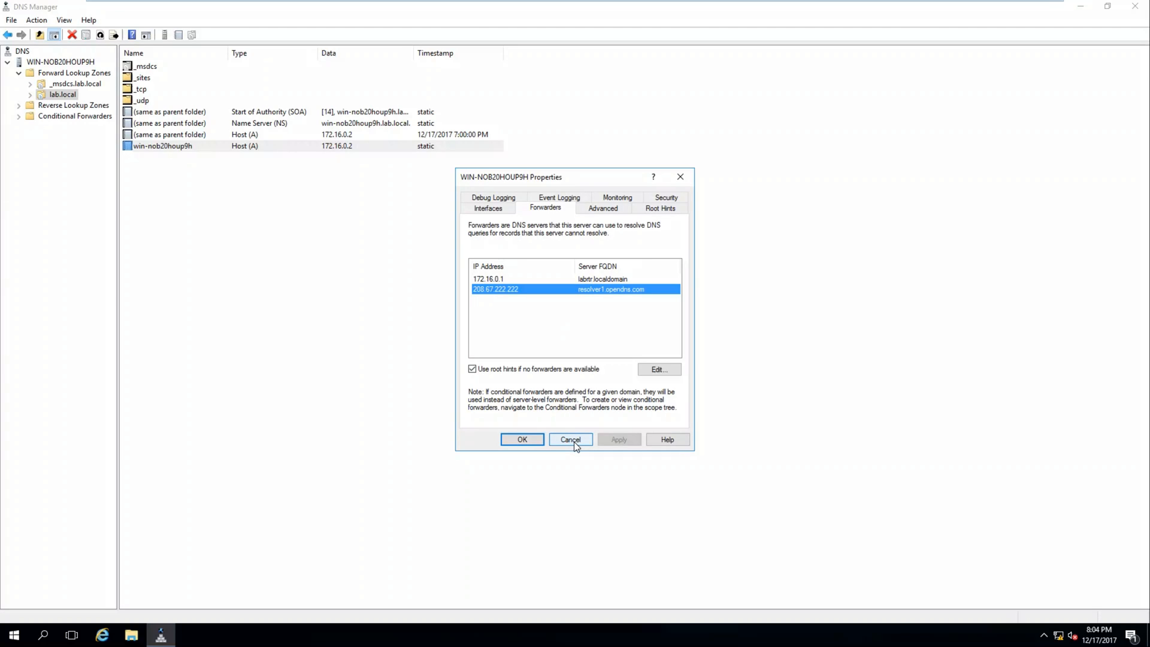
mouse_move(570, 440)
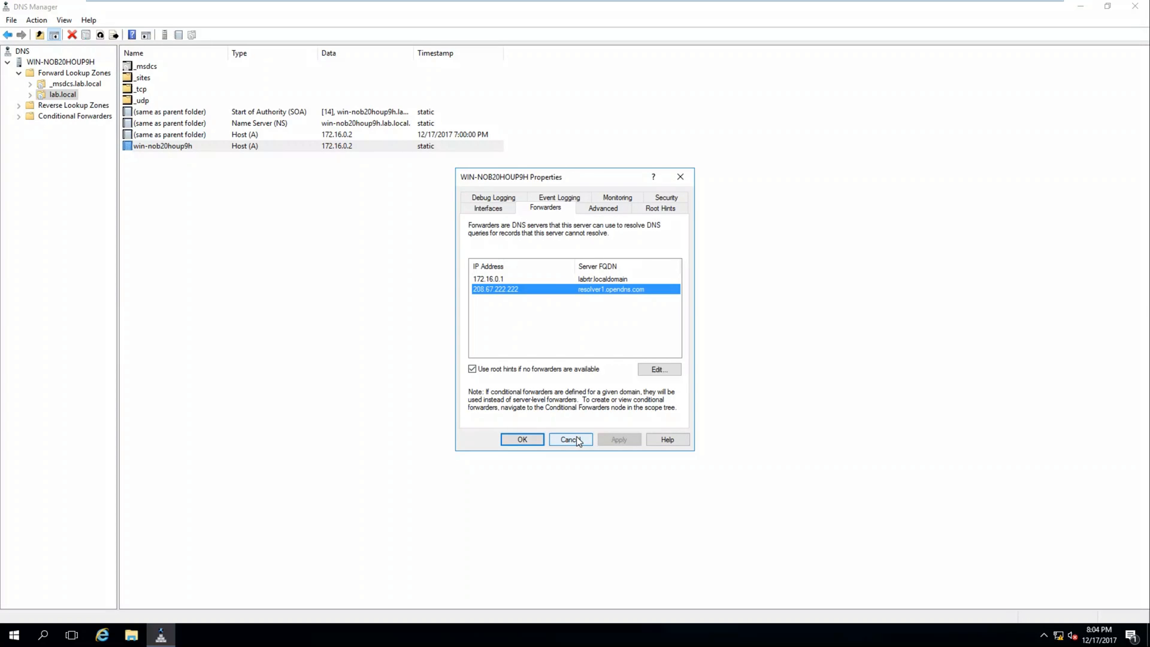
click(569, 439)
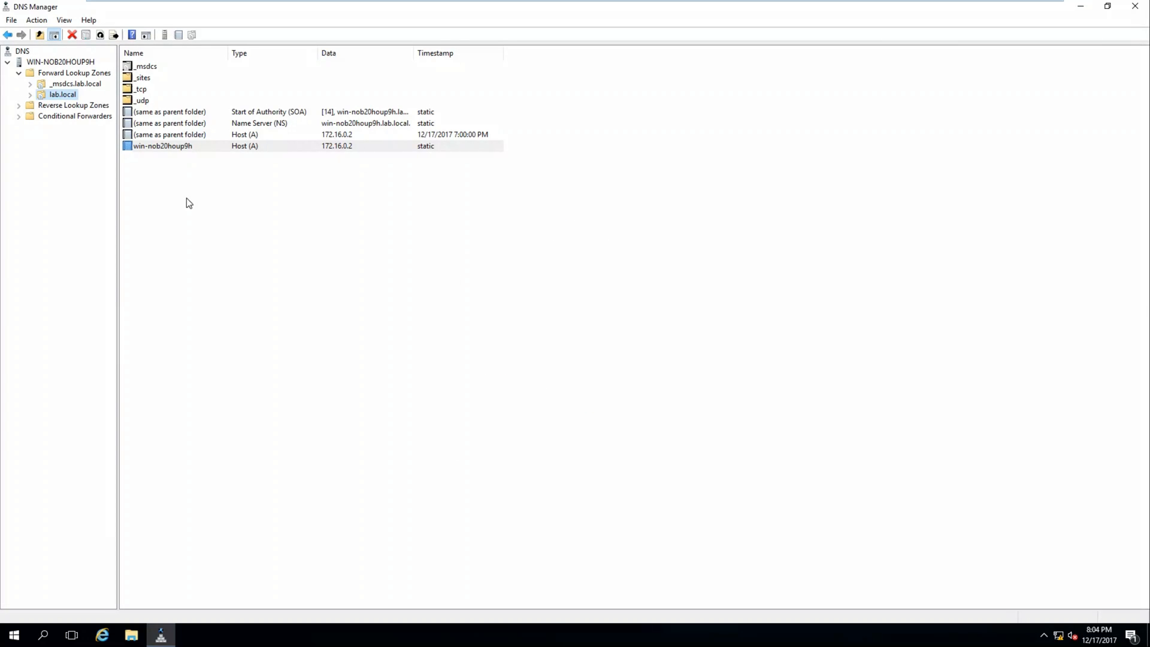
click(13, 635)
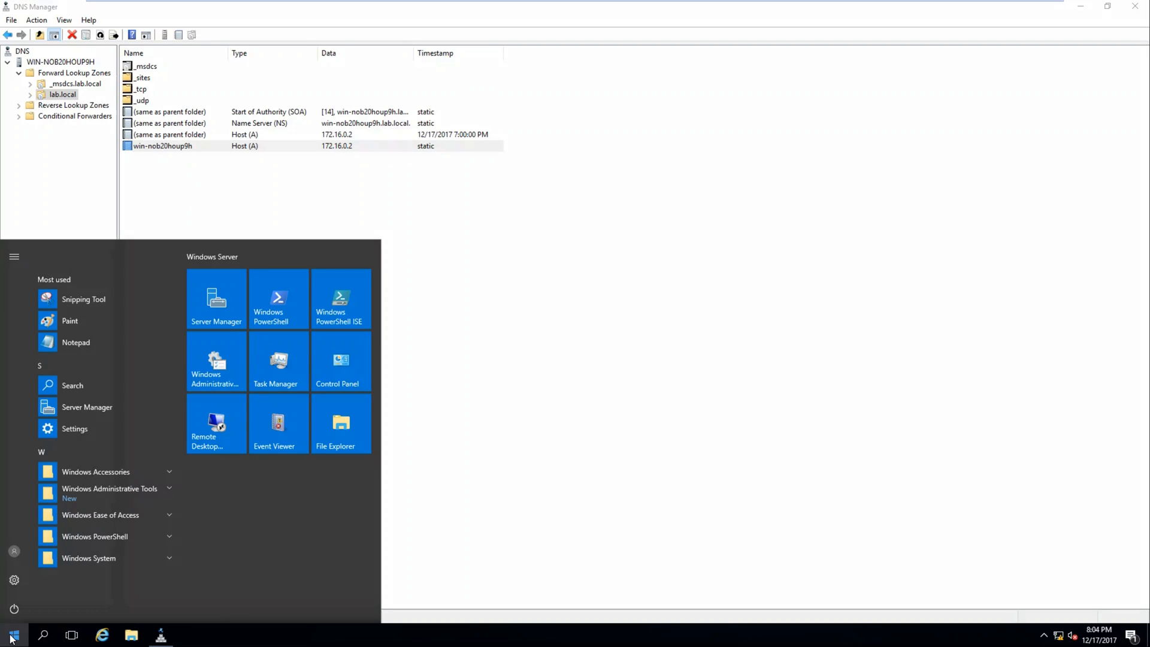
mouse_move(70, 321)
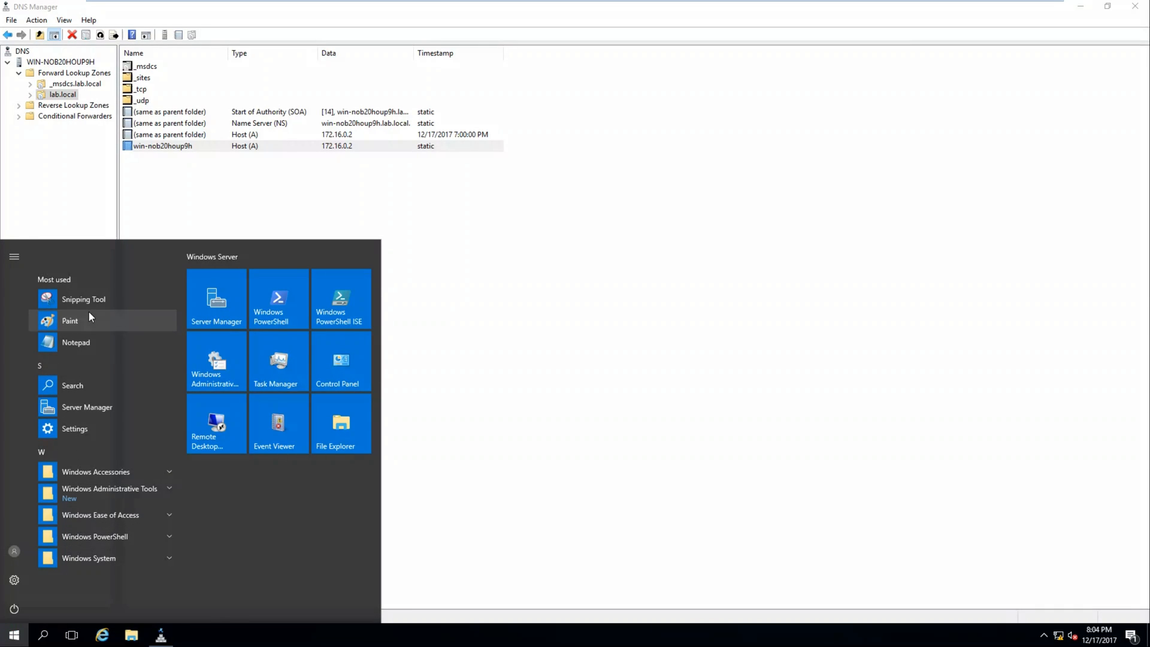
mouse_move(91, 307)
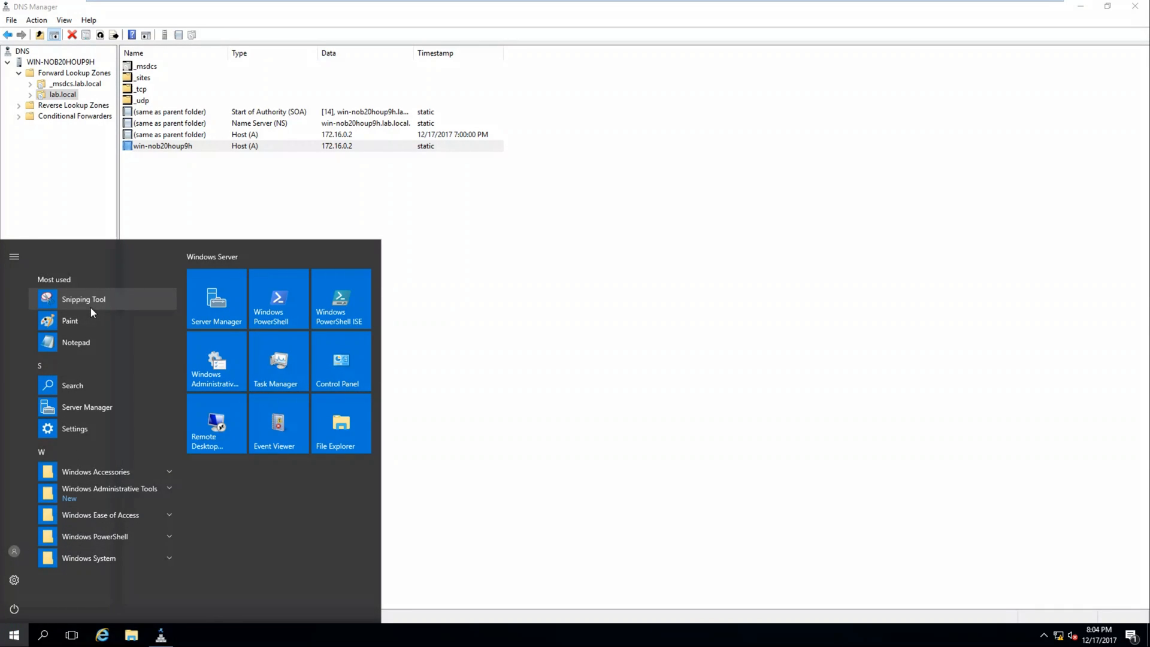
Launch Group Policy Management maximized and select lab.local's Default Domain Policy, dismissing the notice
text(gr)
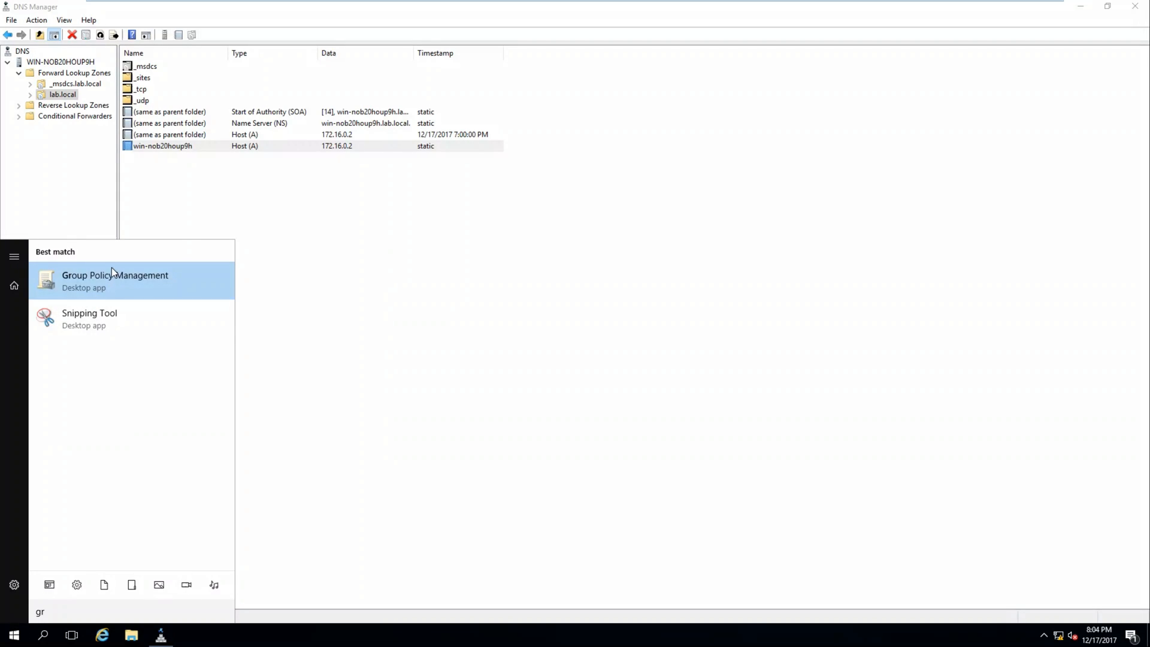
click(114, 280)
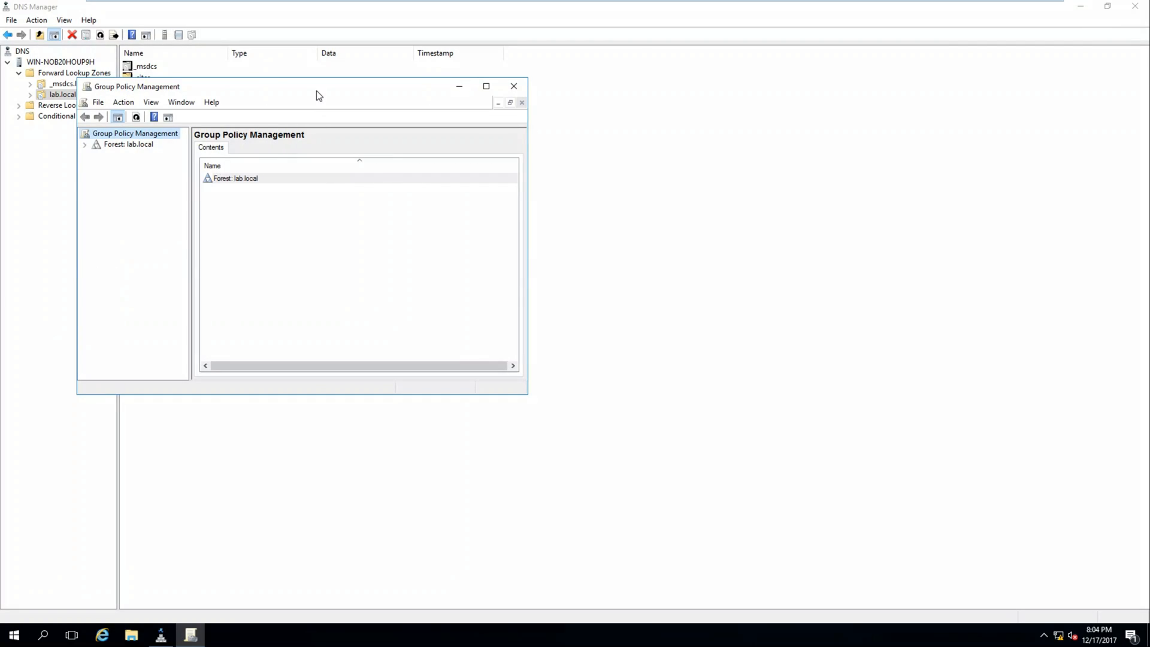
click(486, 85)
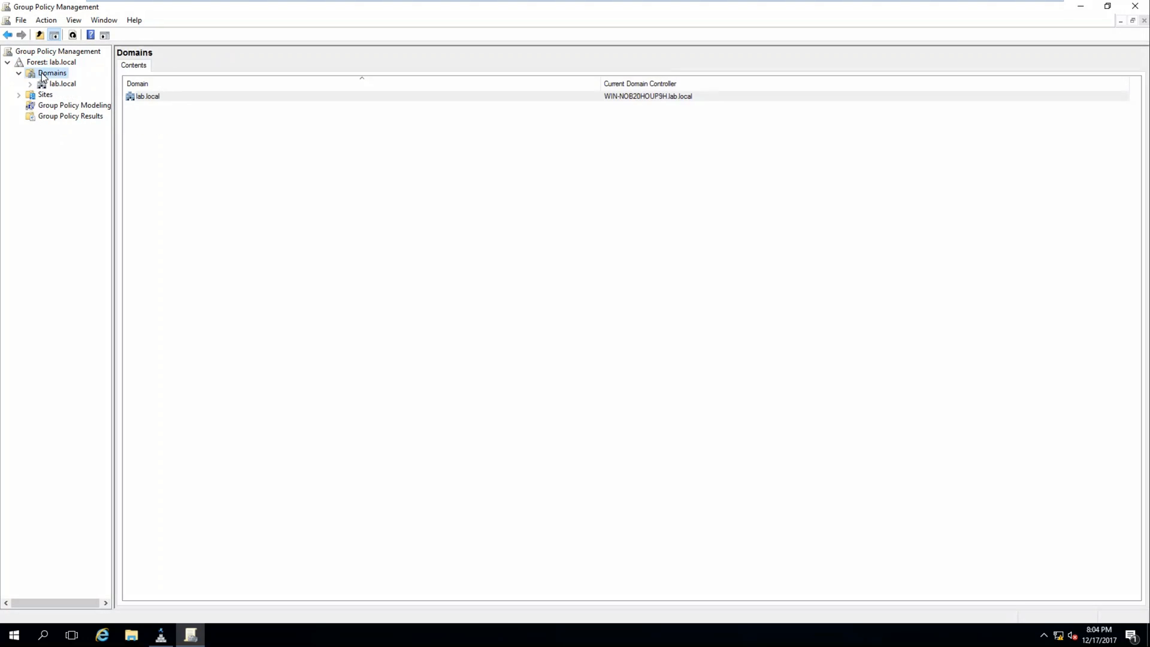
click(62, 82)
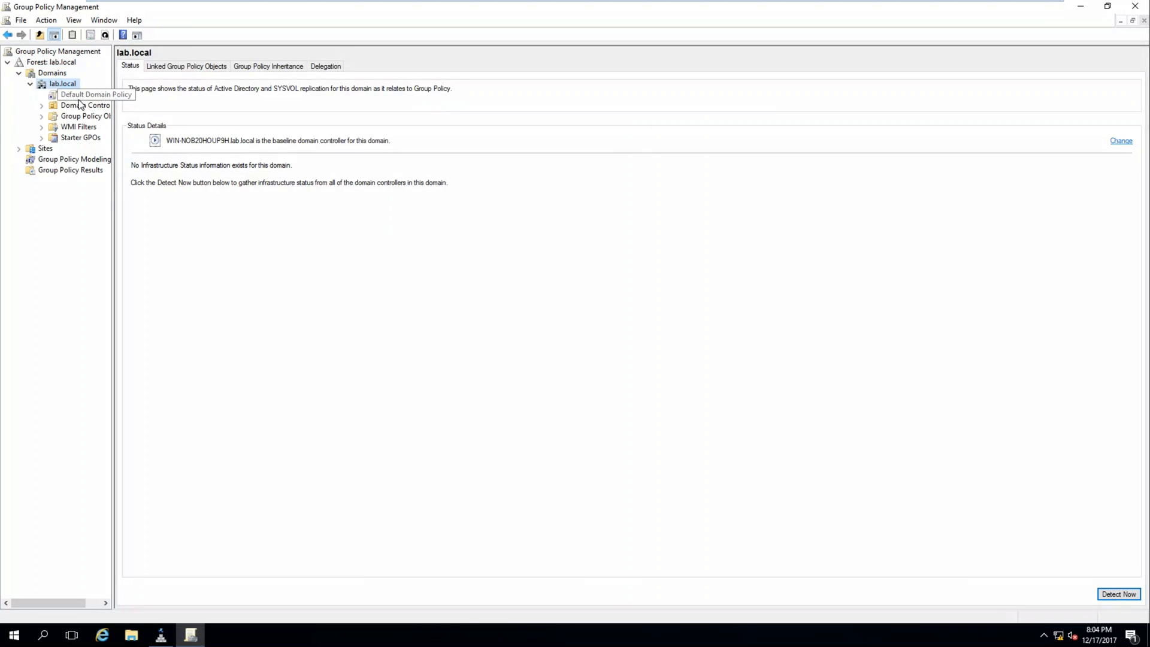
click(85, 94)
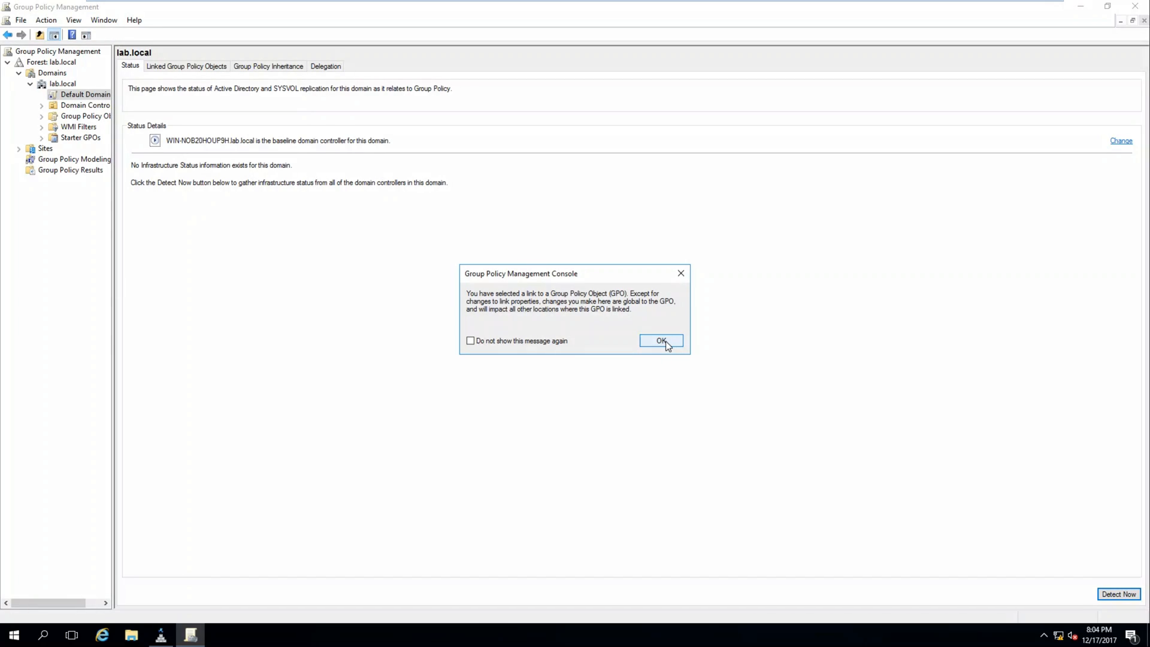
click(660, 340)
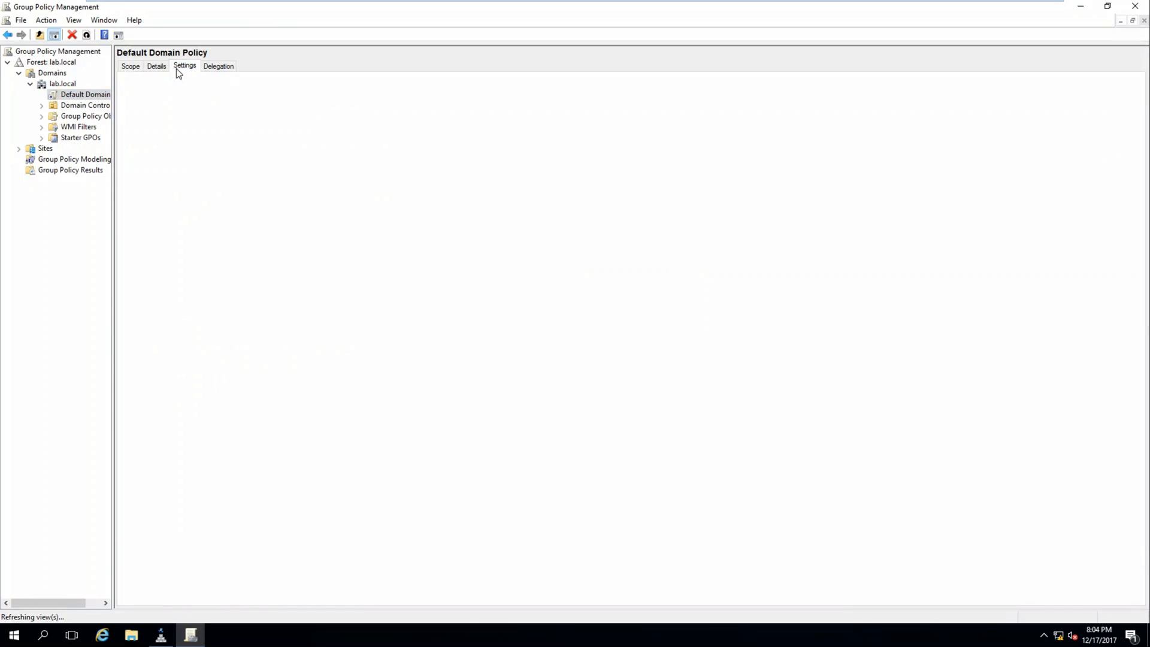
Read the Default Domain Policy Settings report's password policies, then close the console
click(183, 66)
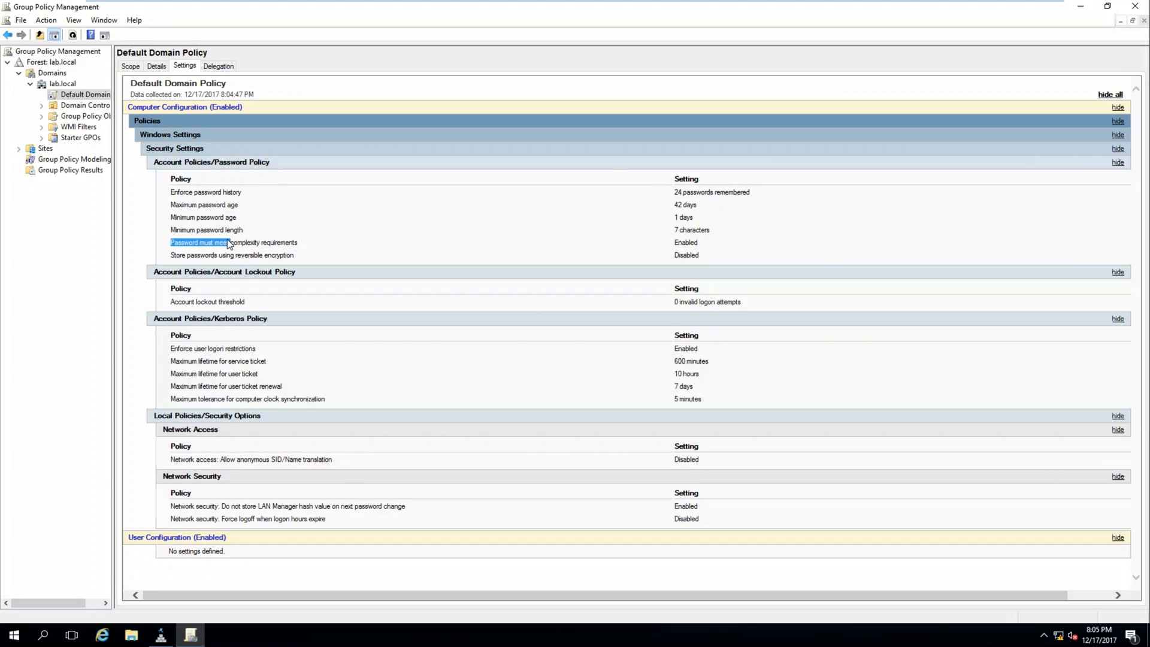
mouse_move(238, 268)
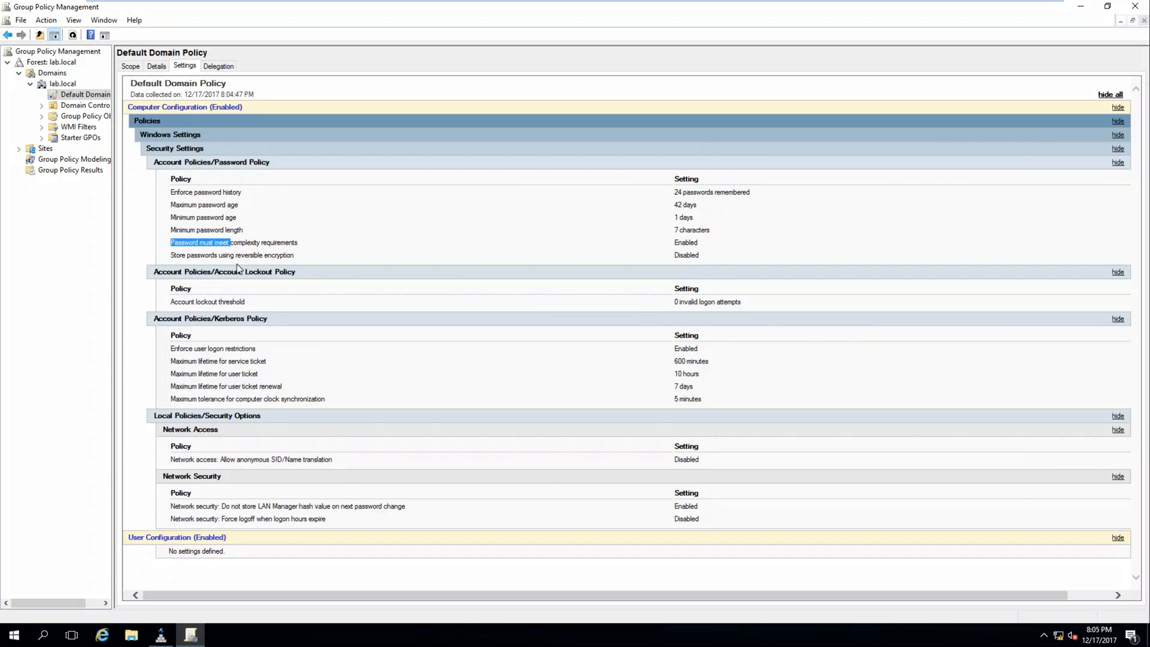
mouse_move(1136, 7)
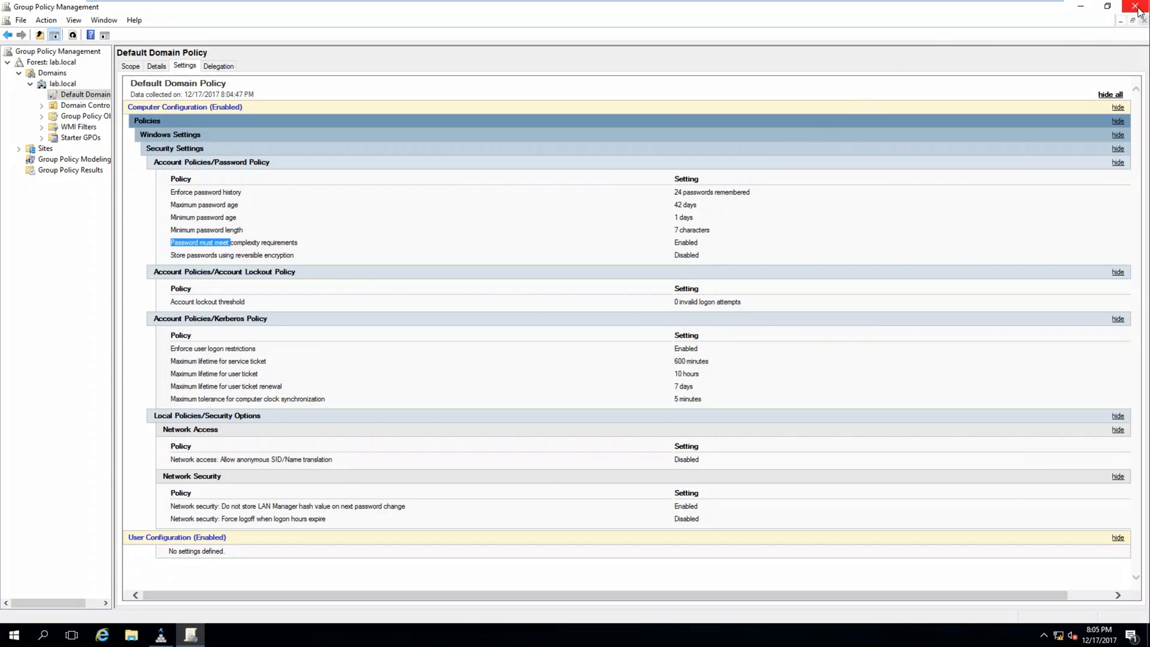
click(1138, 6)
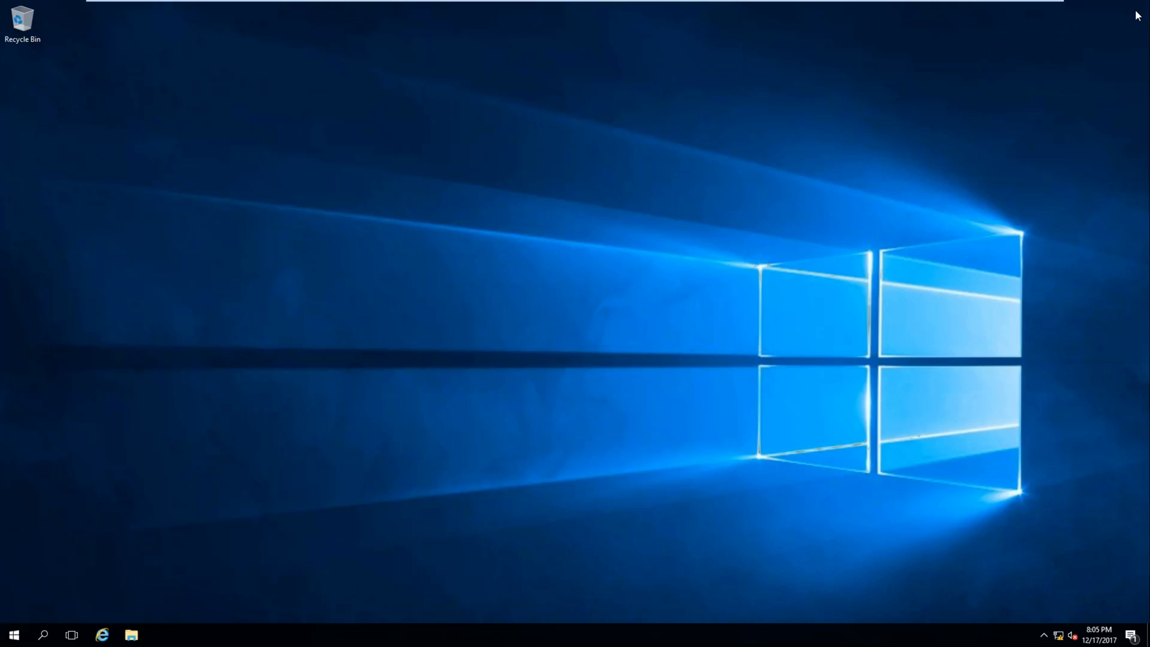
Open System settings in Control Panel and start renaming the computer, triggering the domain controller warning
click(13, 634)
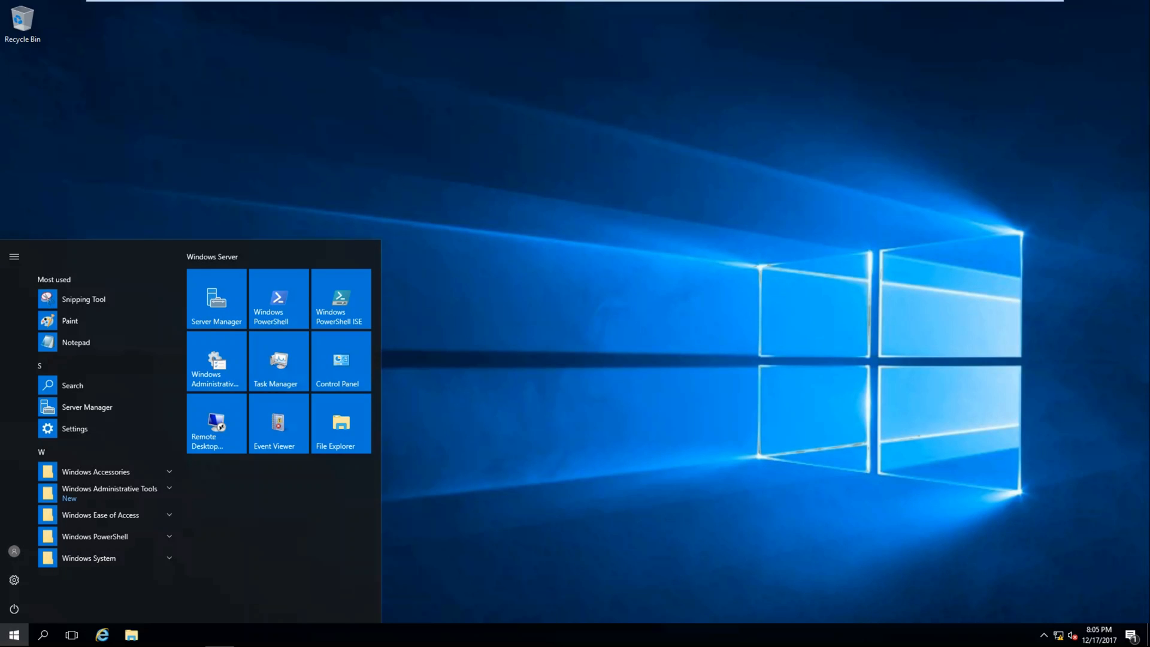
mouse_move(343, 366)
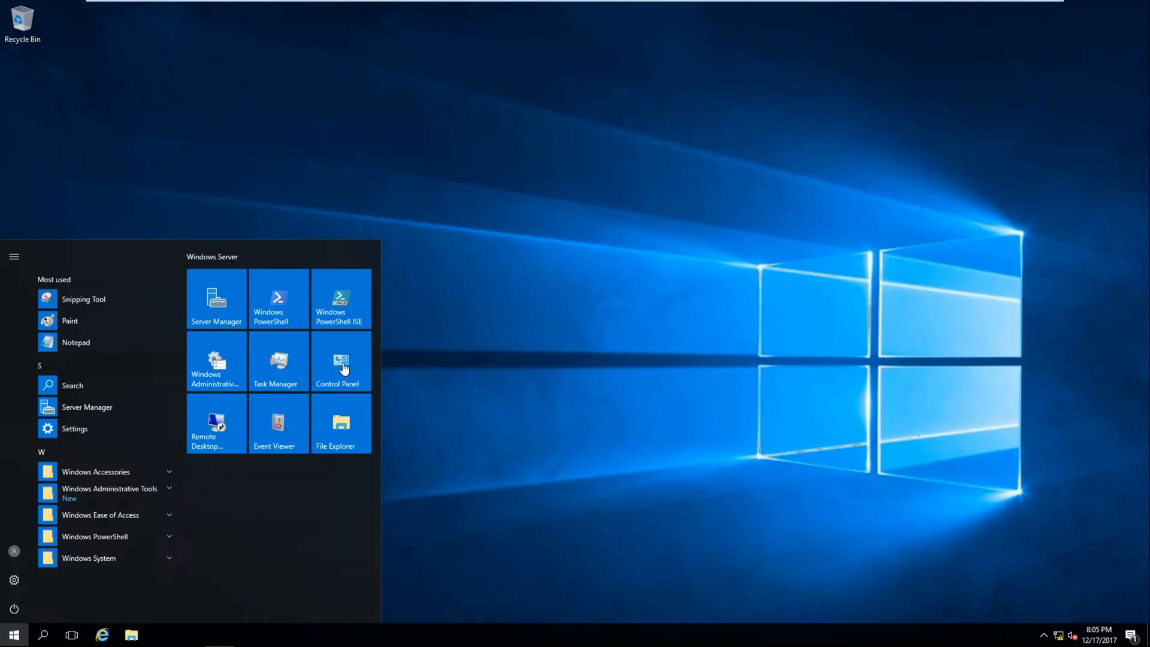
mouse_move(340, 362)
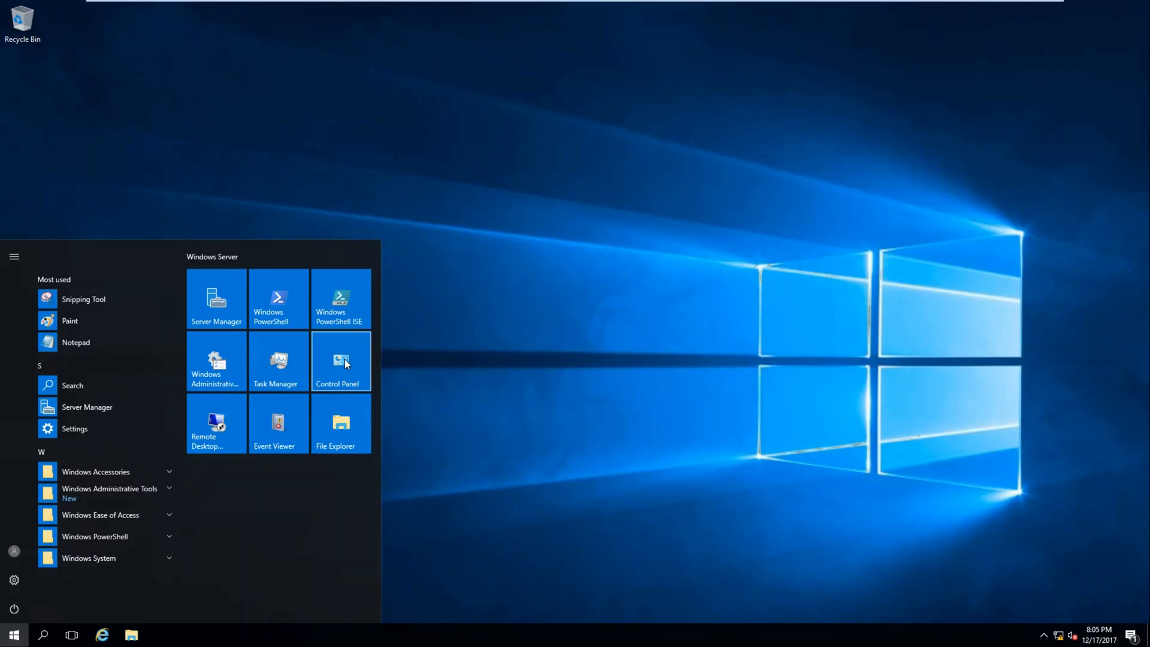
click(339, 360)
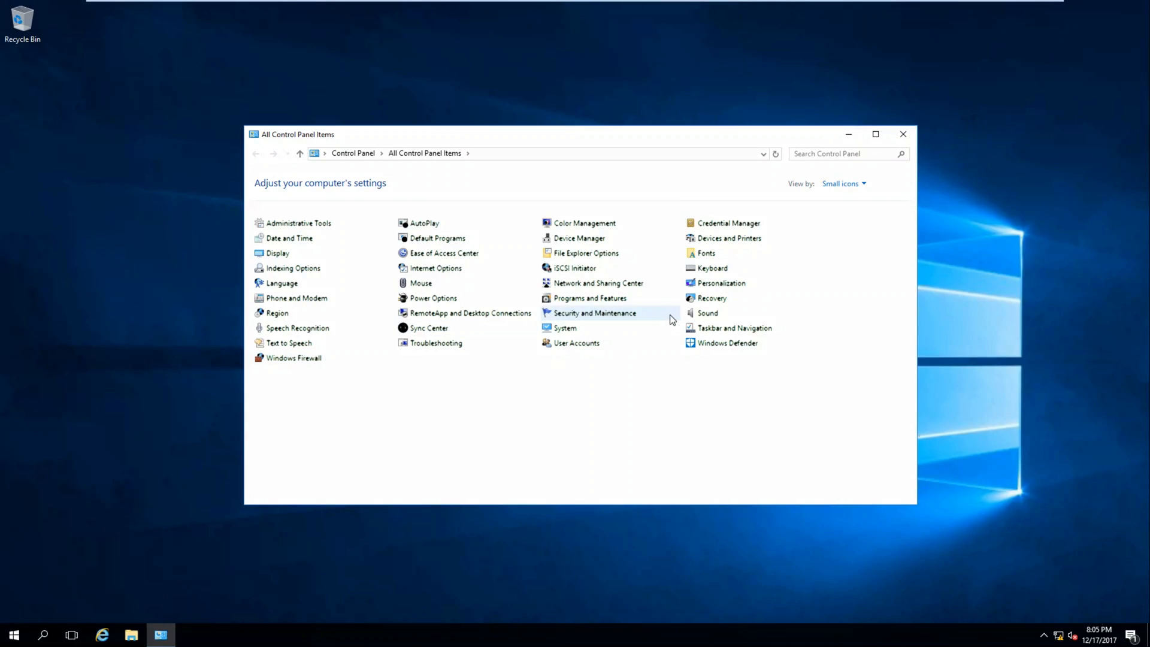
mouse_move(564, 328)
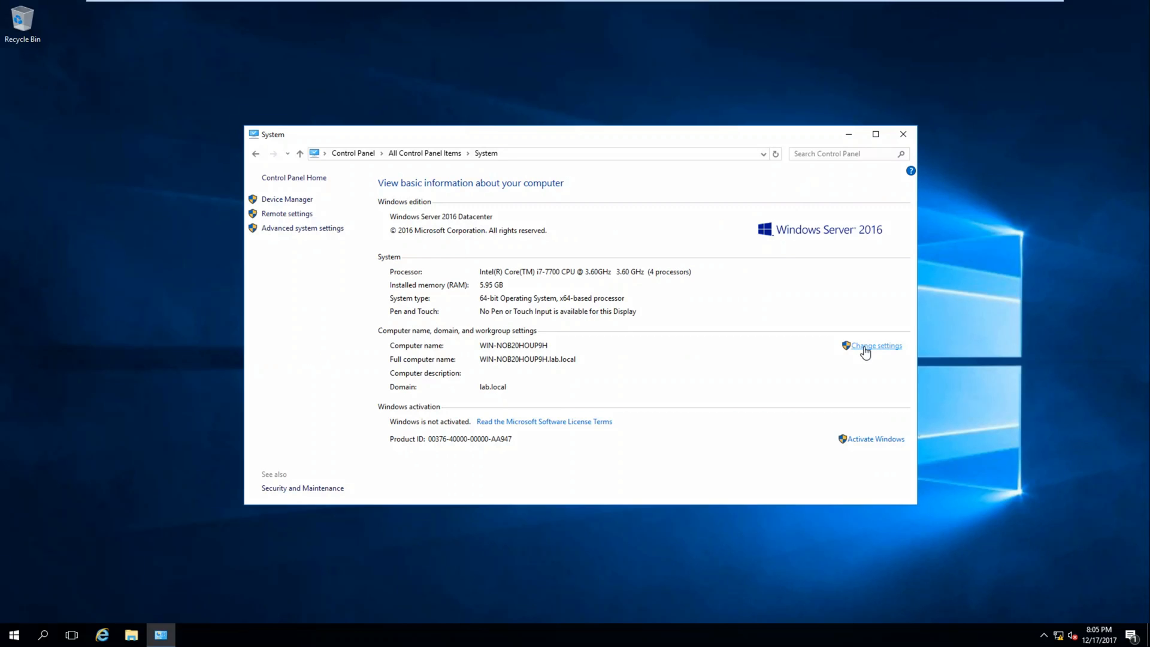
mouse_move(867, 353)
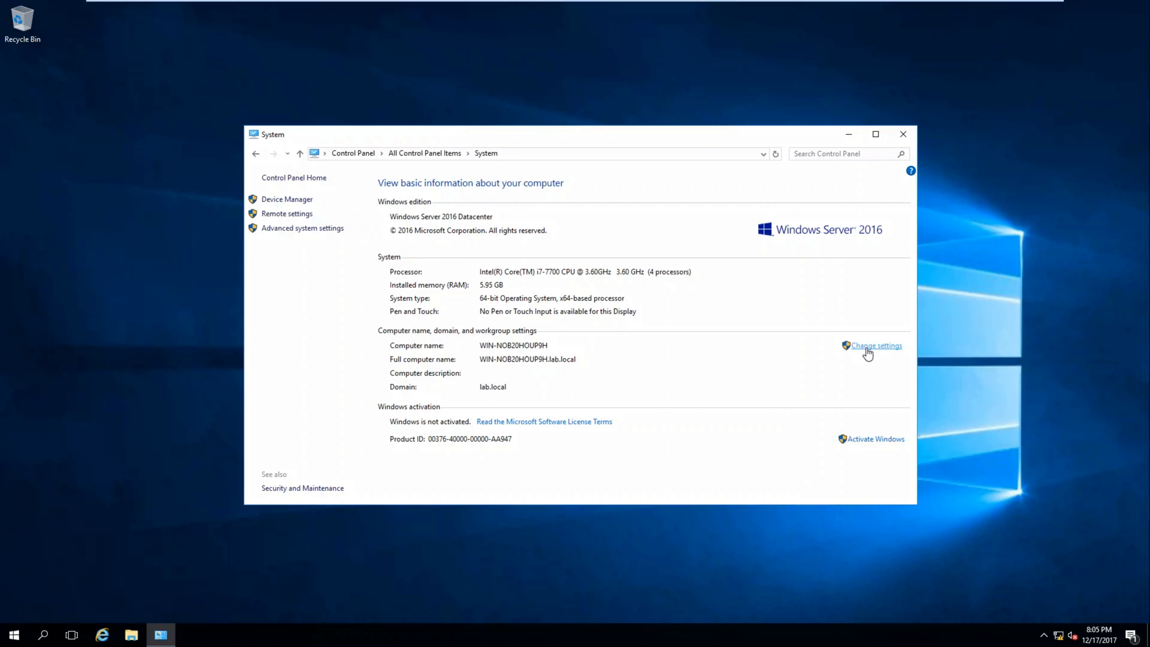
click(875, 346)
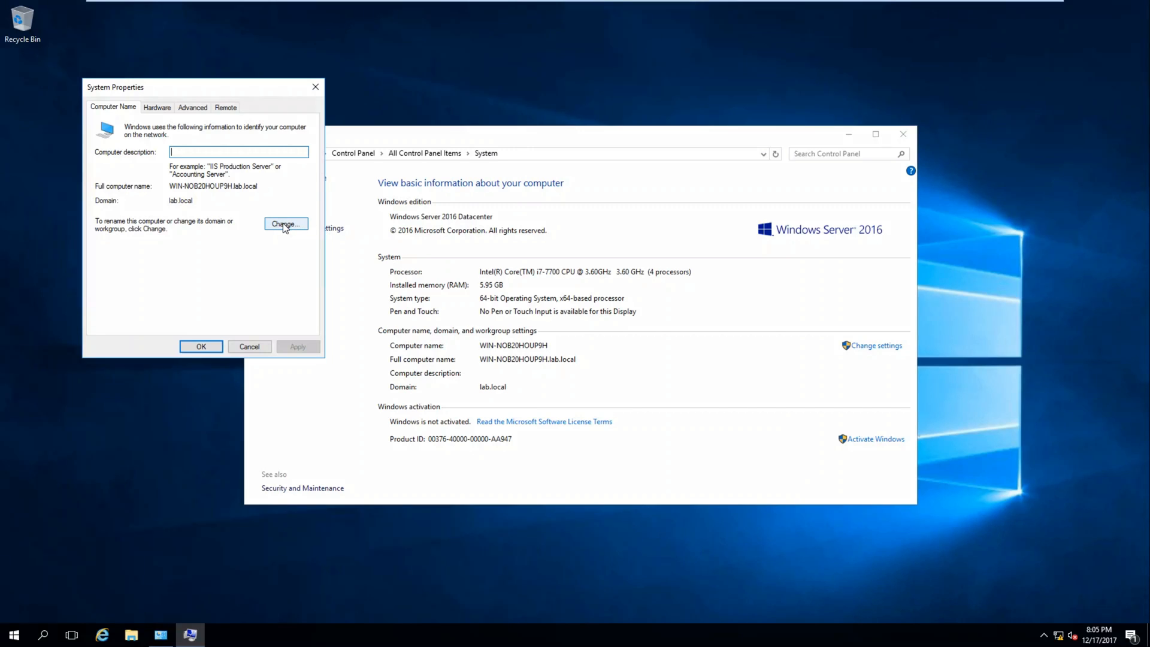
click(284, 223)
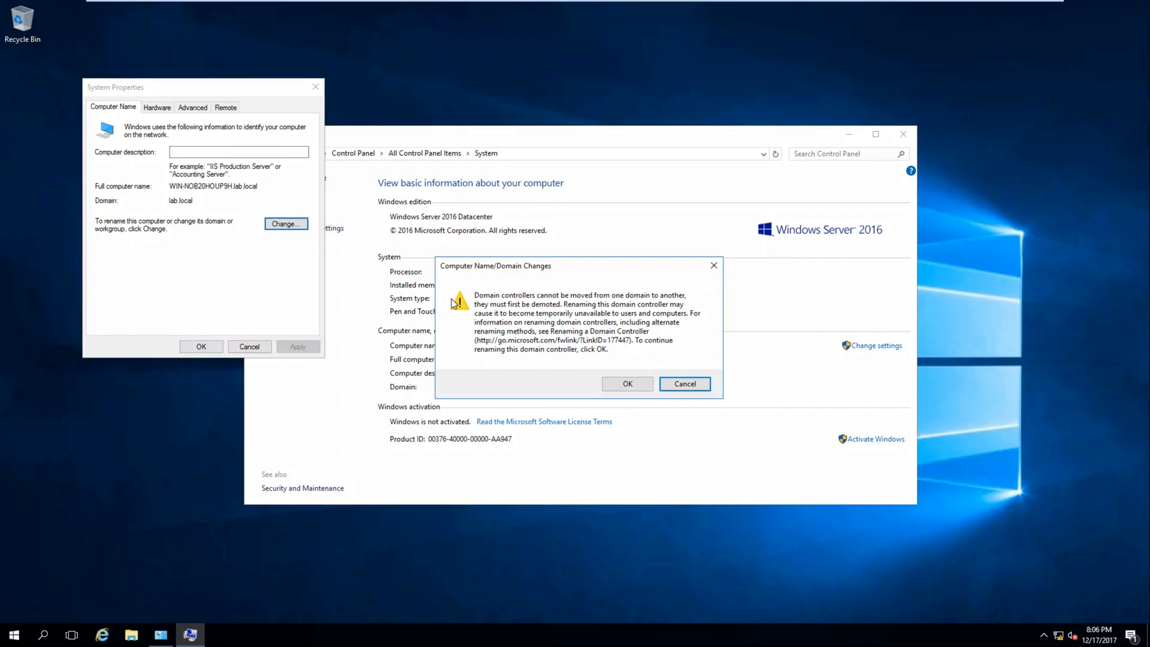
mouse_move(594, 307)
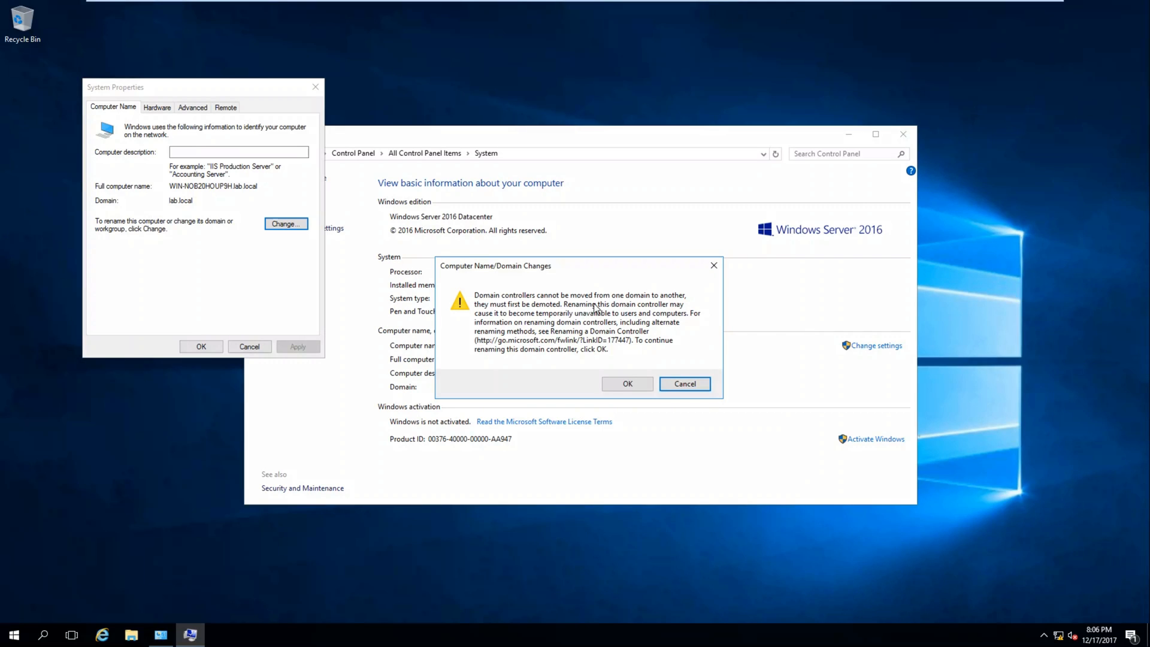
mouse_move(555, 306)
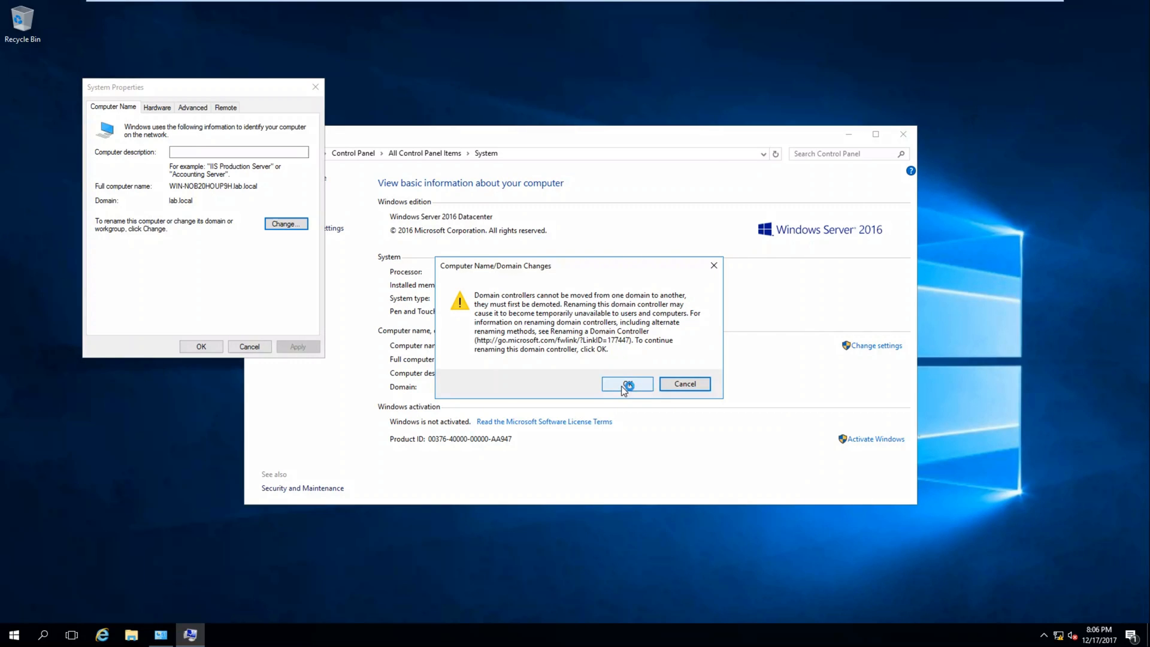
Rename the domain controller to DC1 and acknowledge the restart-required notice
click(625, 383)
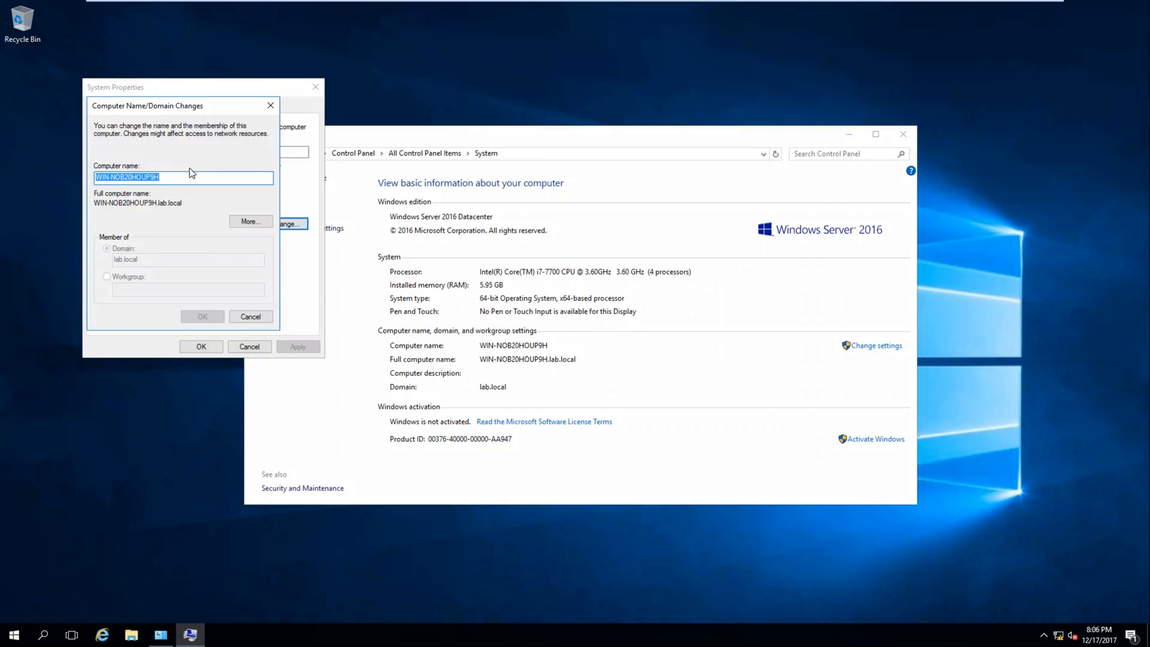
text(DC)
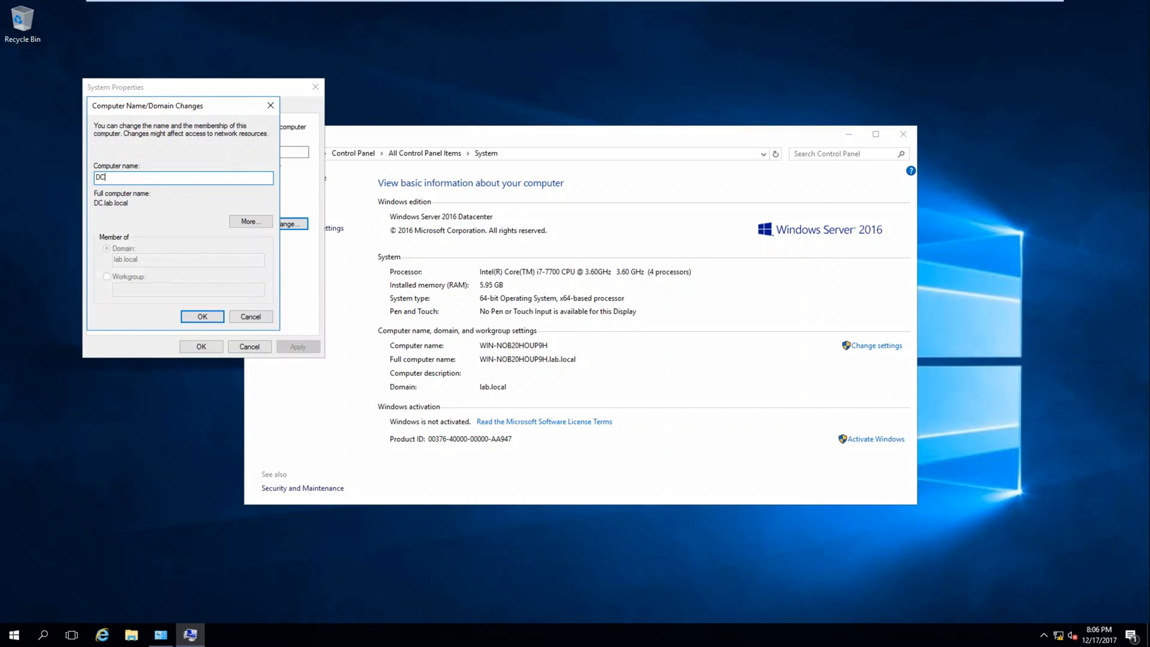
text(1)
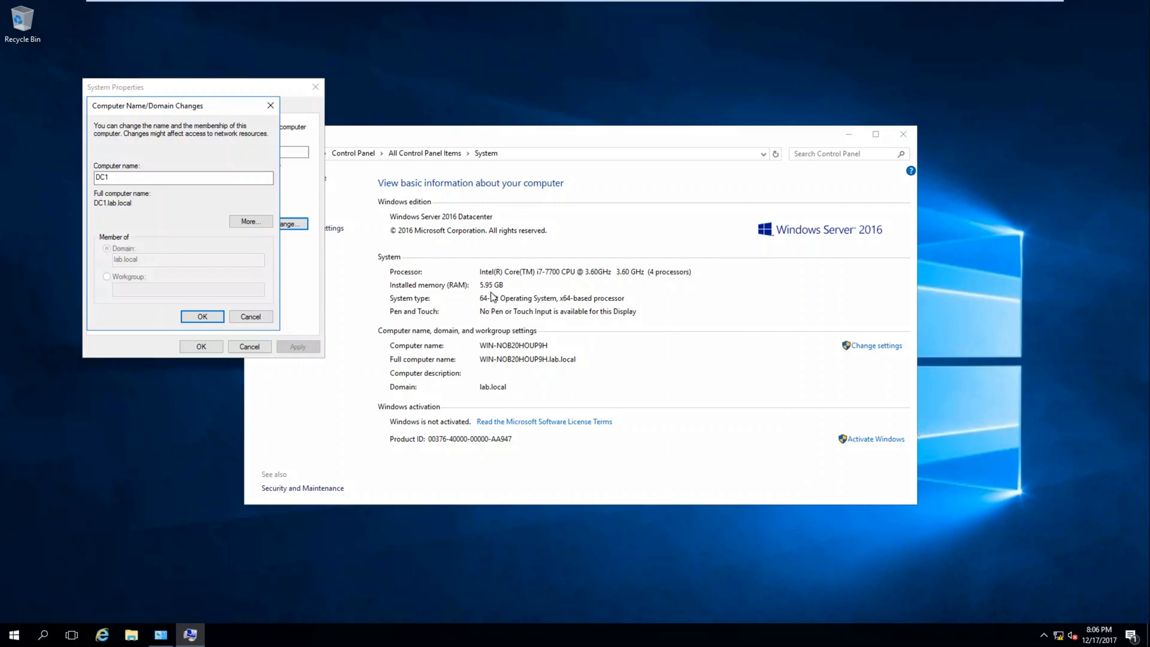
mouse_move(414, 216)
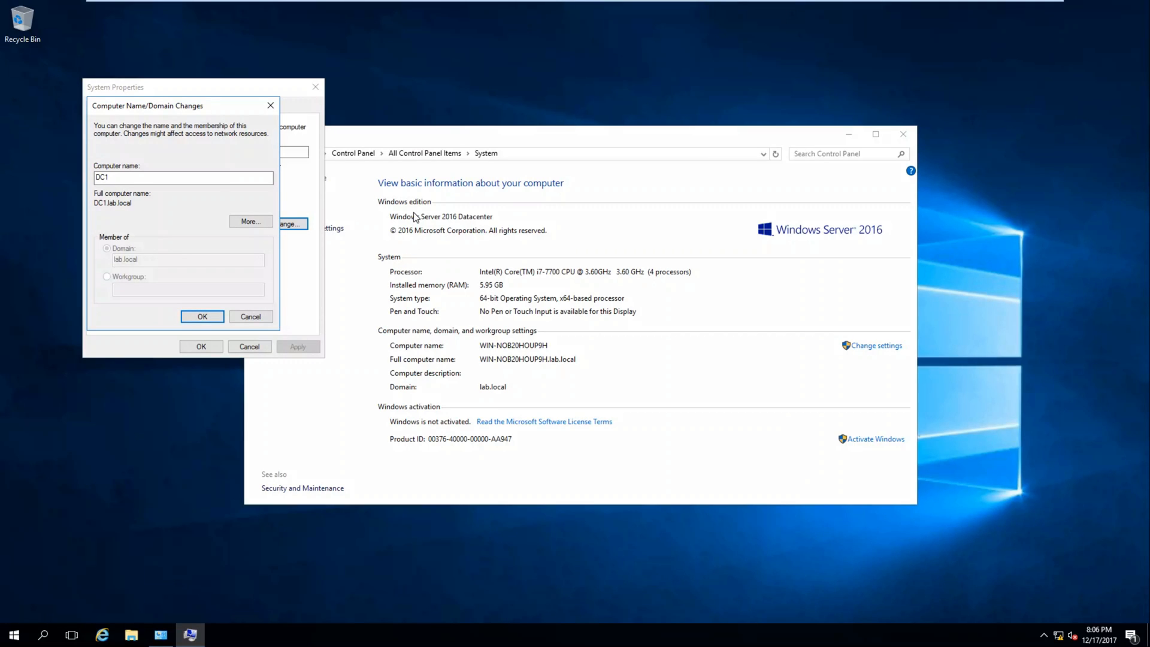
click(202, 316)
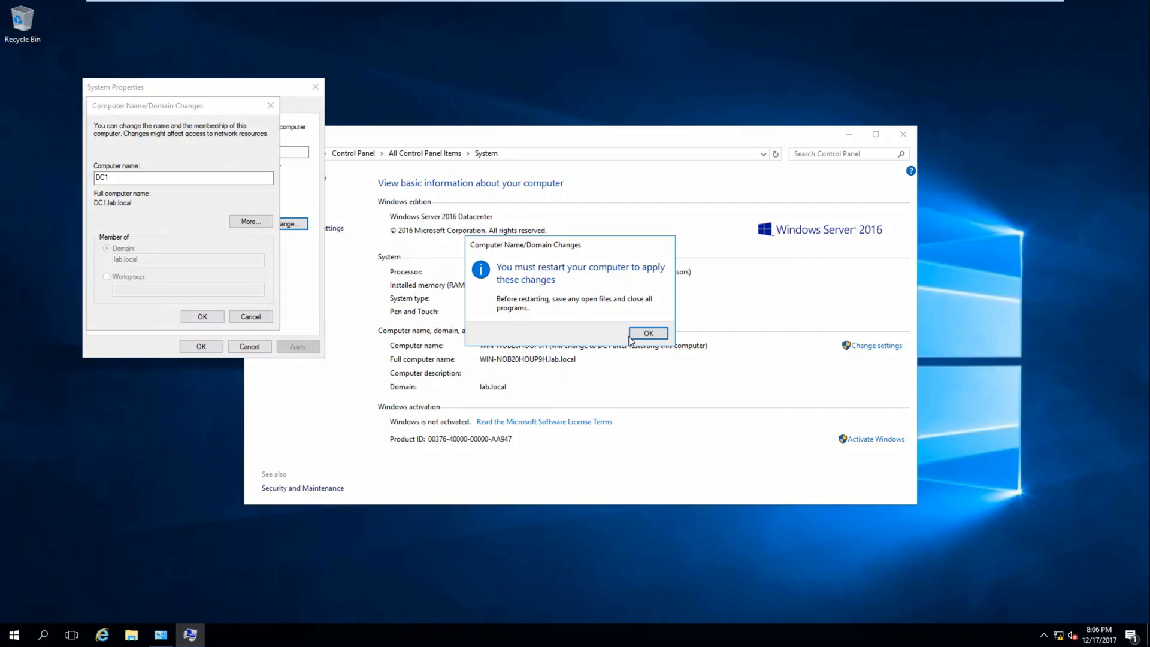
click(648, 333)
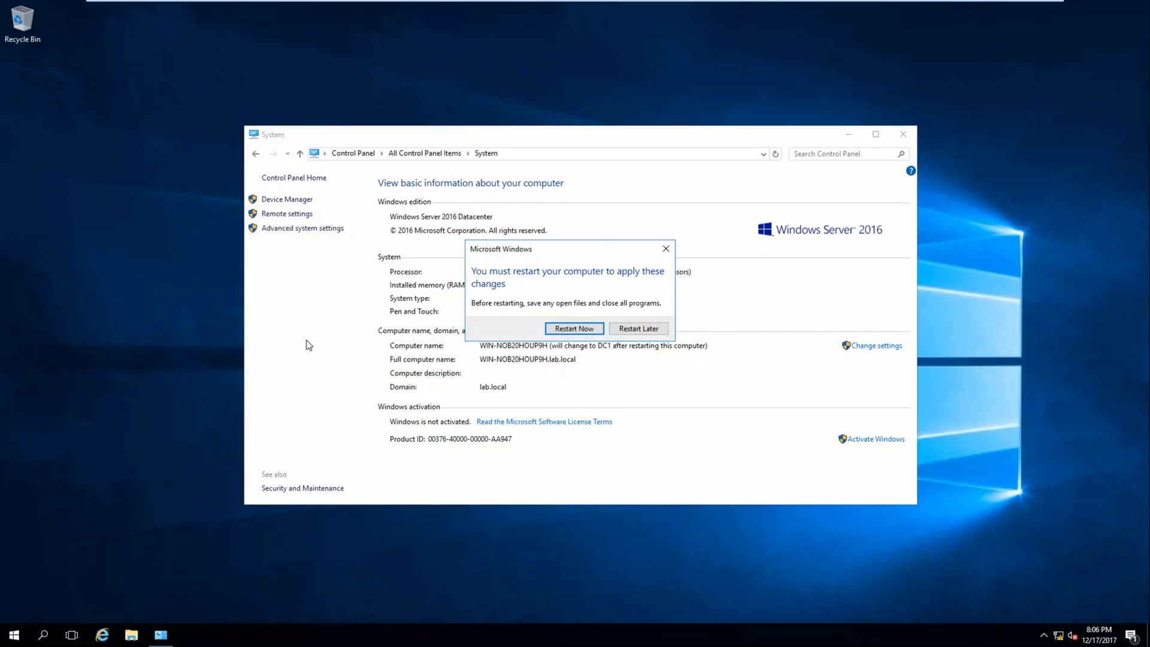
Restart the server to apply the DC1 rename and sign back in
click(574, 328)
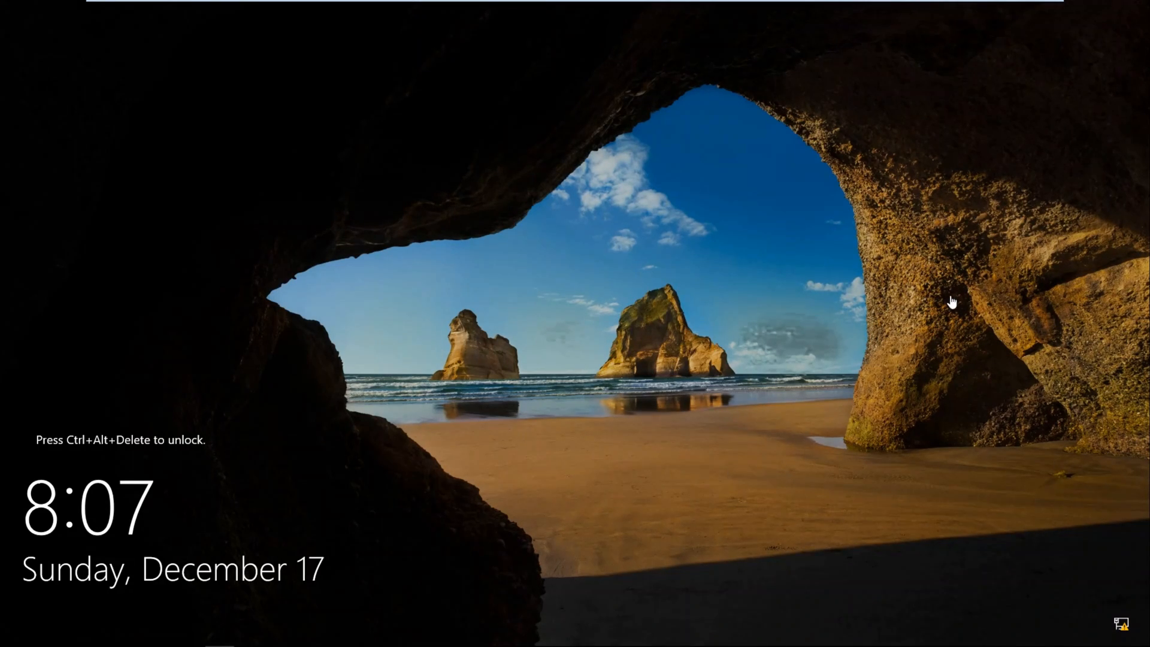
mouse_move(794, 393)
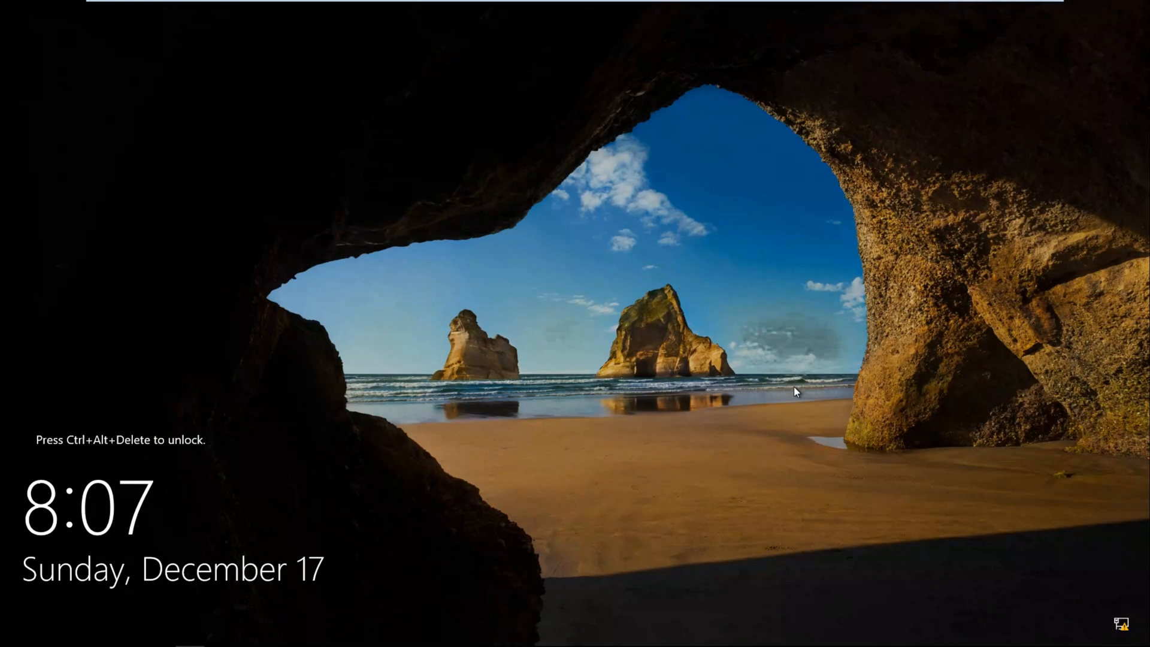
key(ctrl+alt+delete)
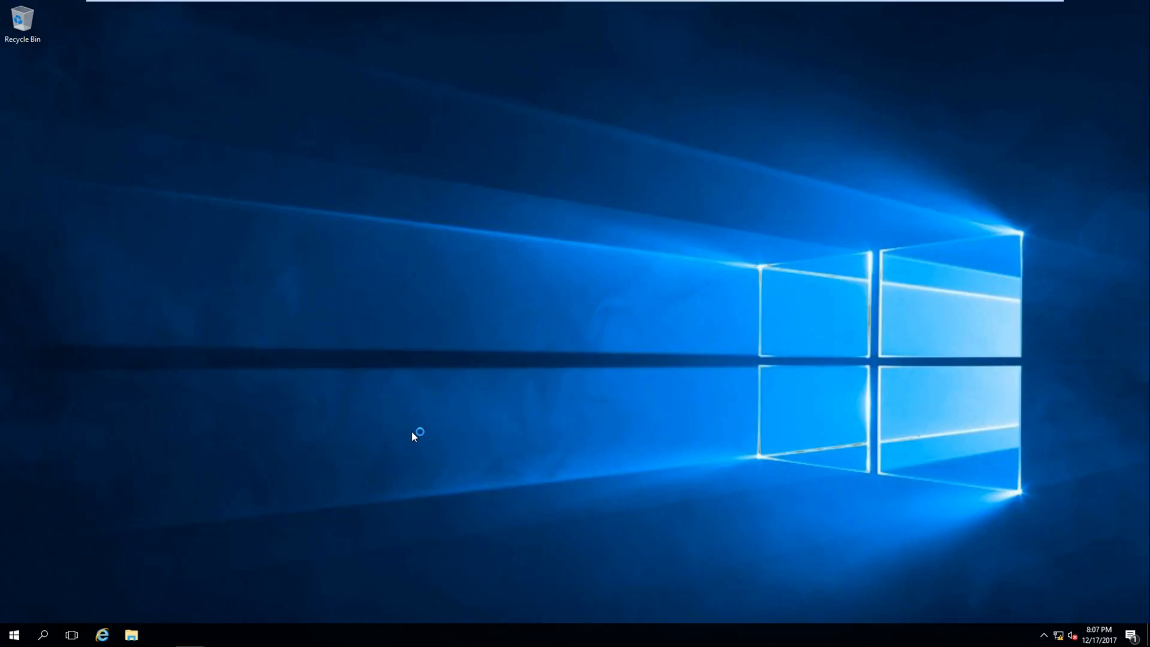
List lab.local's Domain Controllers OU in Active Directory Users and Computers to confirm DC1
click(13, 634)
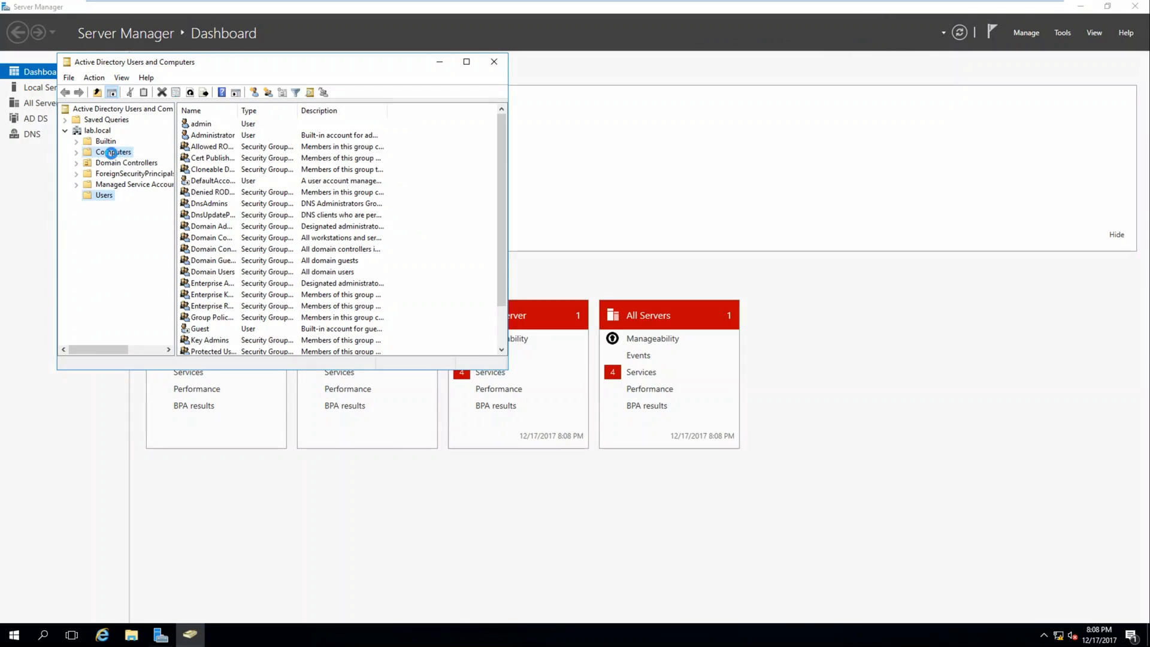
click(126, 163)
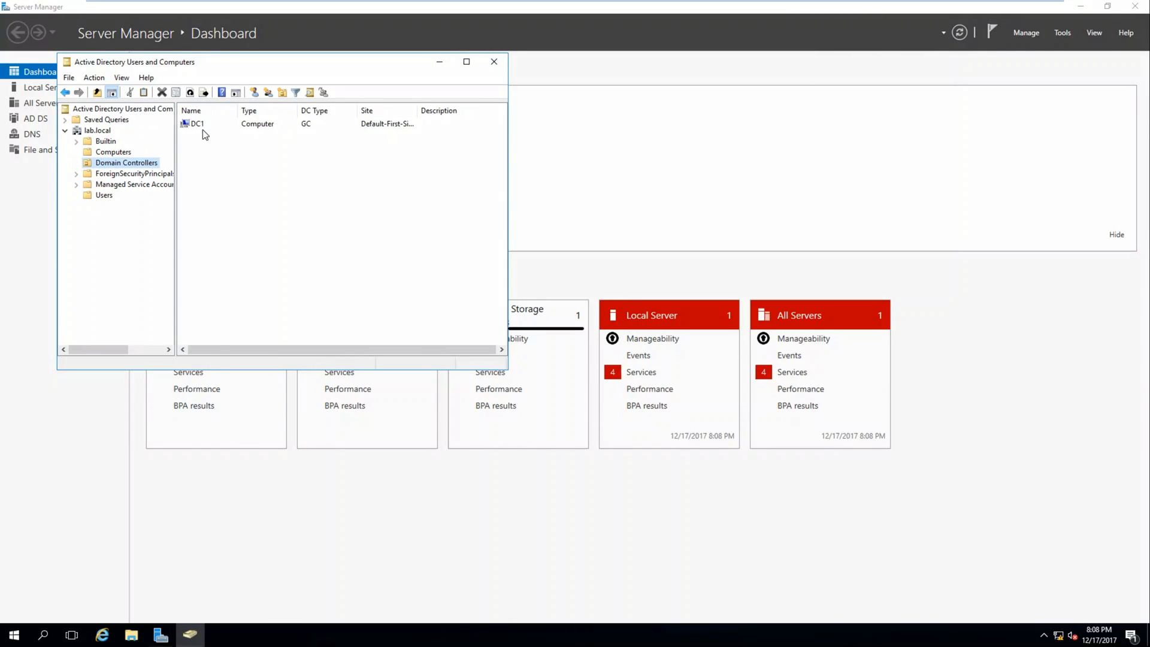
click(14, 635)
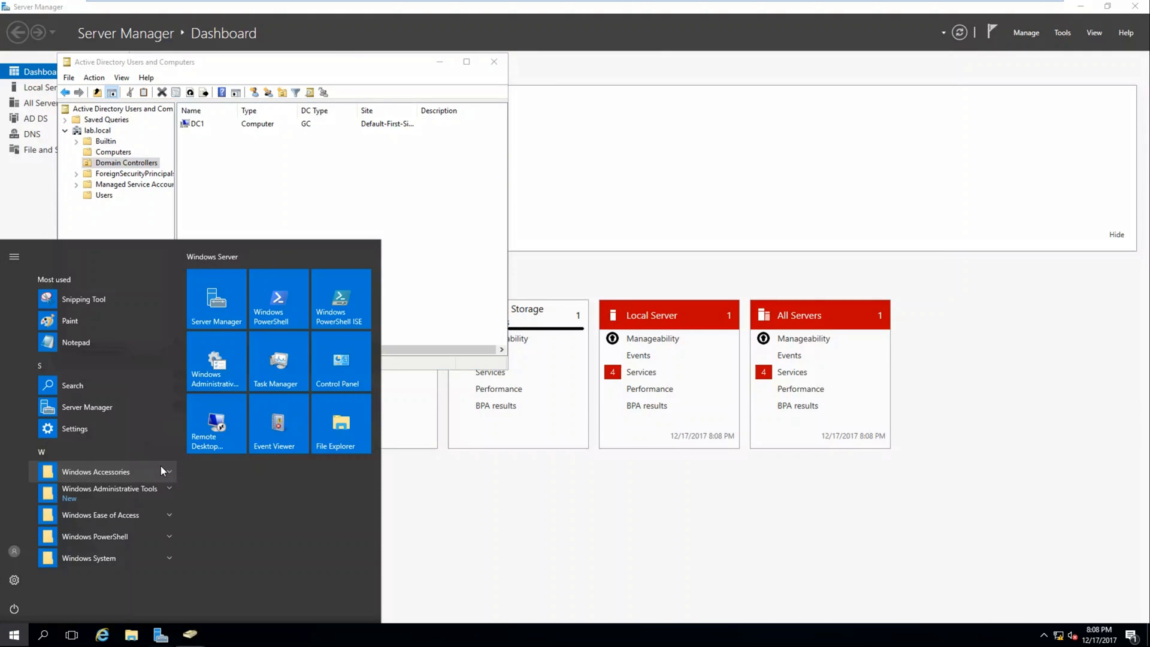
Launch DNS Manager with 'dns' and view the lab.local zone's dc1 record
text(dns)
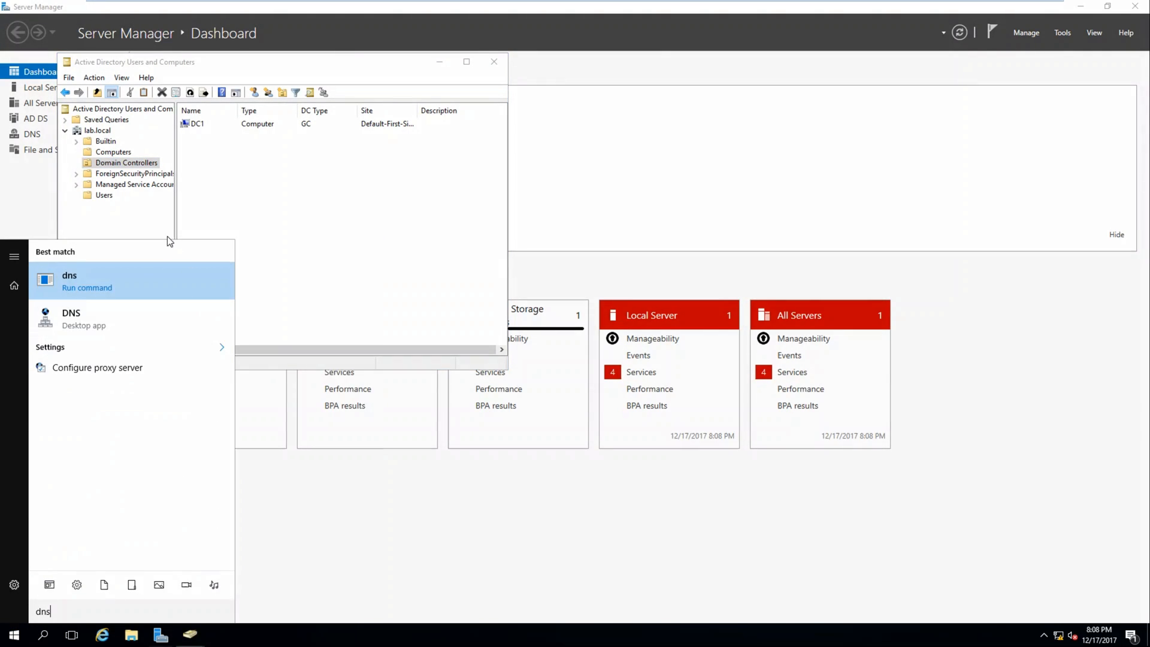
click(71, 318)
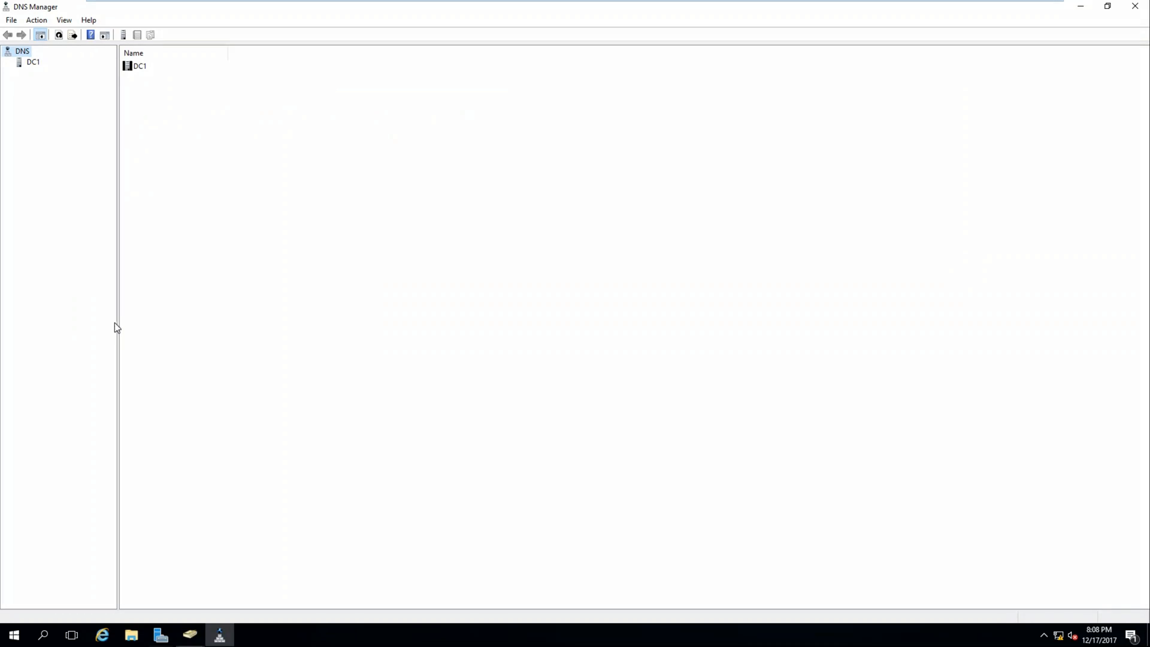
click(33, 61)
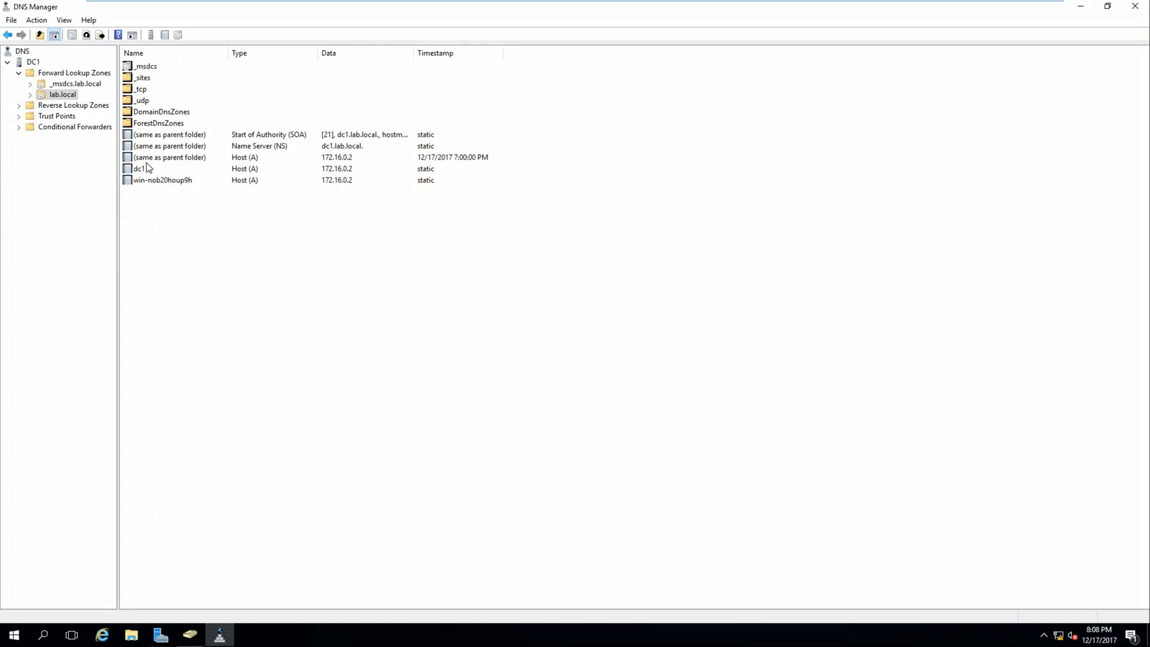
click(138, 169)
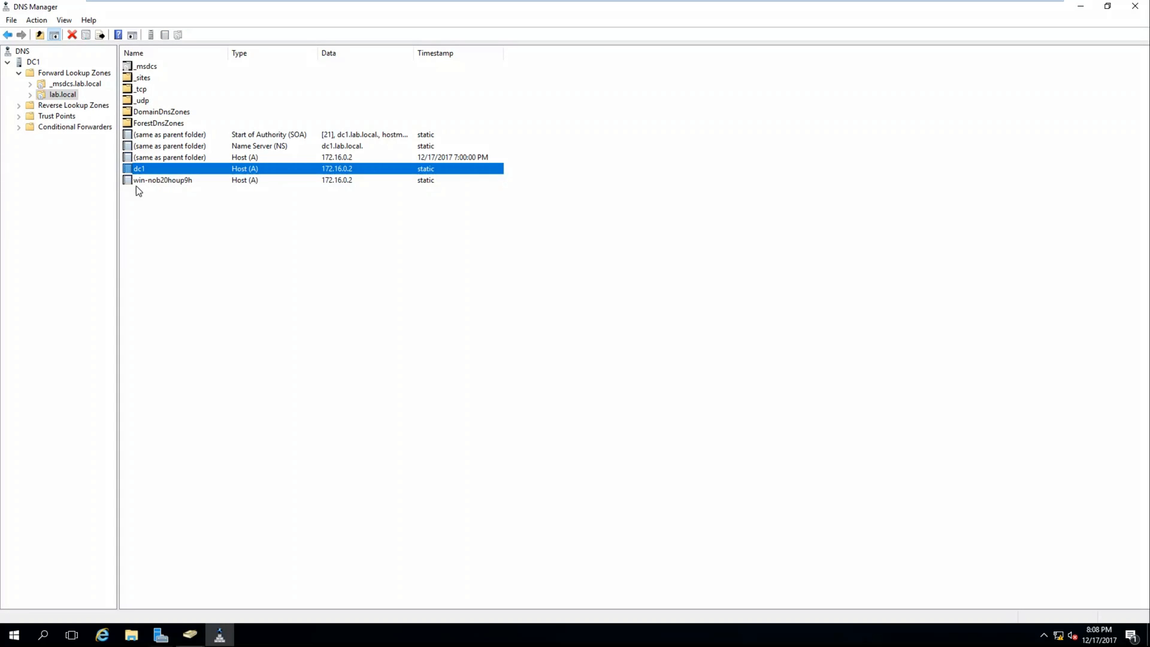
Delete the stale win-nob20houp9h host record and close DNS Manager
click(162, 180)
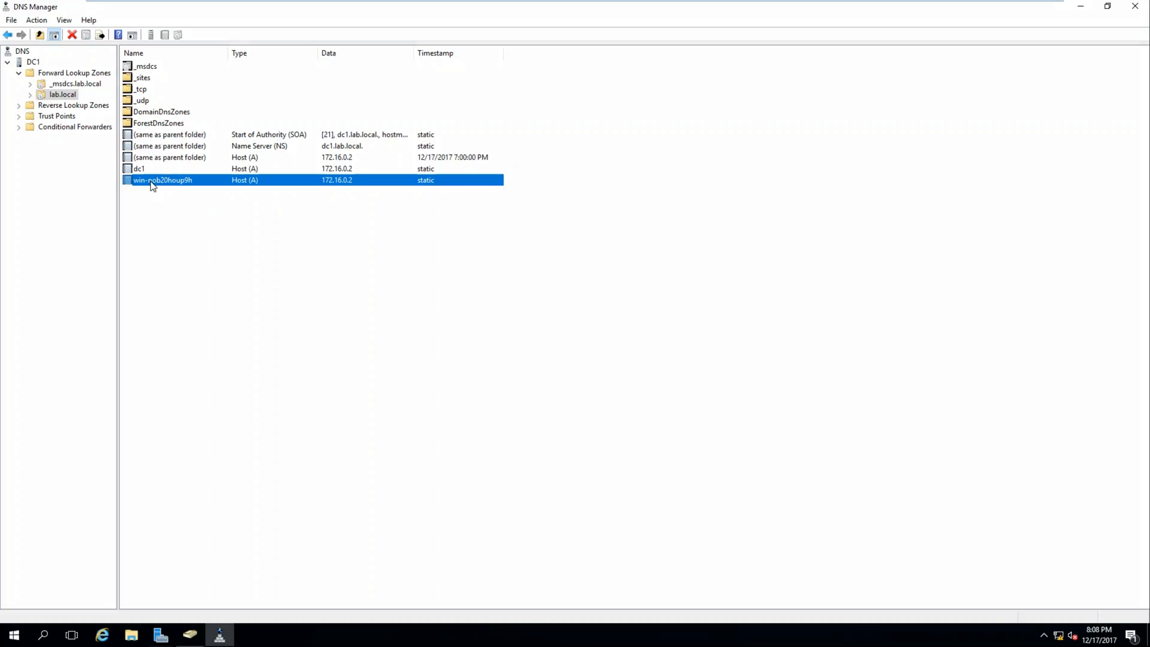
mouse_move(200, 267)
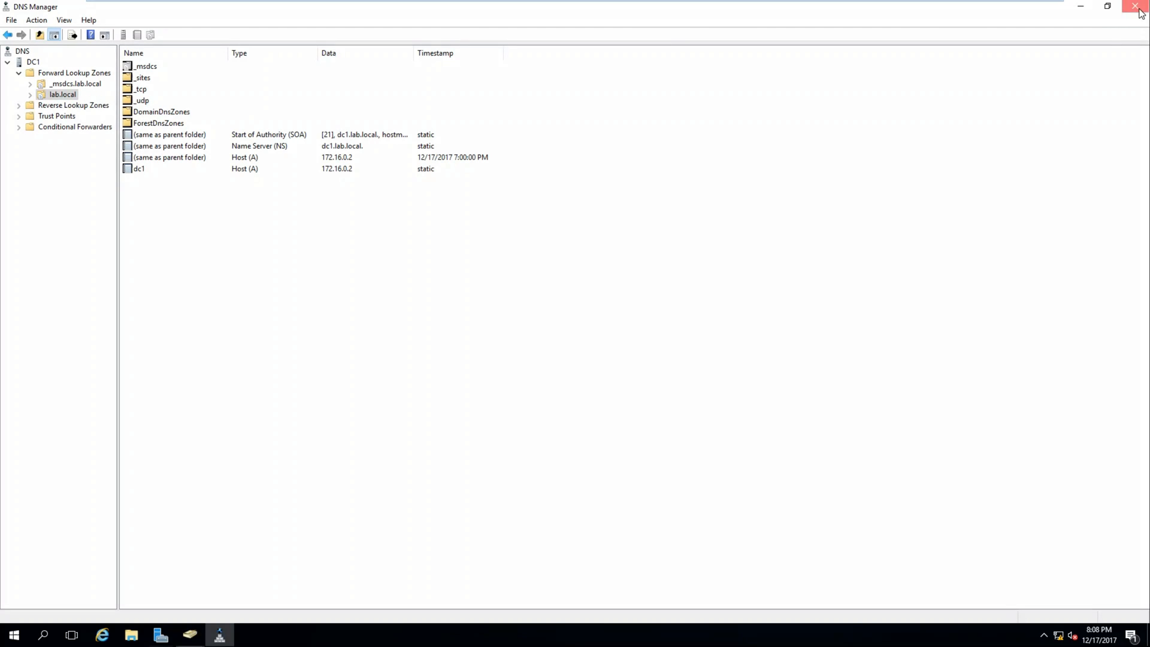
click(1135, 6)
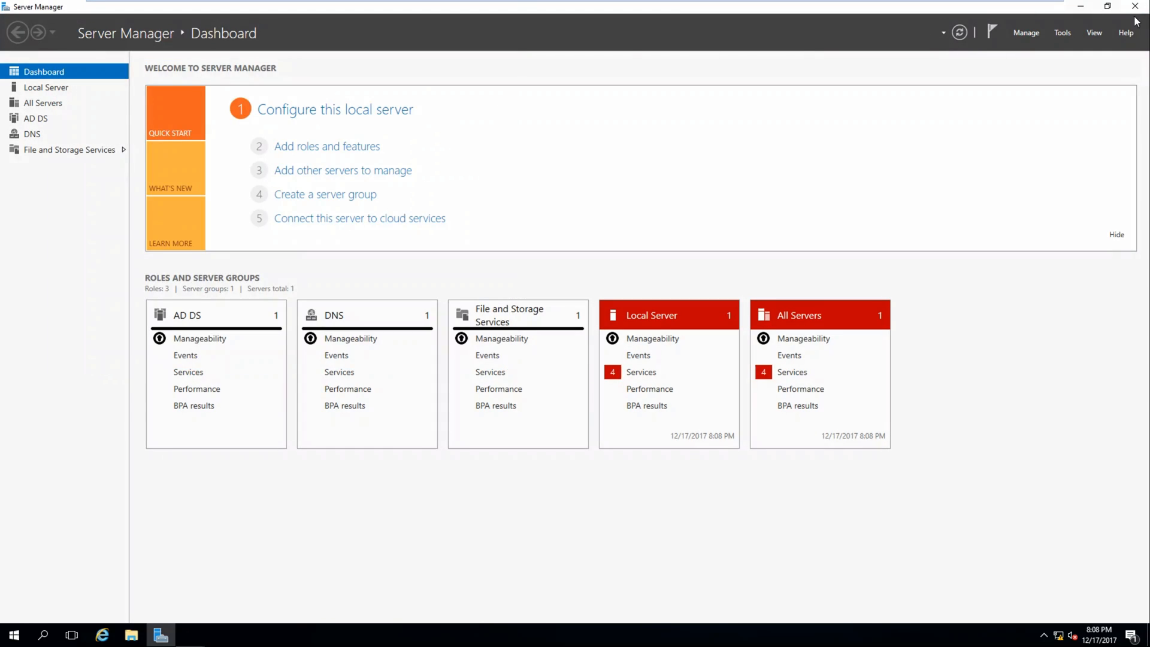
Close Server Manager and take the DC1 VM out of full-screen mode
click(1134, 7)
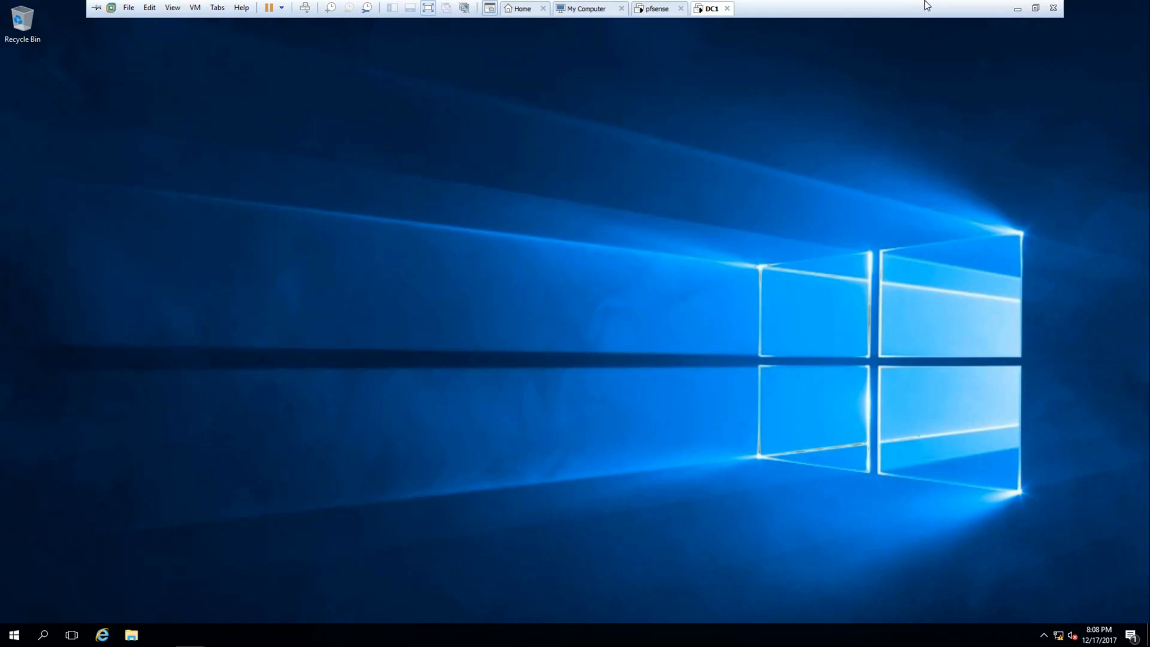
mouse_move(1035, 8)
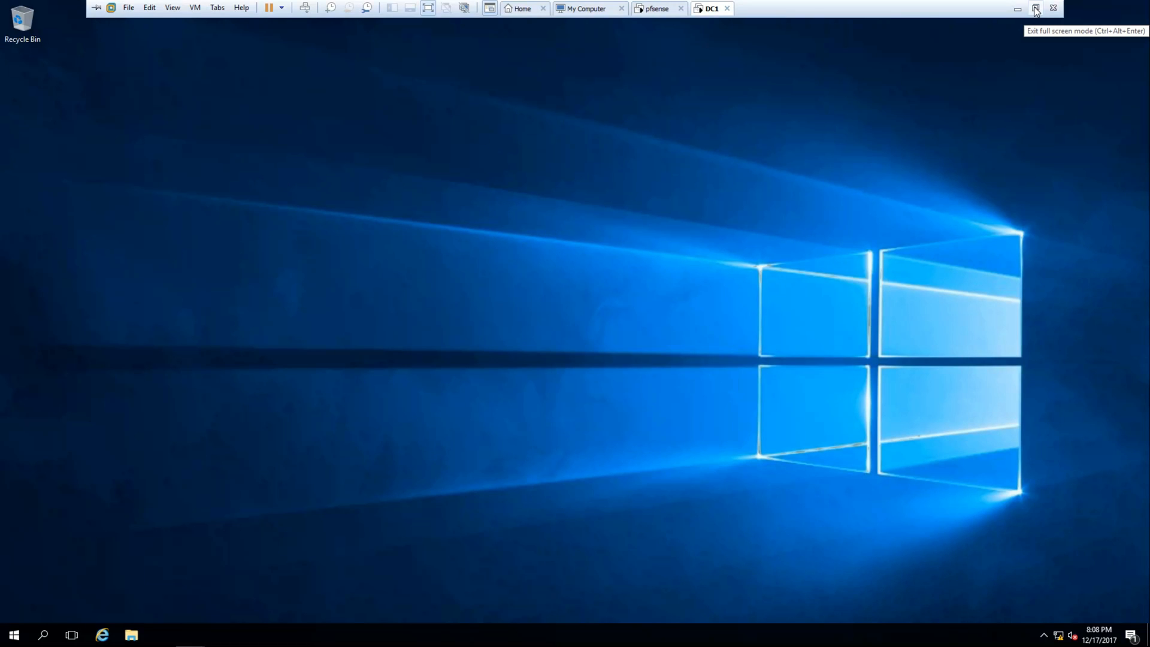
click(1035, 8)
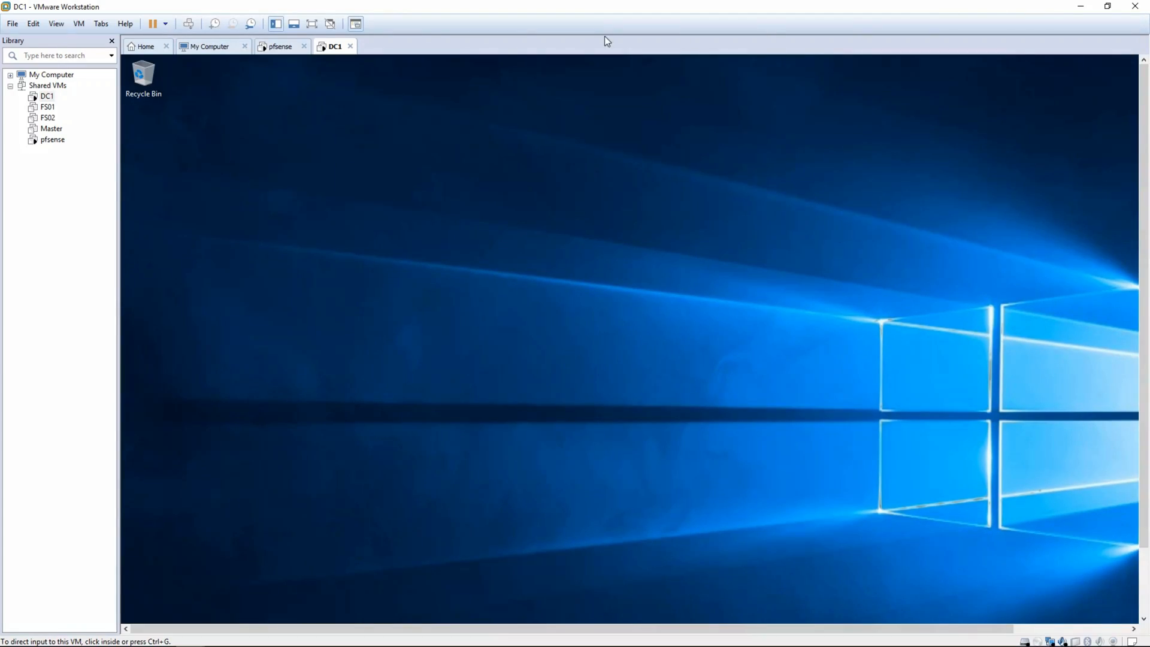
mouse_move(48, 107)
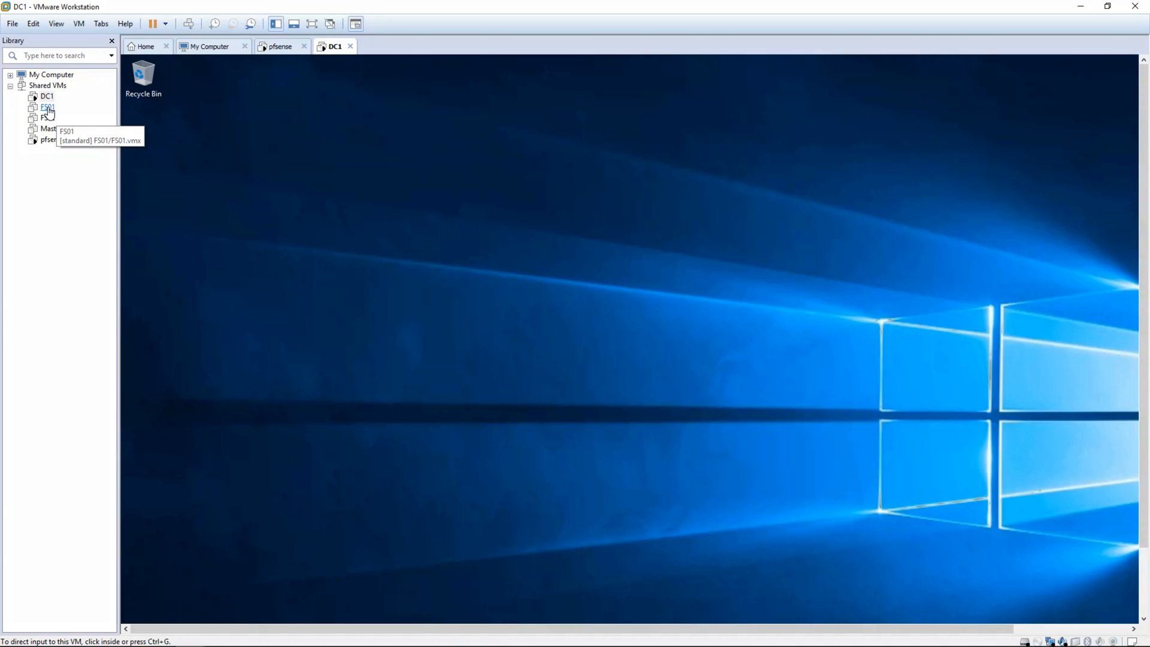
mouse_move(46, 96)
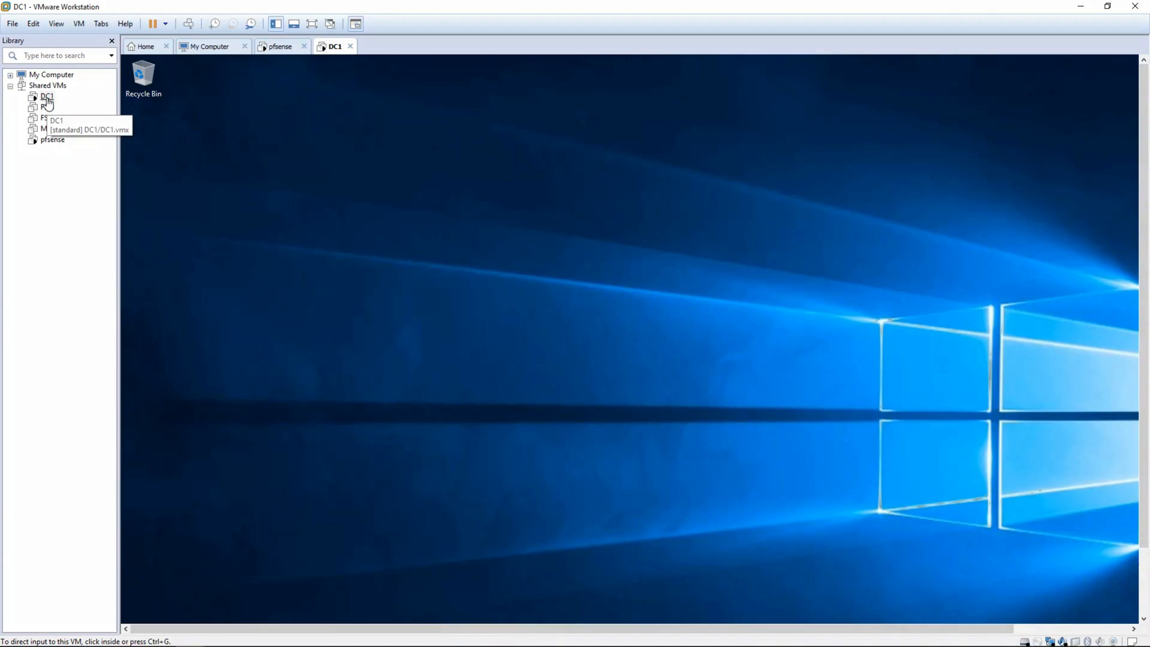